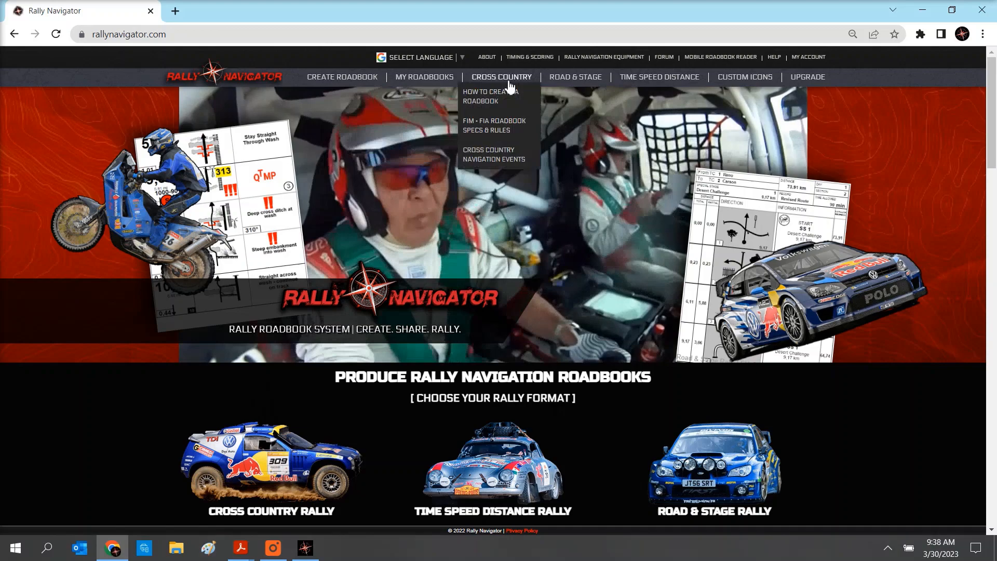
Step: Go to the Cross Country 'How to Create Roadbook' page on the Rally Navigator website
{"action": "left_click", "coordinate": [491, 96]}
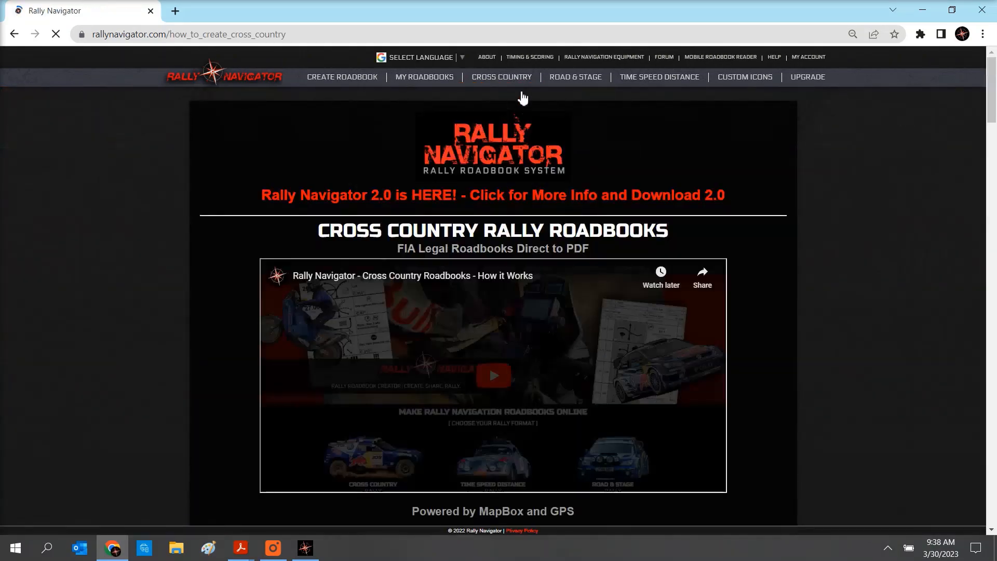
{"action": "scroll", "scroll_direction": "down", "scroll_amount": 3}
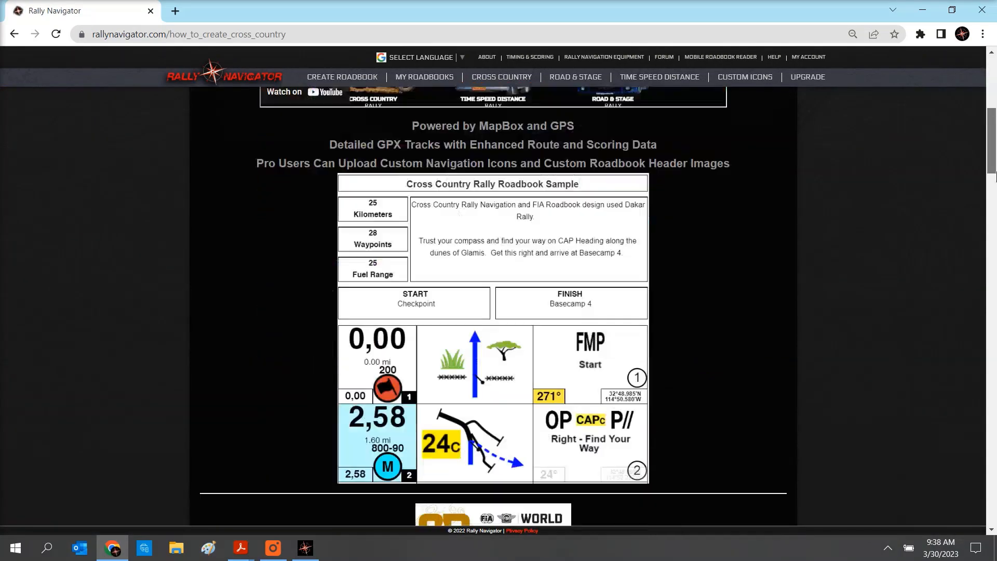
{"action": "scroll", "scroll_direction": "up", "scroll_amount": 3}
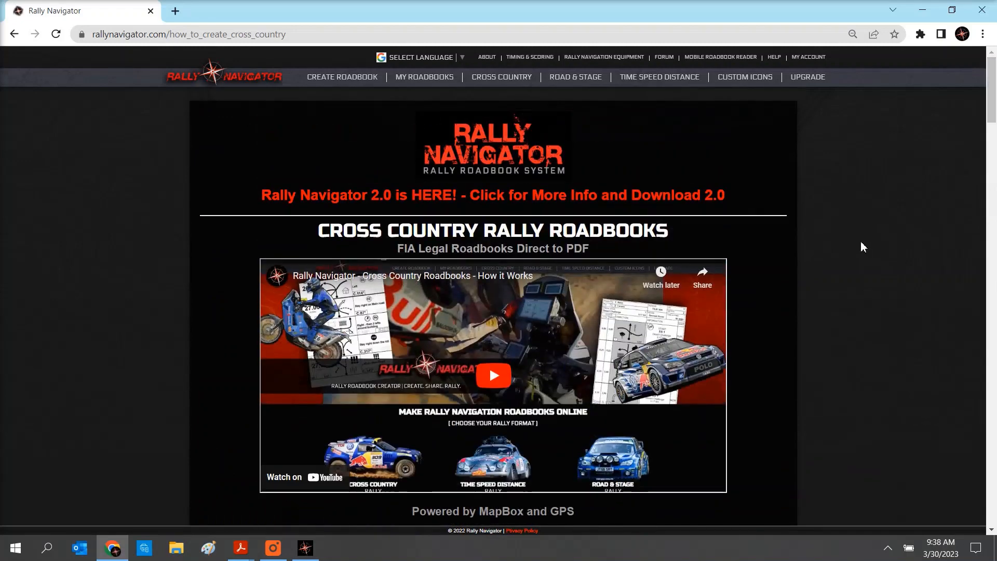
{"action": "mouse_move", "coordinate": [490, 391]}
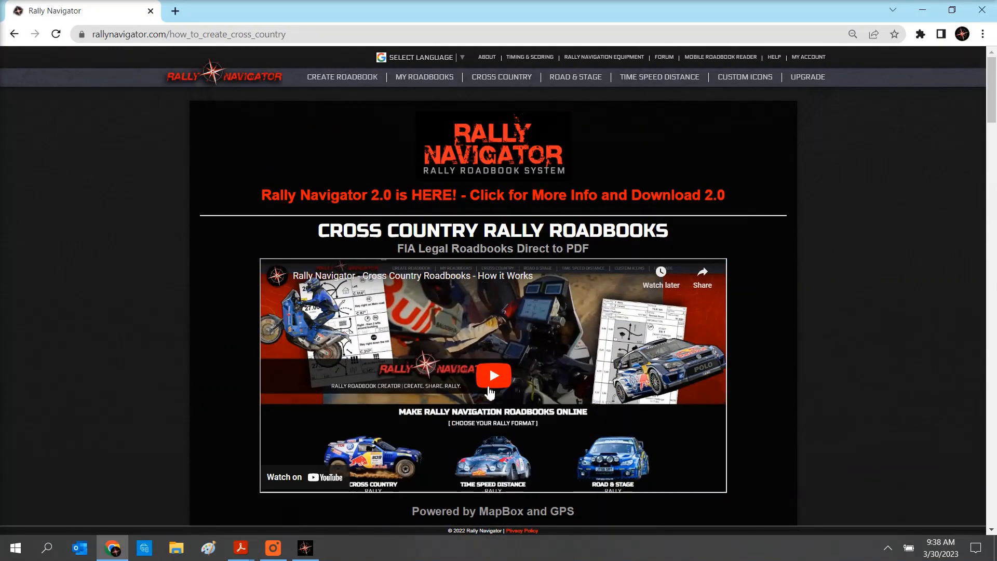
Step: Follow the 'Rally Navigator 2.0 is HERE!' link and read through its downloads and install instructions
{"action": "left_click", "coordinate": [492, 195]}
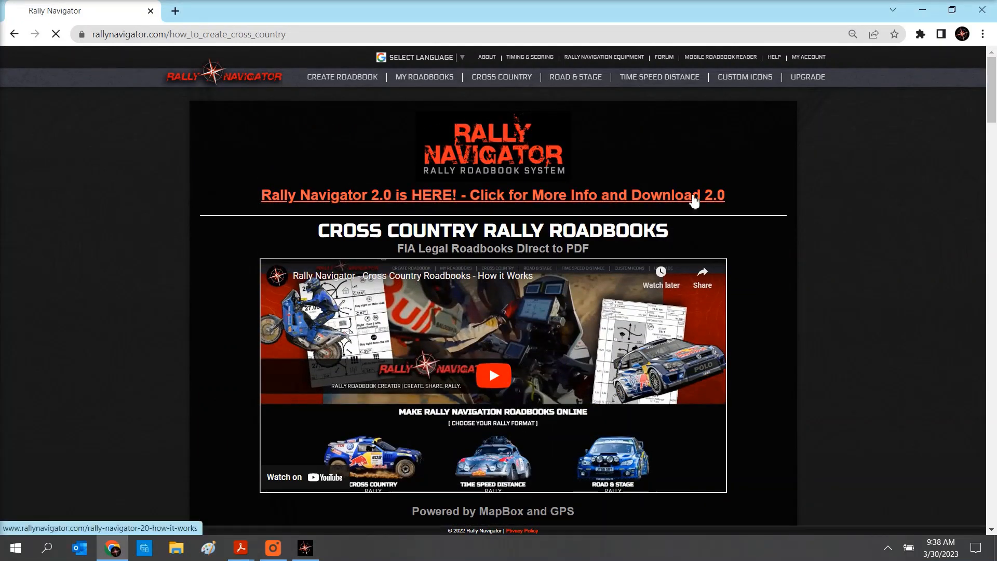
{"action": "left_click", "coordinate": [493, 196]}
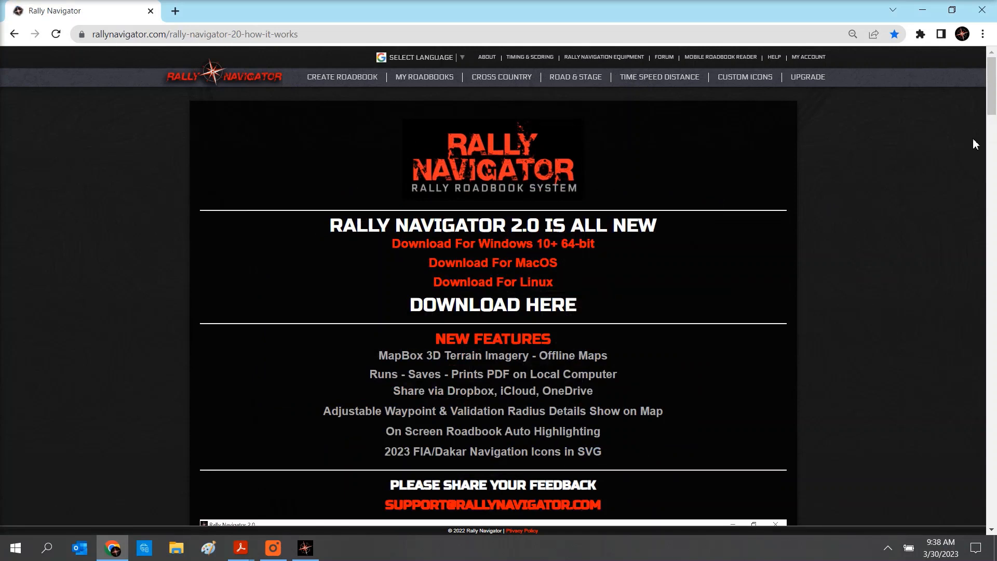
{"action": "mouse_move", "coordinate": [493, 263]}
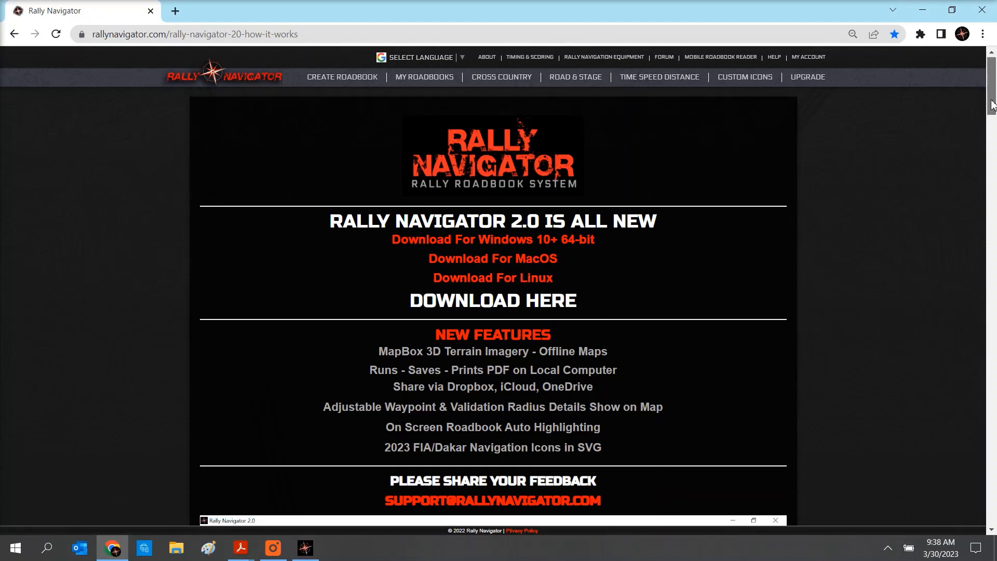
{"action": "scroll", "scroll_direction": "down", "scroll_amount": 3}
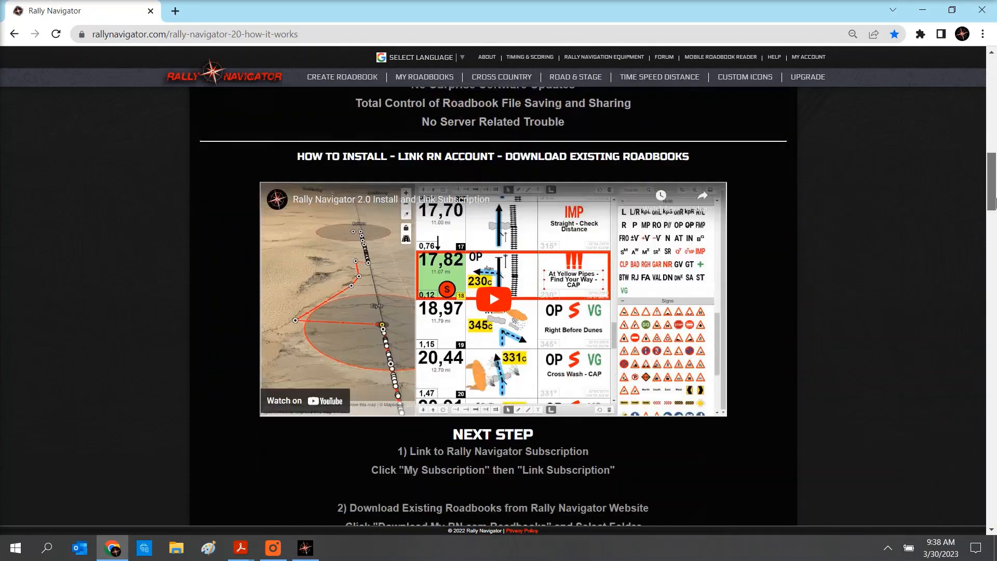
{"action": "scroll", "scroll_direction": "down", "scroll_amount": 3}
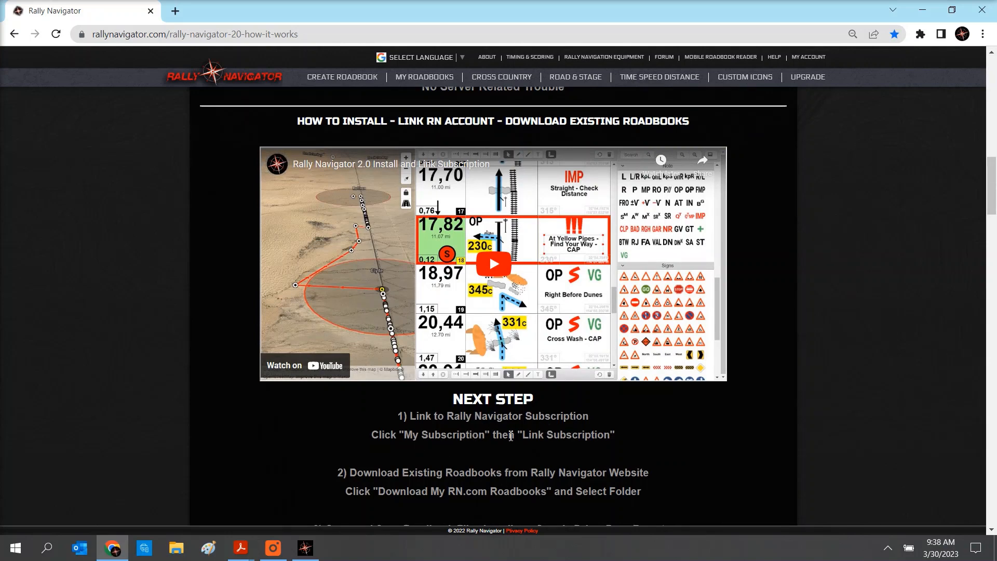
{"action": "scroll", "scroll_direction": "down", "scroll_amount": 3}
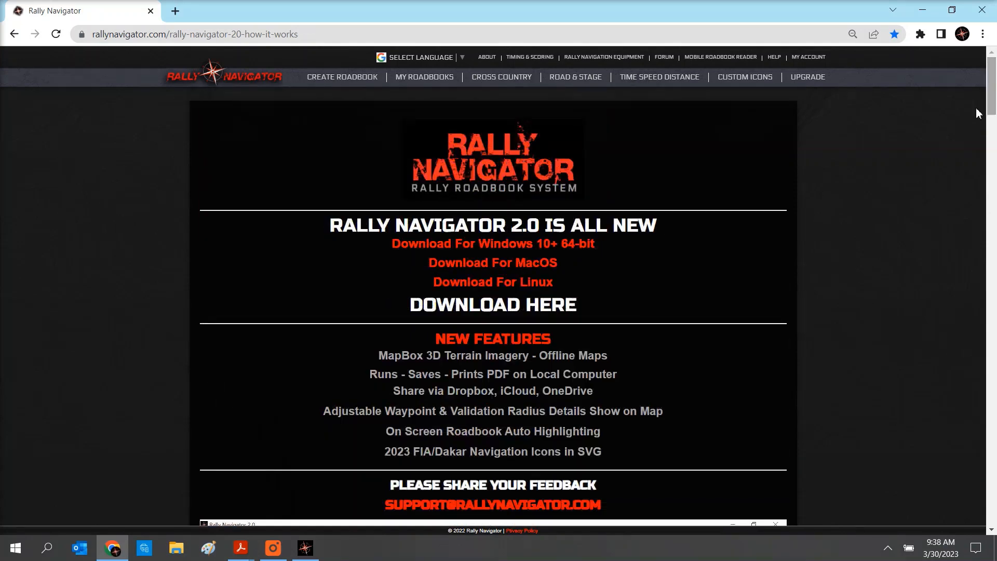
{"action": "mouse_move", "coordinate": [943, 170]}
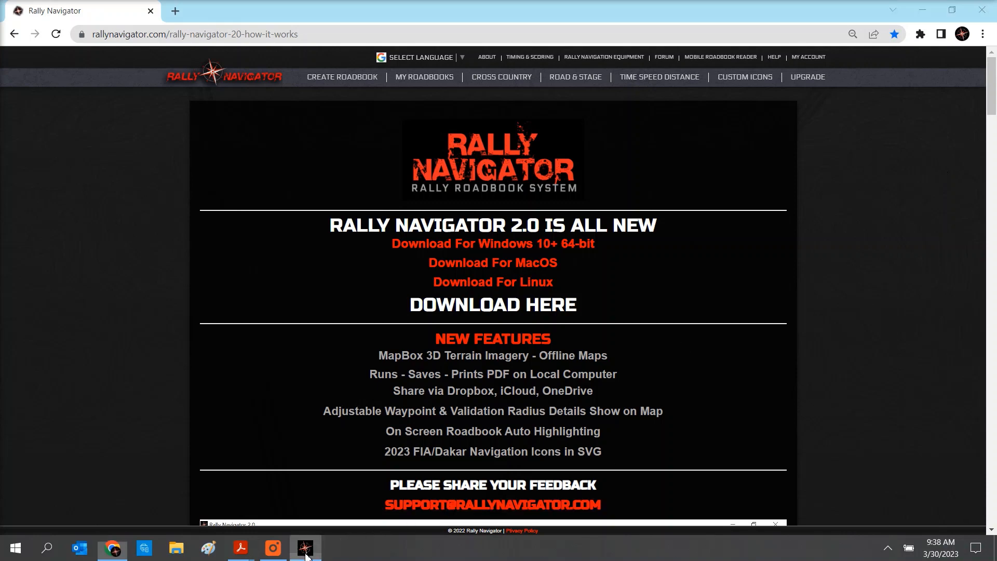
Step: Switch to the Rally Navigator 2 desktop app showing an untitled roadbook over the satellite map
{"action": "left_click", "coordinate": [305, 547]}
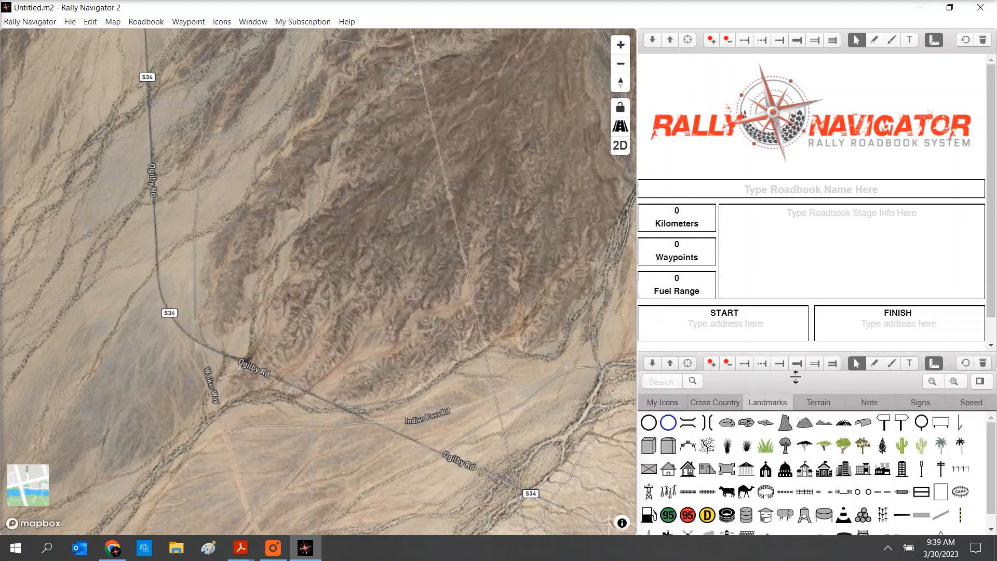
{"action": "left_click", "coordinate": [955, 384]}
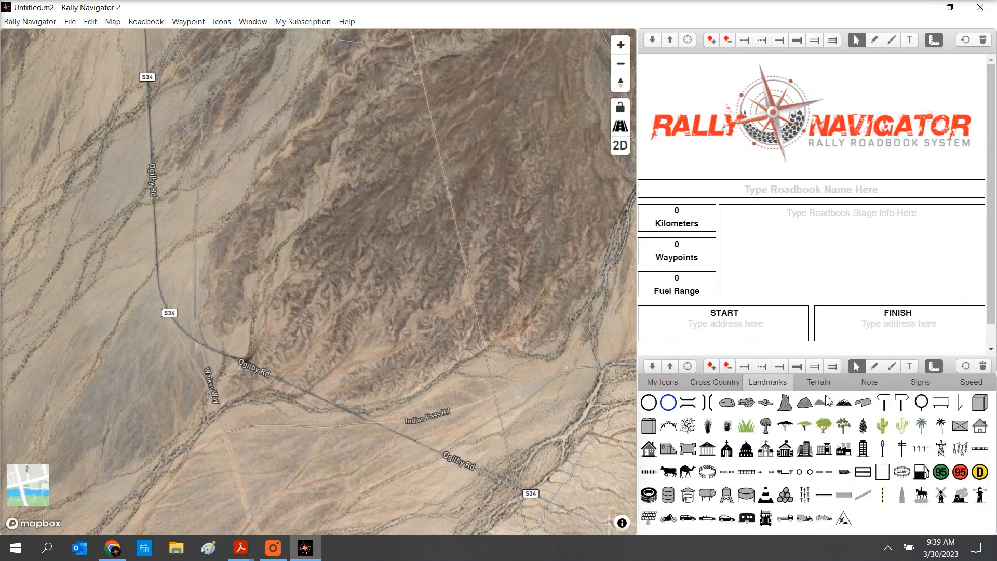
{"action": "mouse_move", "coordinate": [365, 274]}
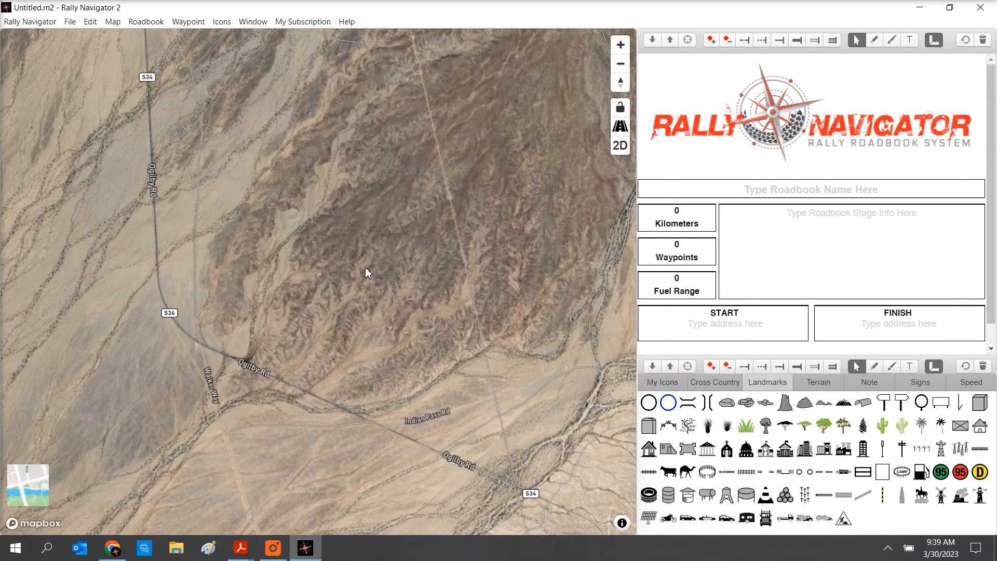
{"action": "mouse_move", "coordinate": [290, 185]}
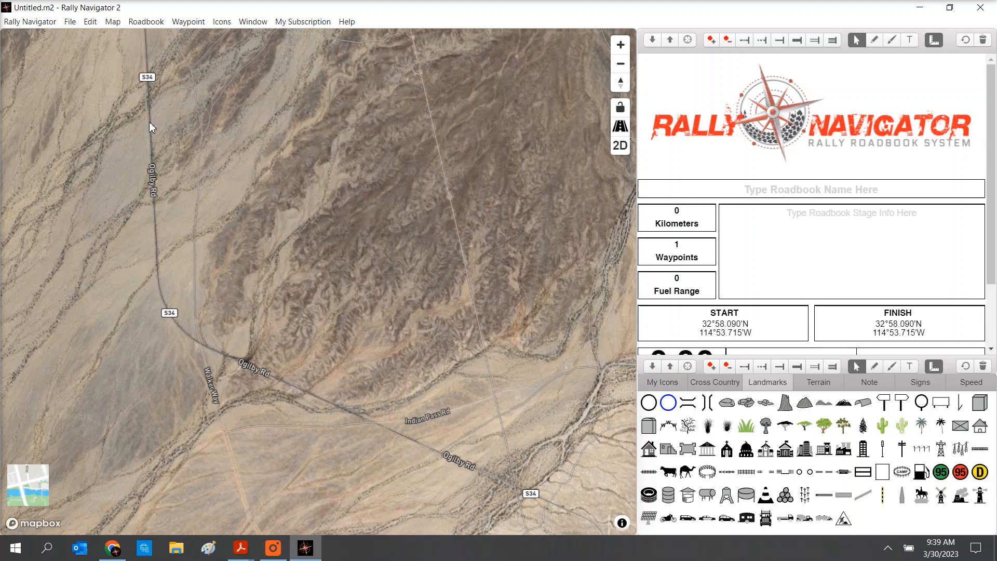
{"action": "scroll", "scroll_direction": "down", "scroll_amount": 3}
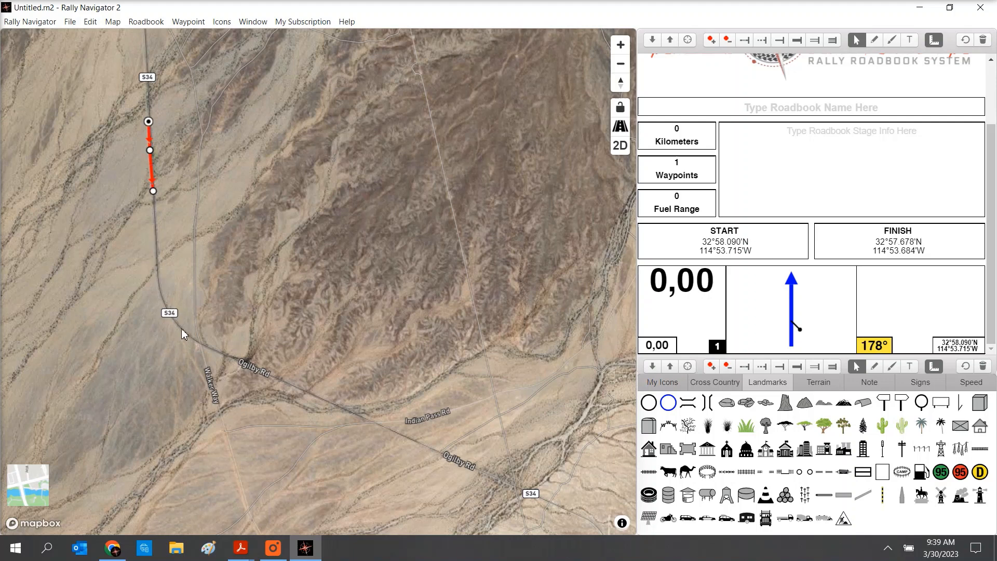
{"action": "mouse_move", "coordinate": [193, 343]}
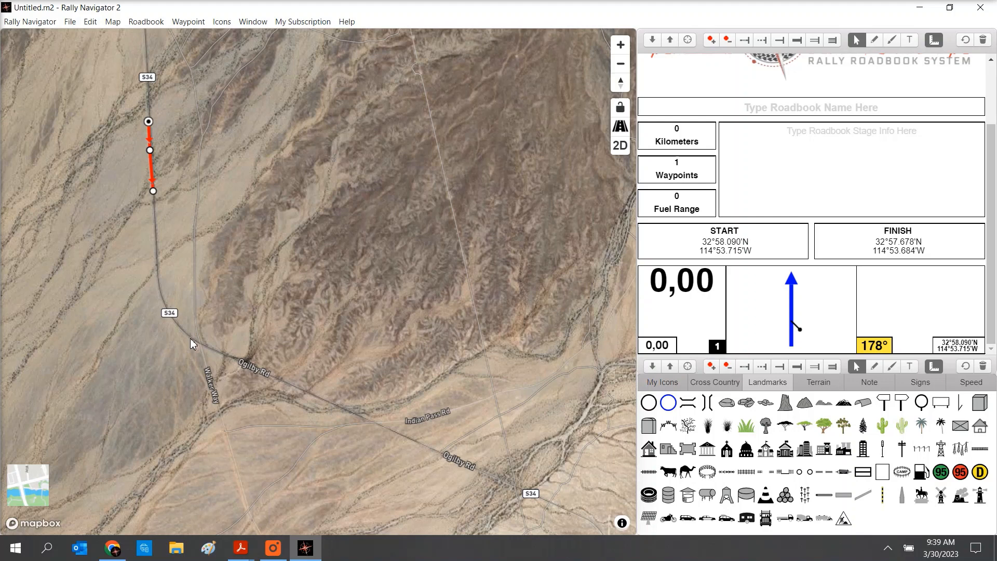
{"action": "left_click", "coordinate": [190, 342]}
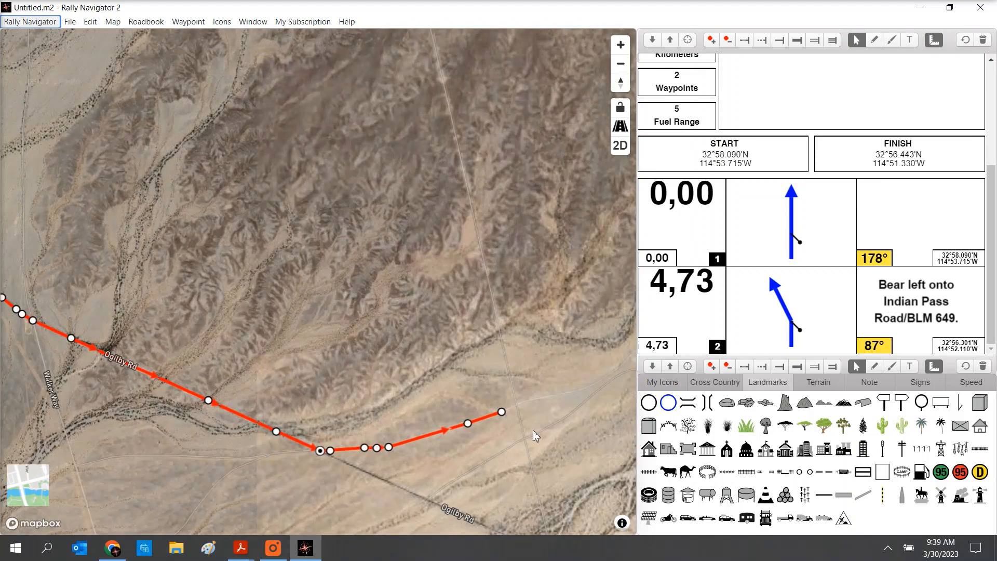
{"action": "left_click_drag", "start_coordinate": [534, 436], "coordinate": [455, 325]}
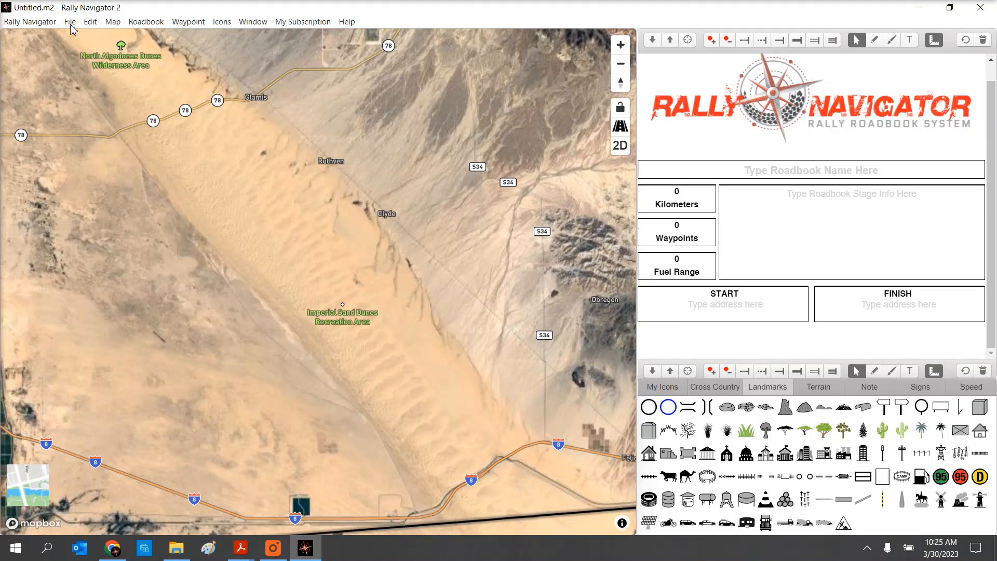
Step: Load RN2 Cross Country Rally Sample.gpx for a 25 km, 28-waypoint route, then browse the File menu
{"action": "left_click", "coordinate": [68, 21]}
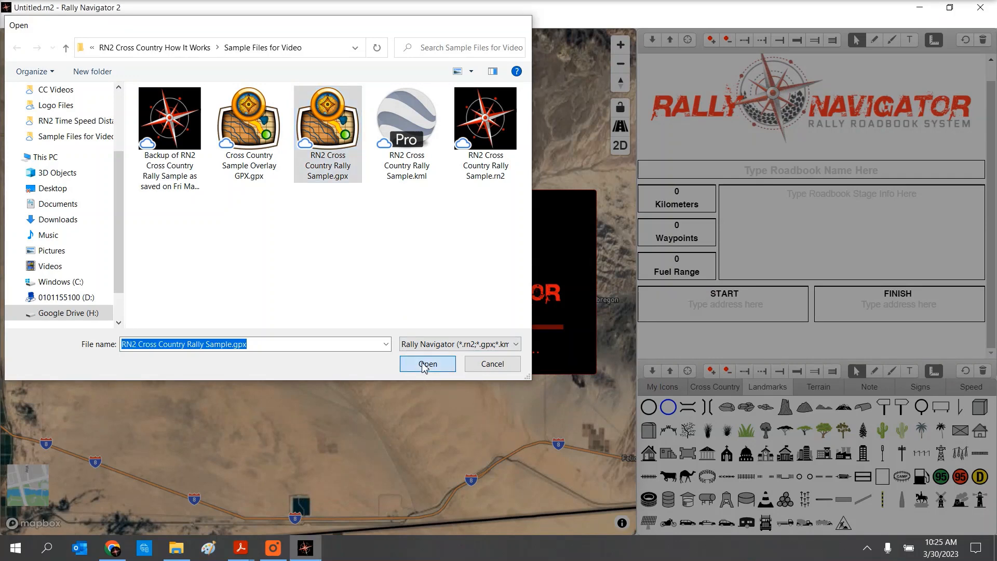
{"action": "left_click", "coordinate": [427, 363]}
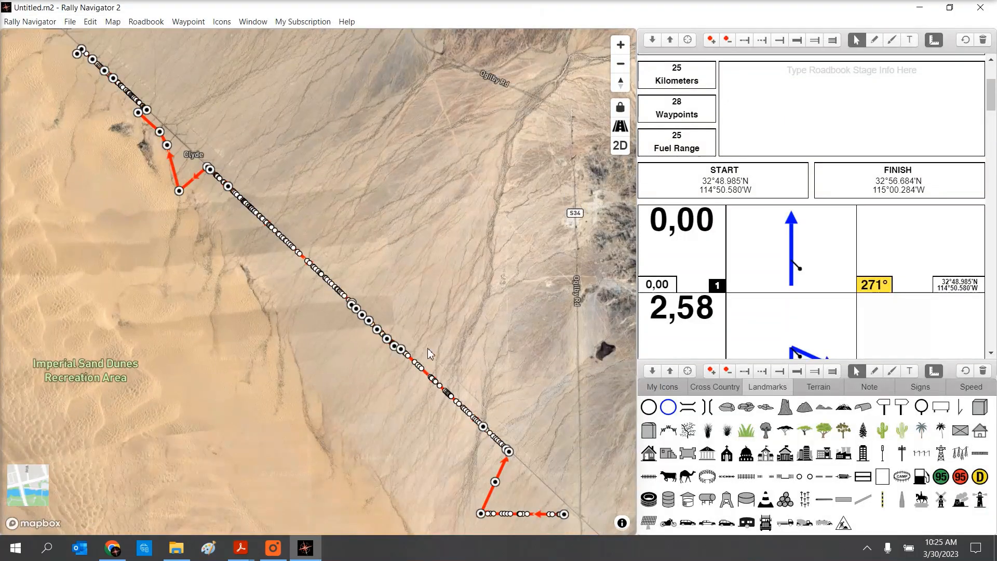
{"action": "mouse_move", "coordinate": [316, 266]}
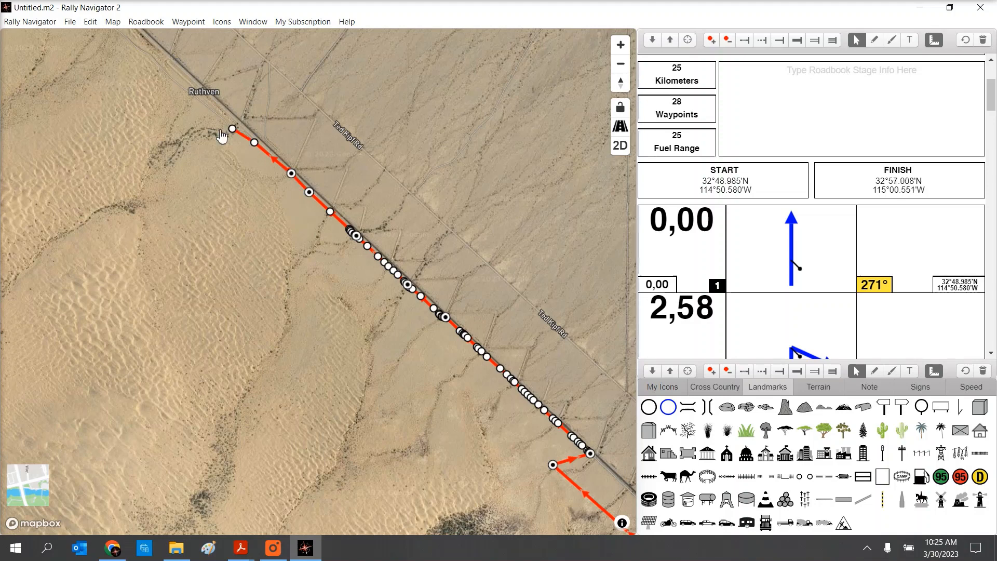
{"action": "left_click", "coordinate": [70, 21]}
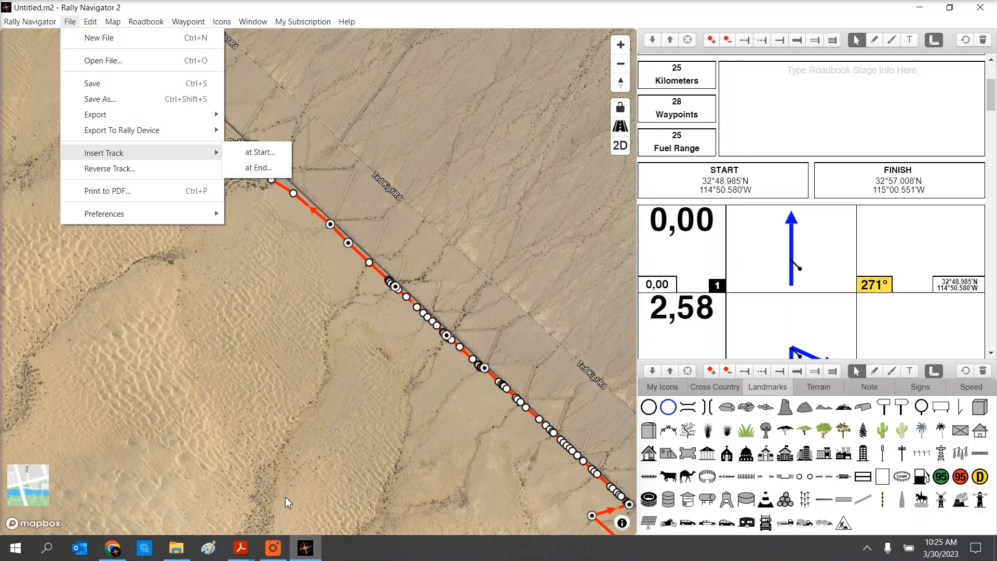
{"action": "left_click", "coordinate": [258, 168]}
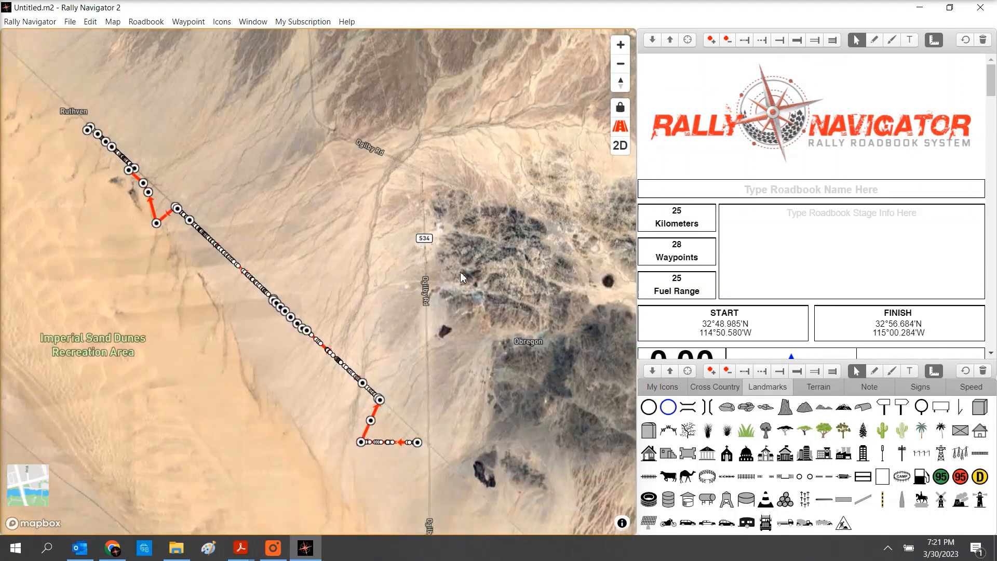
{"action": "mouse_move", "coordinate": [463, 433]}
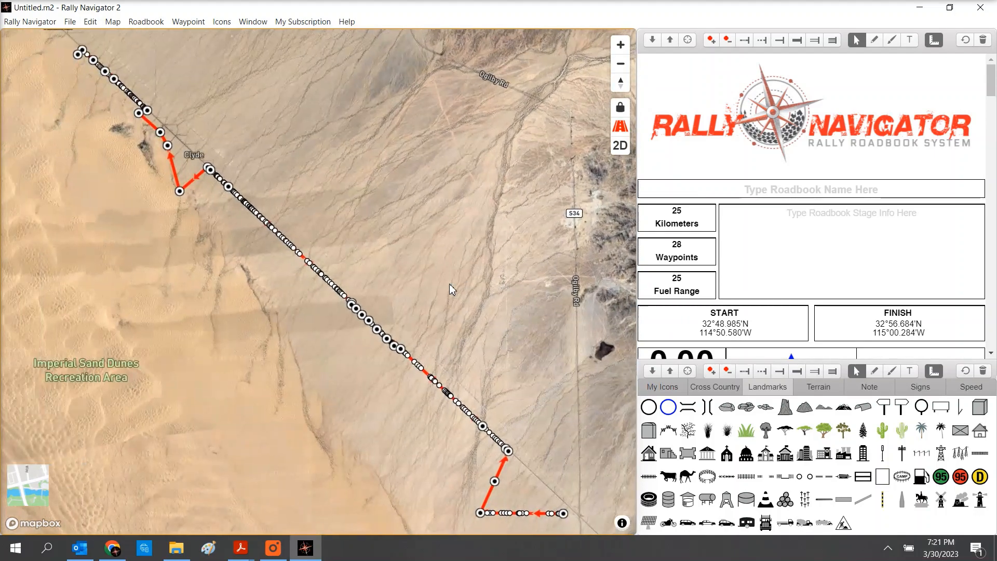
{"action": "left_click", "coordinate": [346, 21]}
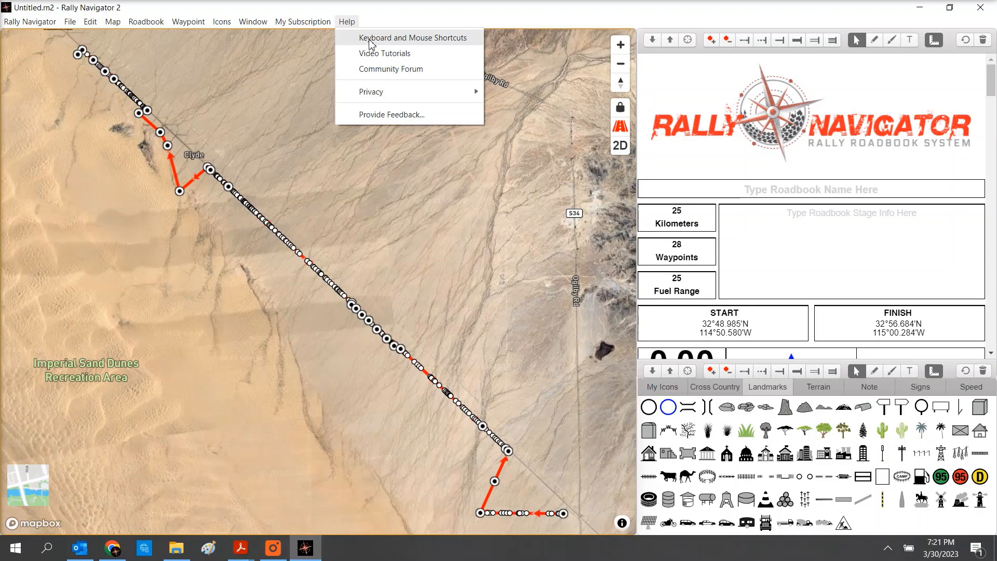
{"action": "left_click", "coordinate": [413, 37]}
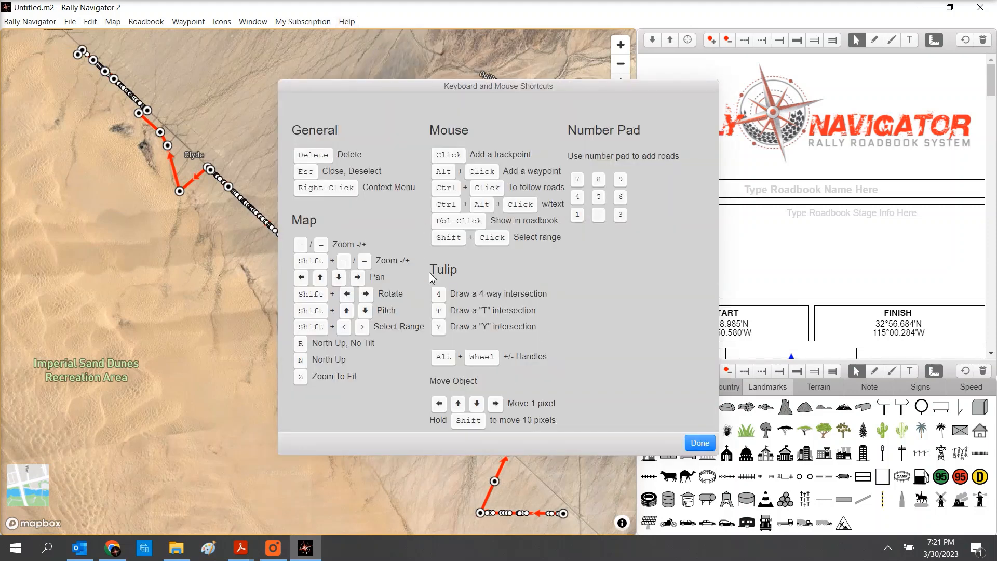
{"action": "left_click", "coordinate": [699, 443]}
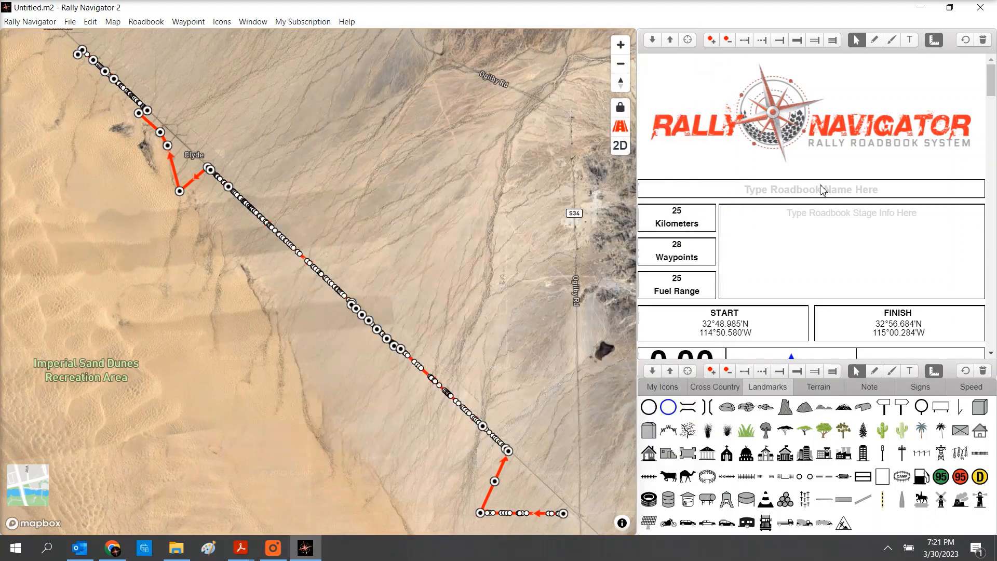
Step: Enter 'Cross Country' as the roadbook name and 'Tough!' as the stage info
{"action": "type", "text": "Cross Country"}
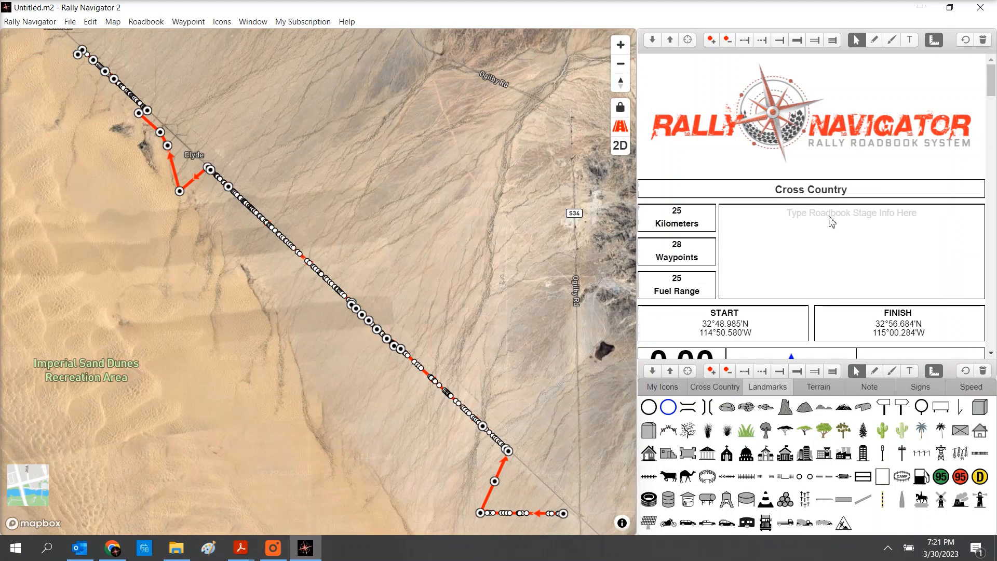
{"action": "type", "text": "Tough!"}
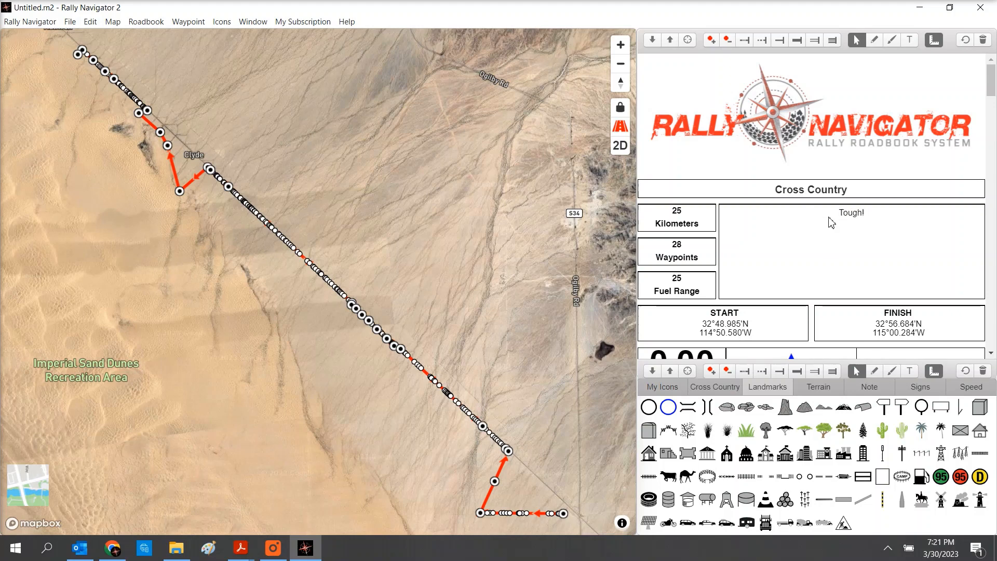
{"action": "mouse_move", "coordinate": [754, 338]}
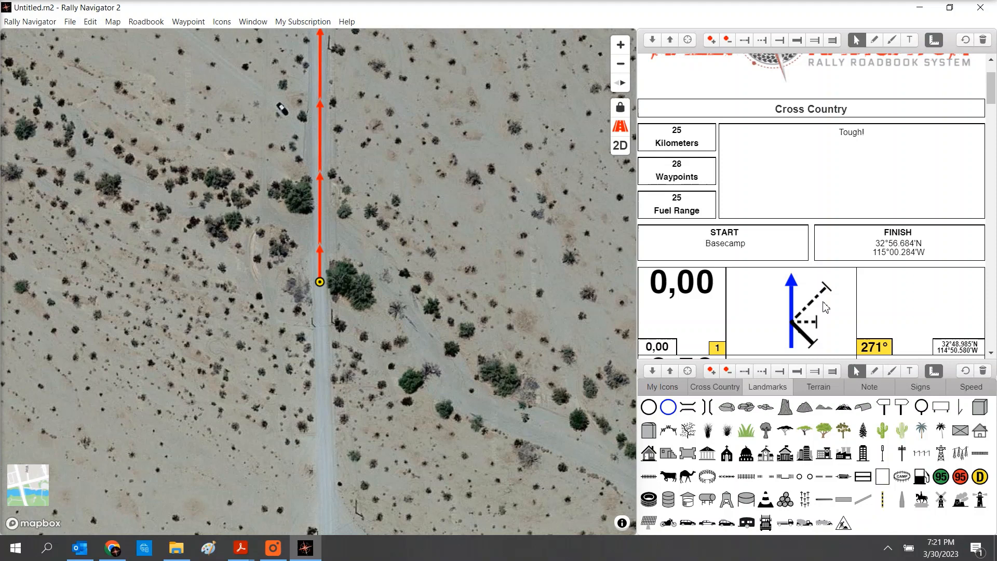
Step: Reshape the dashed side track and main route arrow in the first instruction's tulip
{"action": "left_click", "coordinate": [711, 374]}
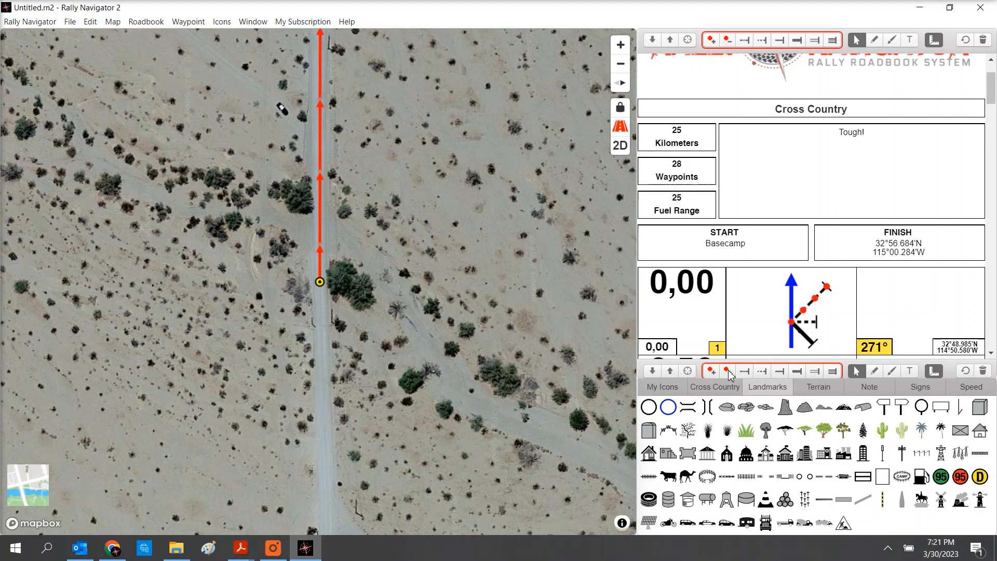
{"action": "mouse_move", "coordinate": [712, 371]}
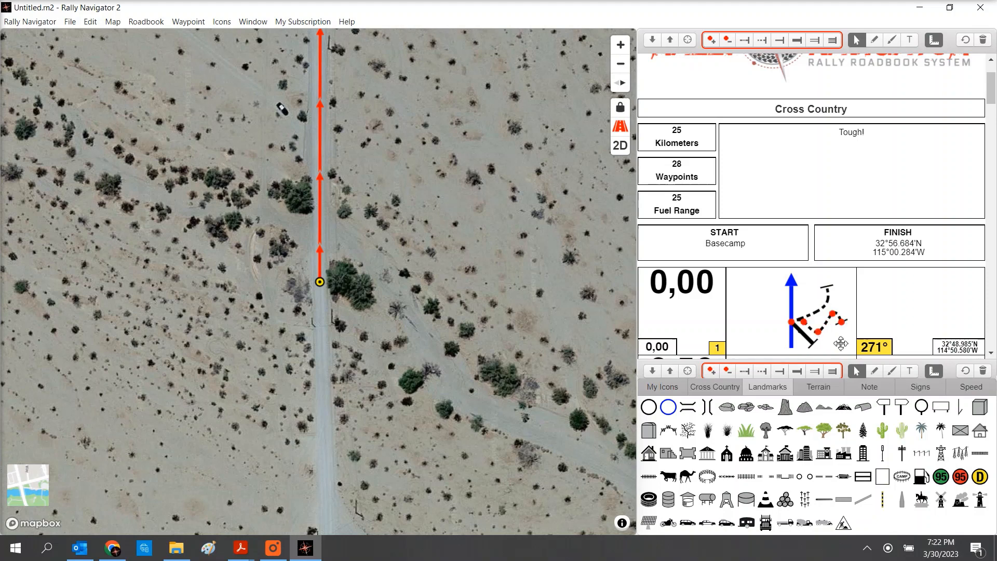
{"action": "left_click", "coordinate": [814, 371]}
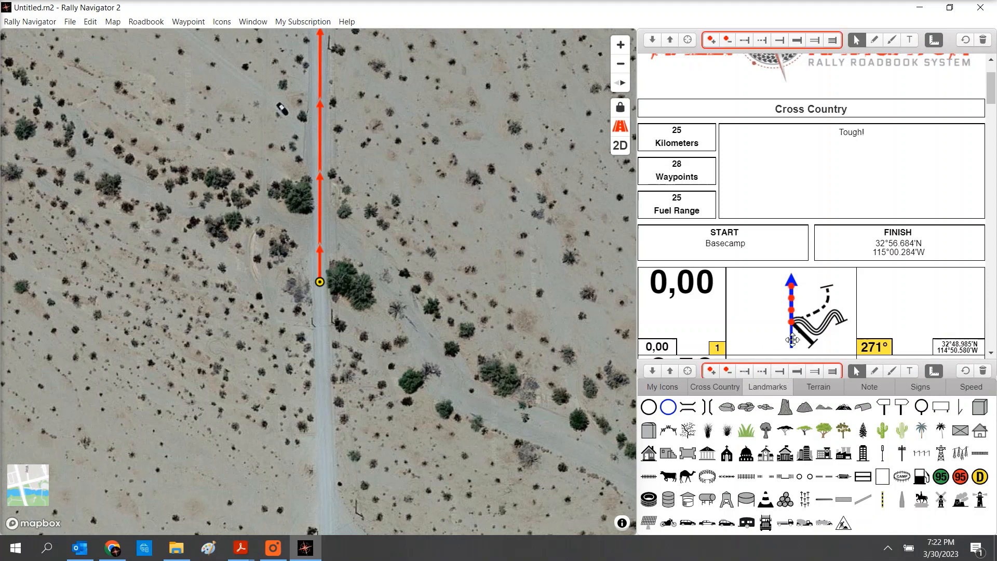
{"action": "scroll", "scroll_direction": "down", "scroll_amount": 3}
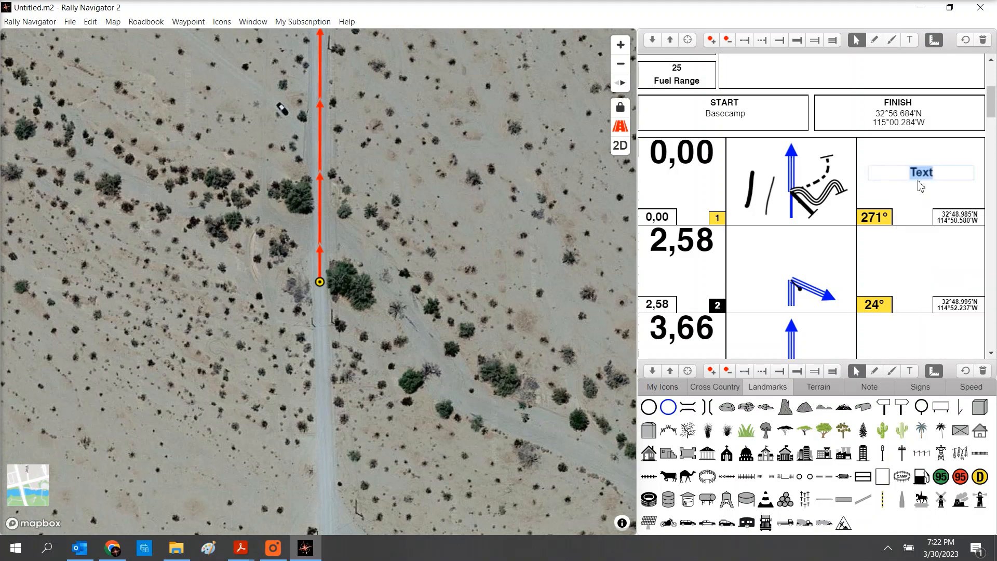
Step: Write 'Hello' in instruction 1's notes and give it a yellow highlight
{"action": "type", "text": "Hello"}
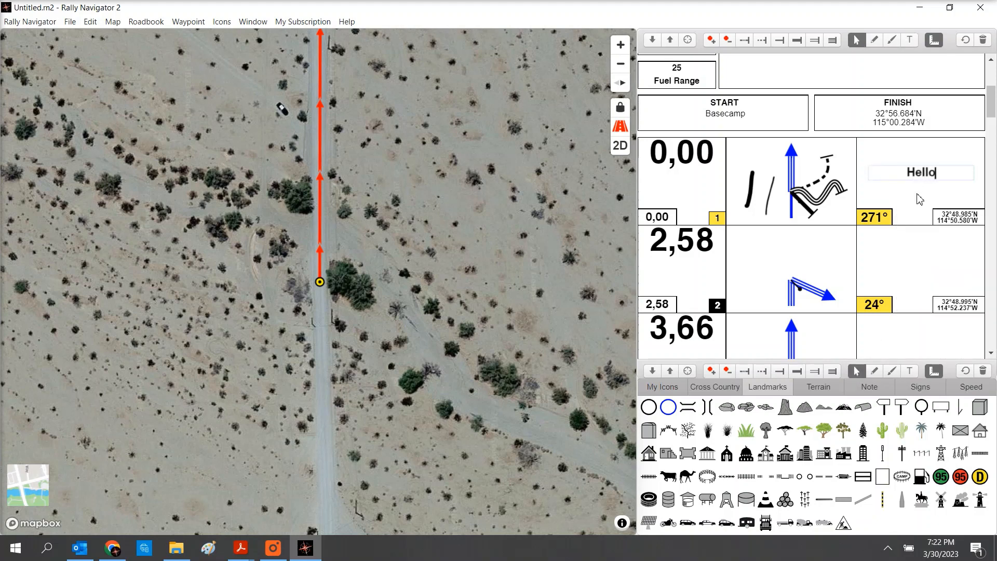
{"action": "left_click", "coordinate": [919, 172]}
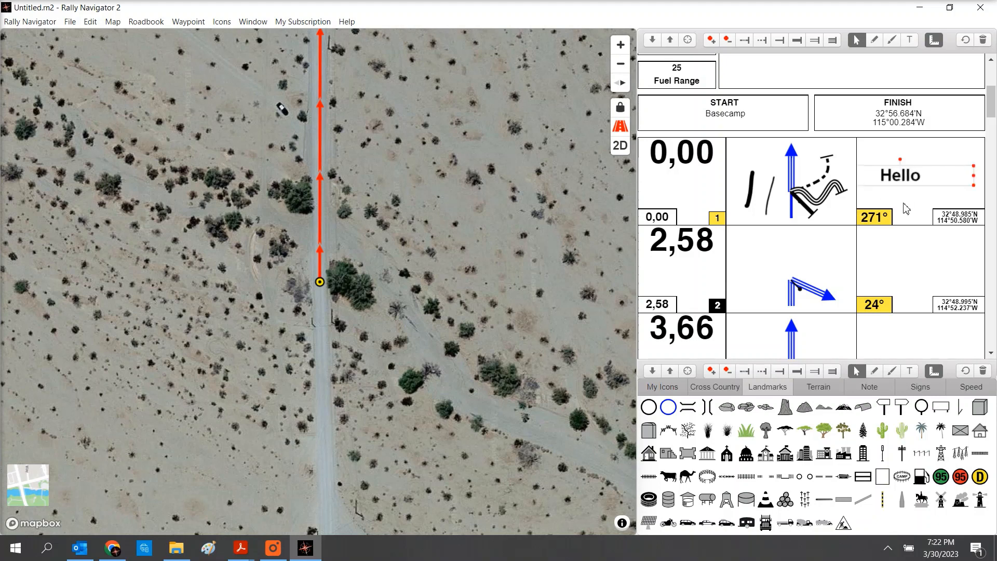
{"action": "right_click", "coordinate": [900, 176]}
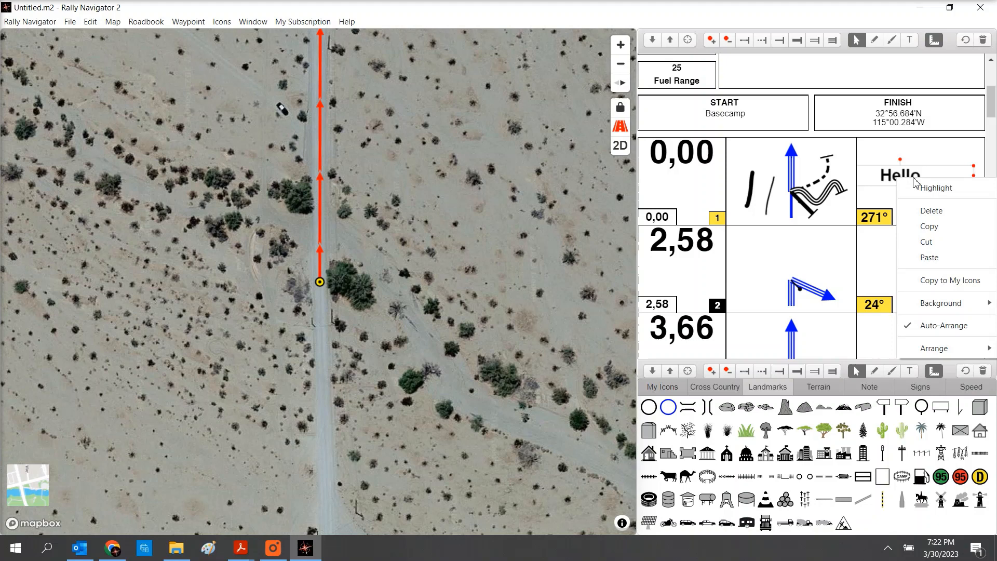
{"action": "mouse_move", "coordinate": [935, 188]}
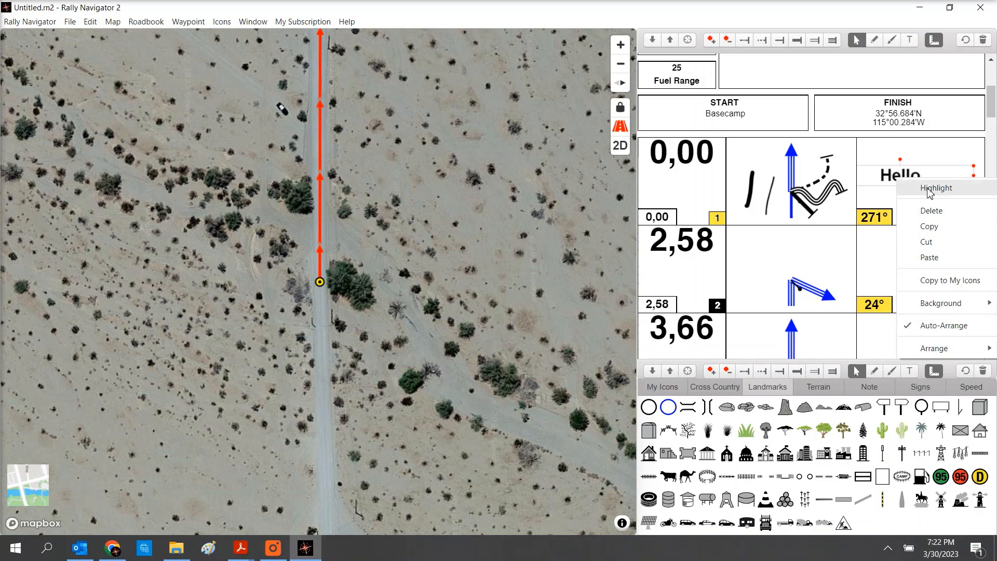
{"action": "left_click", "coordinate": [937, 188]}
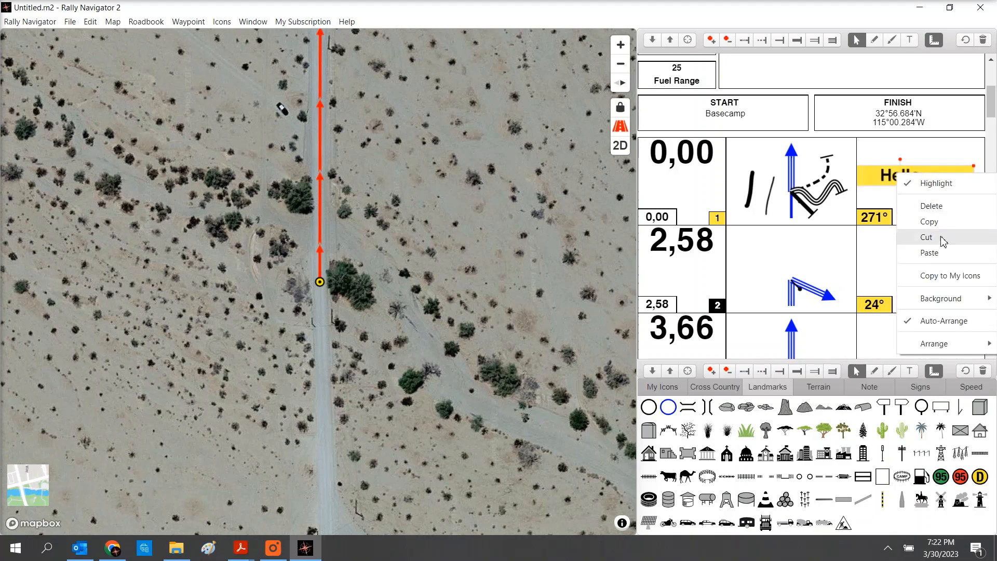
{"action": "mouse_move", "coordinate": [939, 261]}
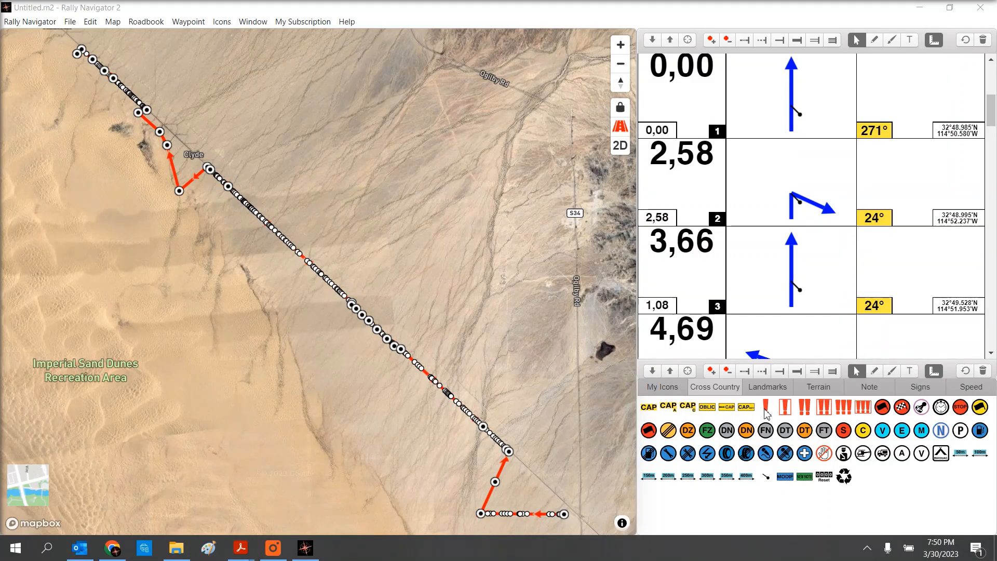
{"action": "mouse_move", "coordinate": [831, 94]}
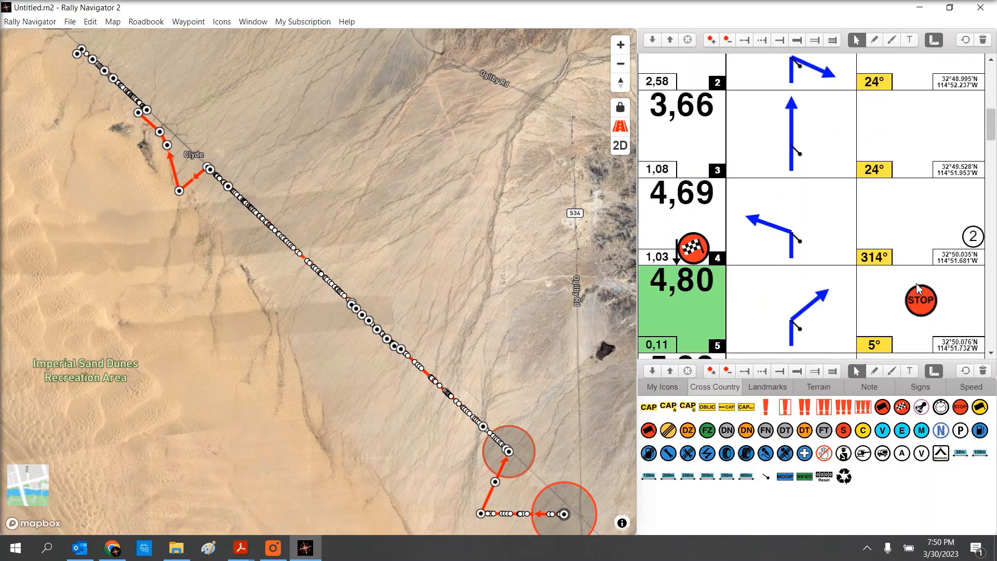
Step: Scroll to instruction 28 at 25,07 km and add the STOP icon
{"action": "scroll", "scroll_direction": "down", "scroll_amount": 3}
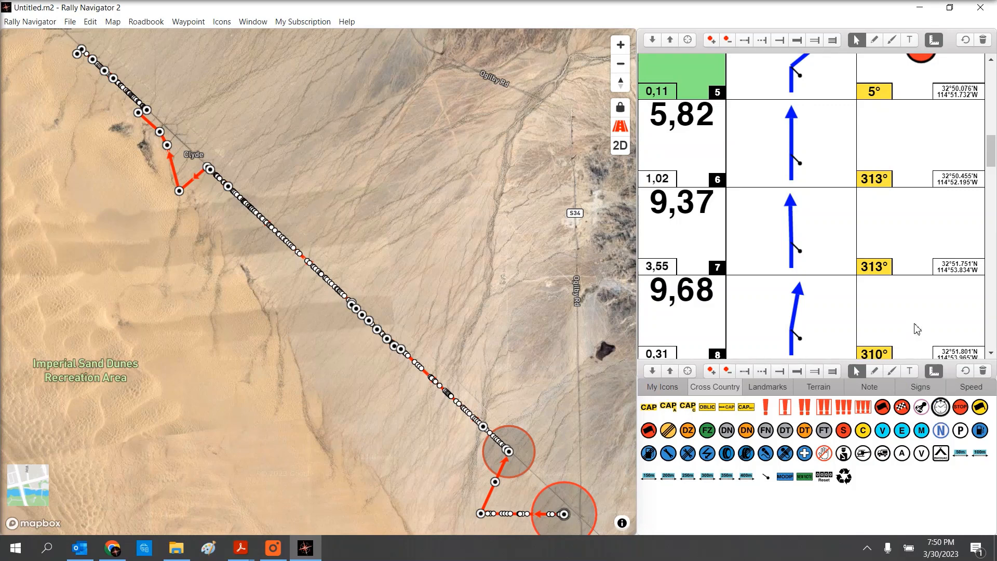
{"action": "scroll", "scroll_direction": "down", "scroll_amount": 3}
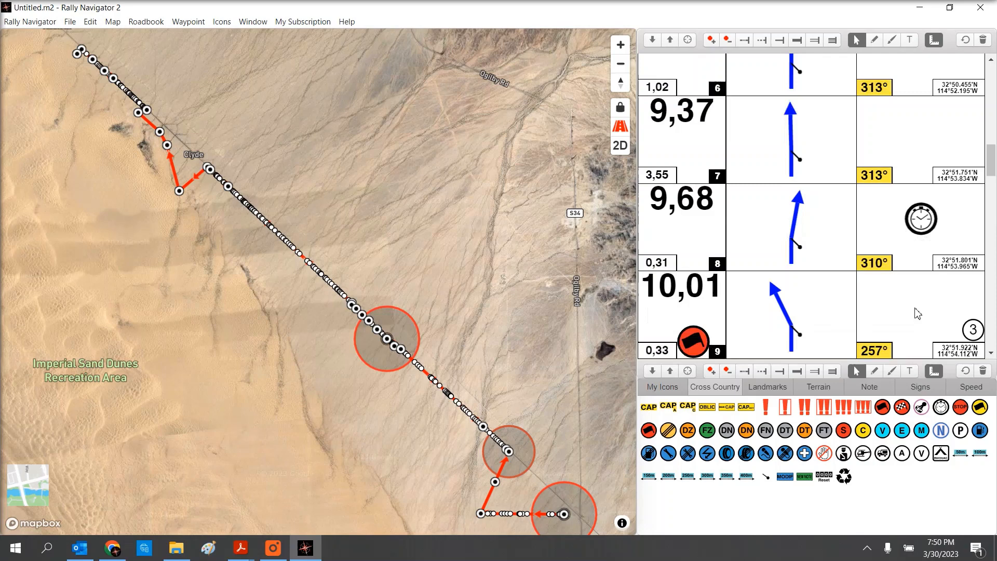
{"action": "scroll", "scroll_direction": "down", "scroll_amount": 3}
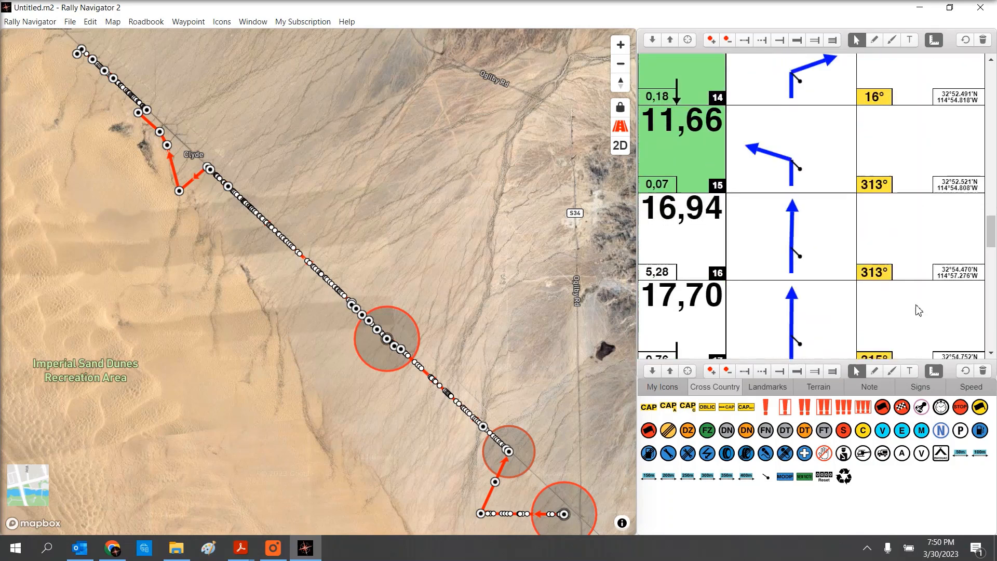
{"action": "scroll", "scroll_direction": "down", "scroll_amount": 3}
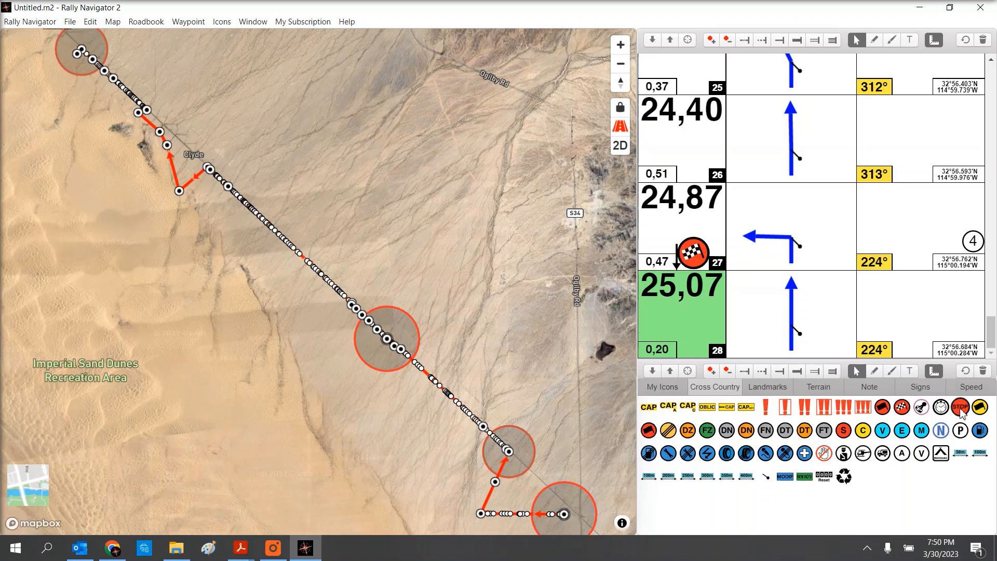
{"action": "left_click", "coordinate": [961, 407]}
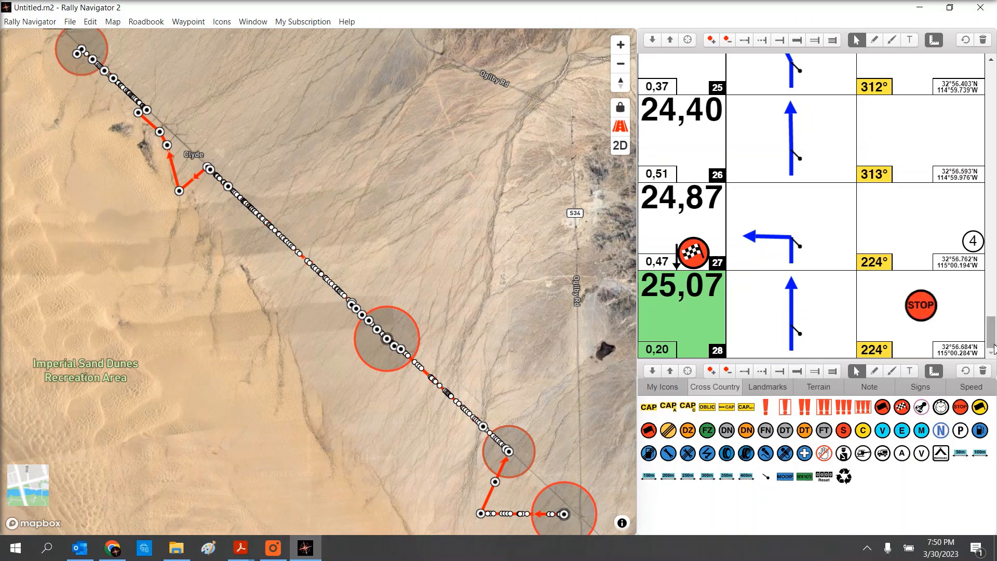
{"action": "mouse_move", "coordinate": [423, 383]}
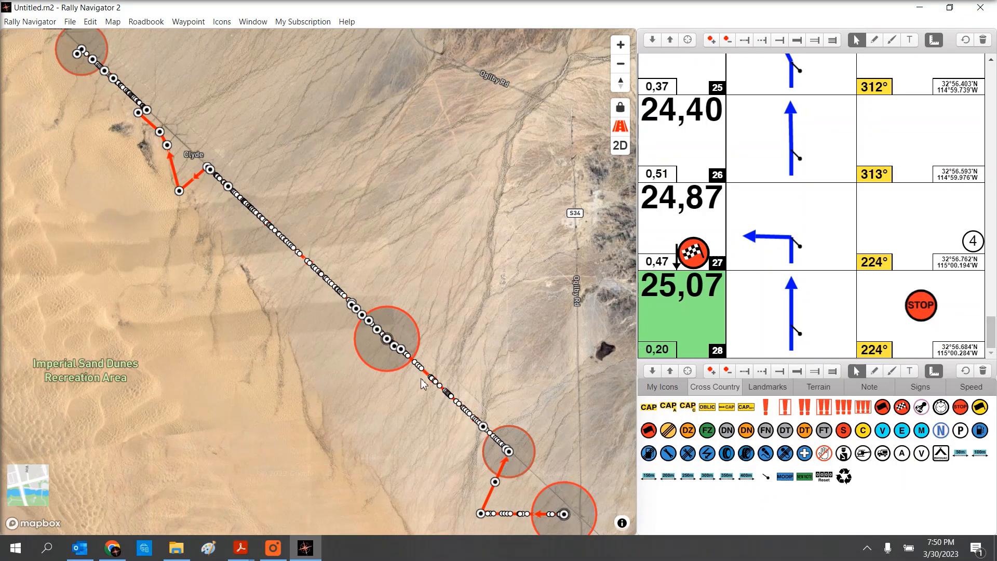
{"action": "mouse_move", "coordinate": [400, 144]}
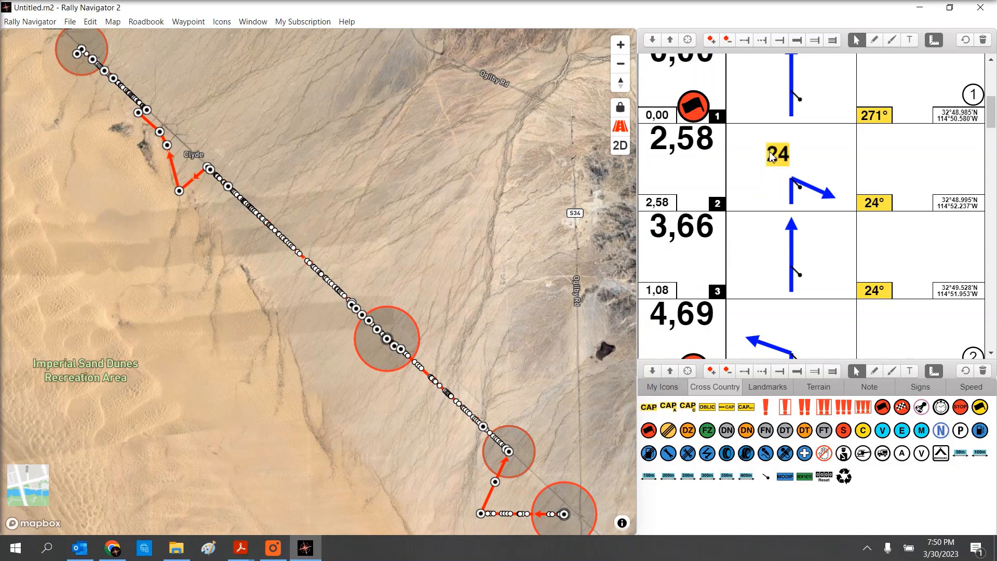
{"action": "mouse_move", "coordinate": [818, 167]}
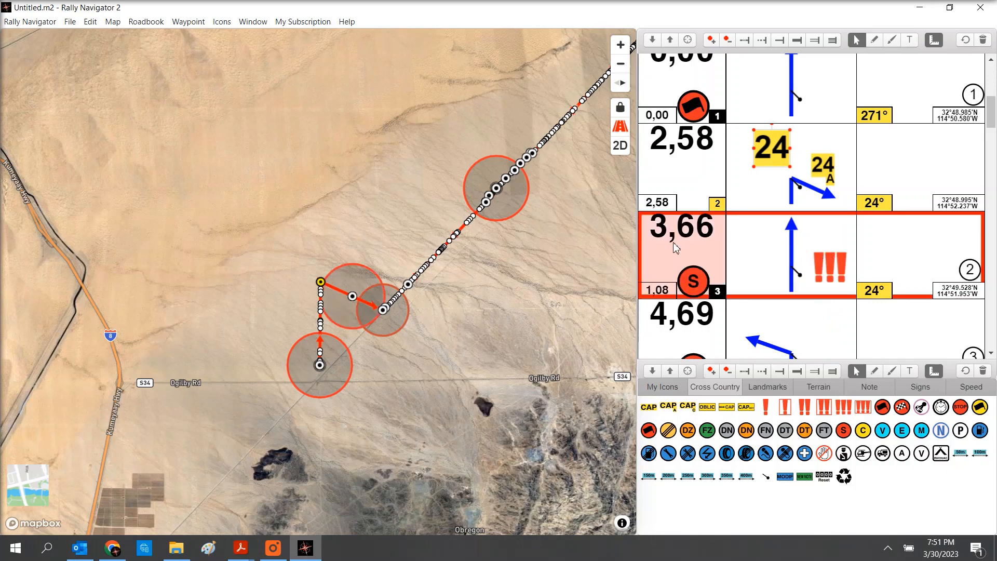
{"action": "mouse_move", "coordinate": [952, 306]}
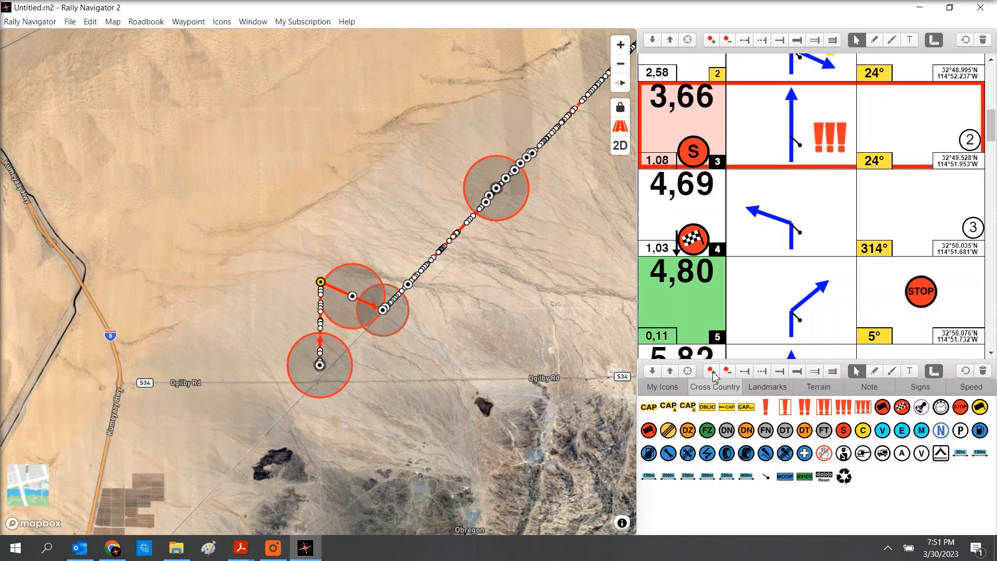
Step: Add road label, danger and speed-zone icons to the early roadbook instructions
{"action": "scroll", "scroll_direction": "down", "scroll_amount": 3}
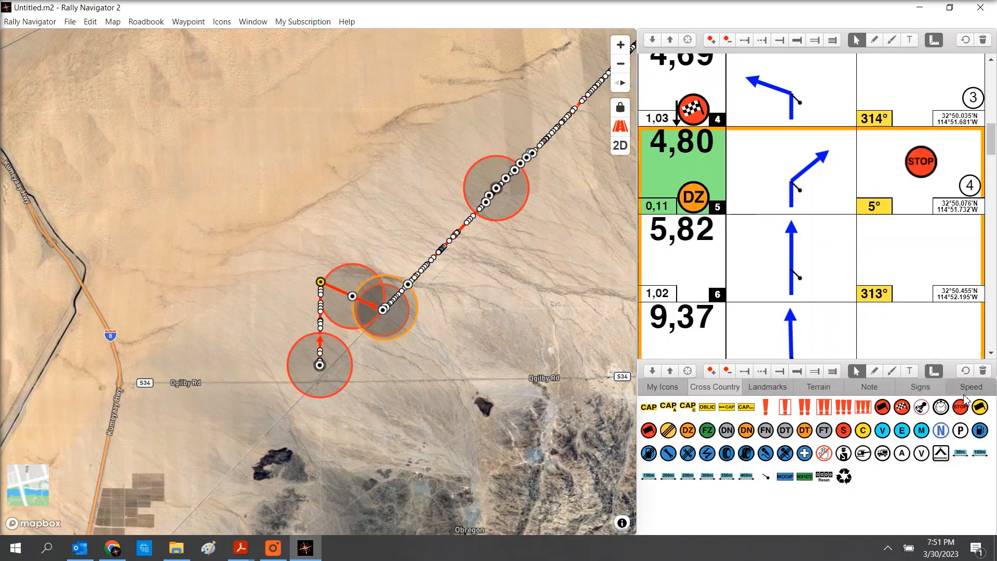
{"action": "left_click", "coordinate": [971, 385]}
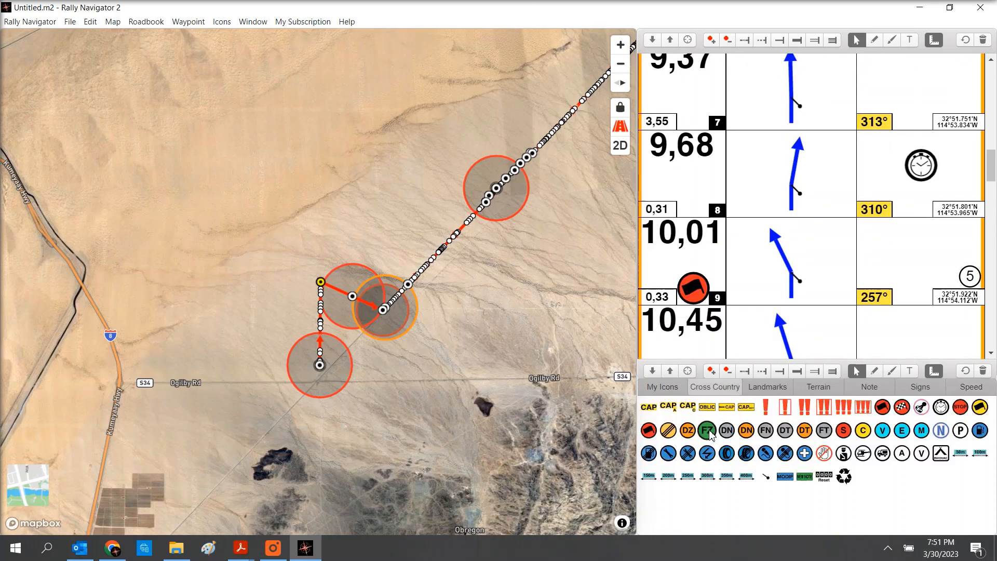
{"action": "left_click", "coordinate": [706, 430]}
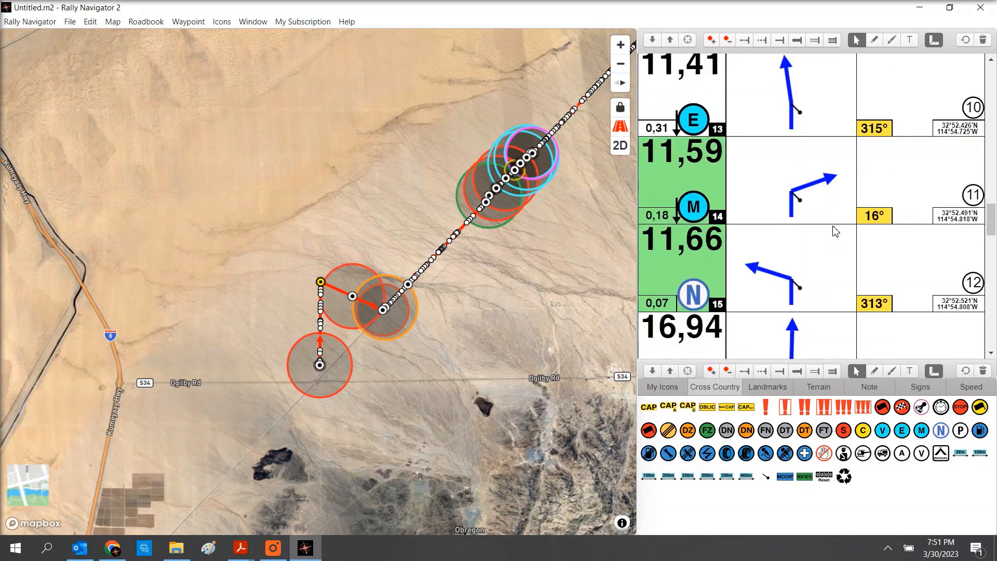
Step: Scroll down the roadbook through instructions 13 to 17
{"action": "scroll", "scroll_direction": "down", "scroll_amount": 3}
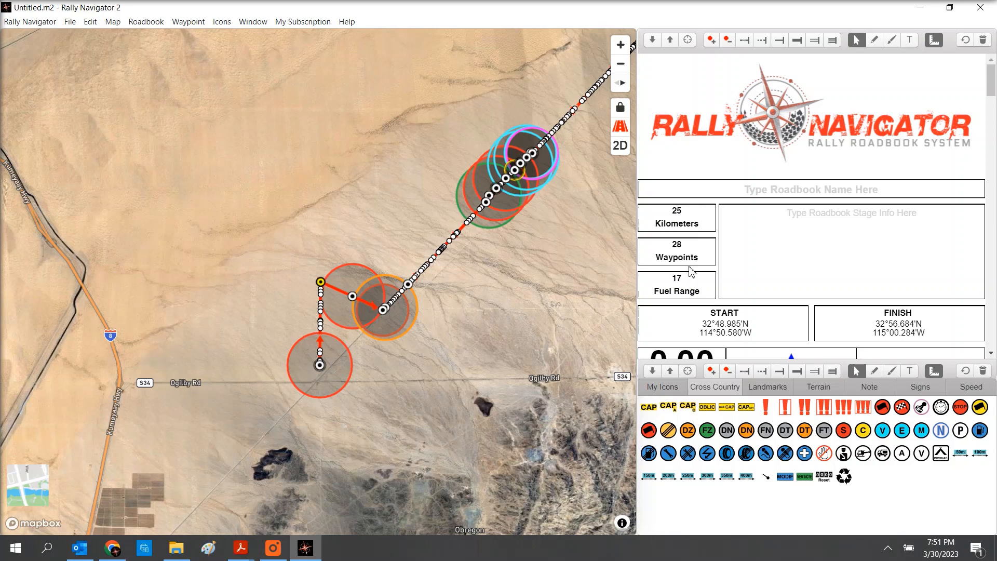
{"action": "mouse_move", "coordinate": [680, 287]}
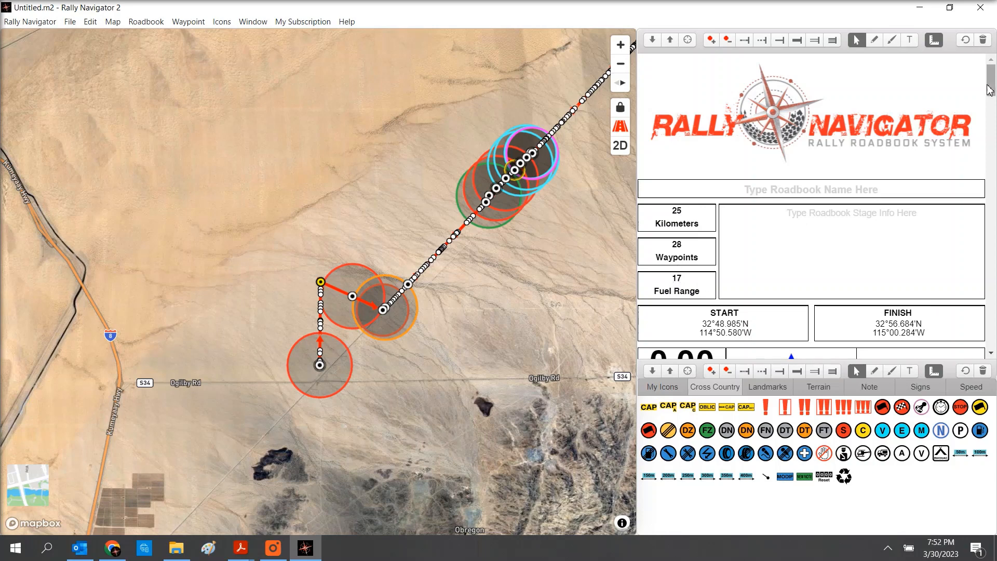
{"action": "scroll", "scroll_direction": "down", "scroll_amount": 3}
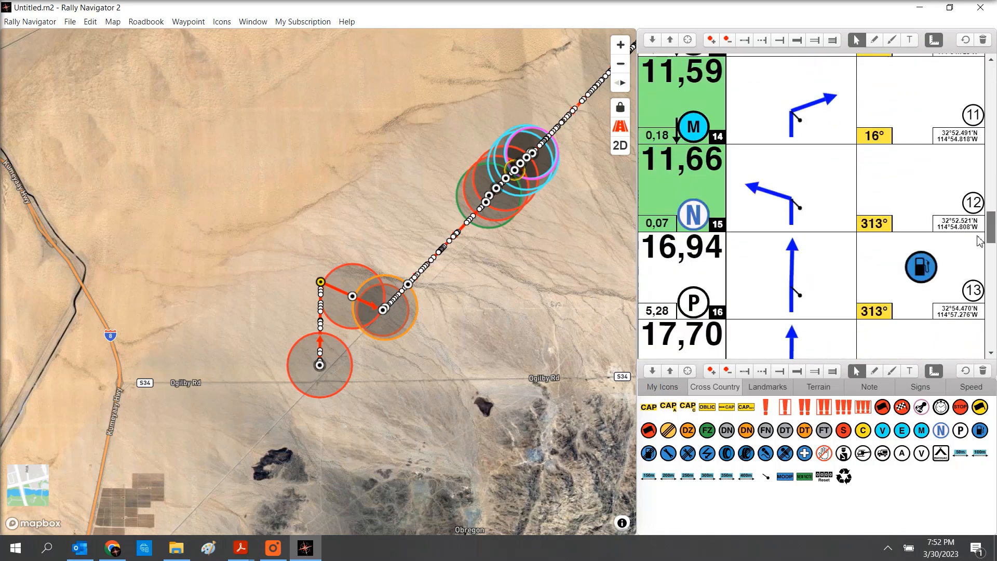
{"action": "scroll", "scroll_direction": "down", "scroll_amount": 3}
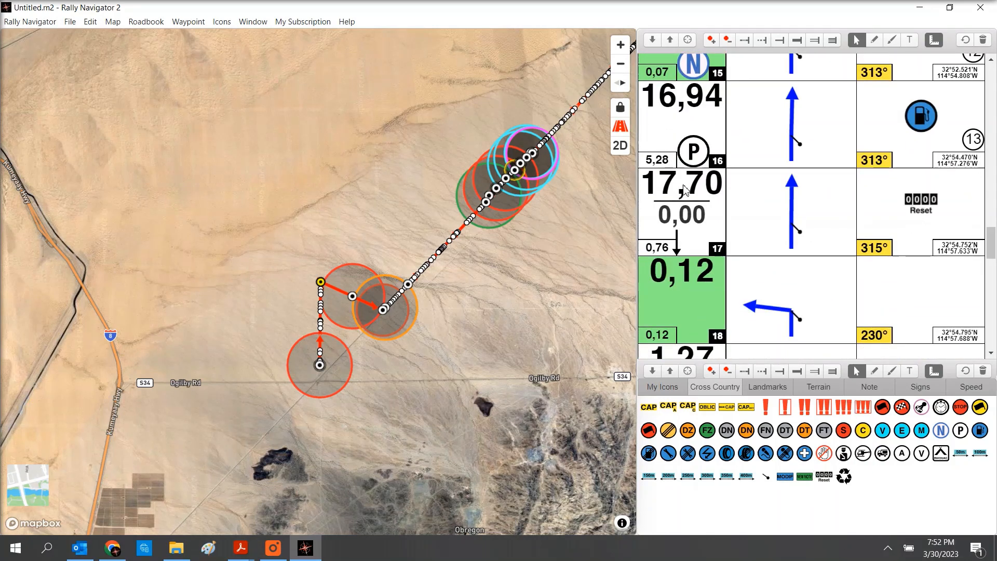
{"action": "mouse_move", "coordinate": [827, 208]}
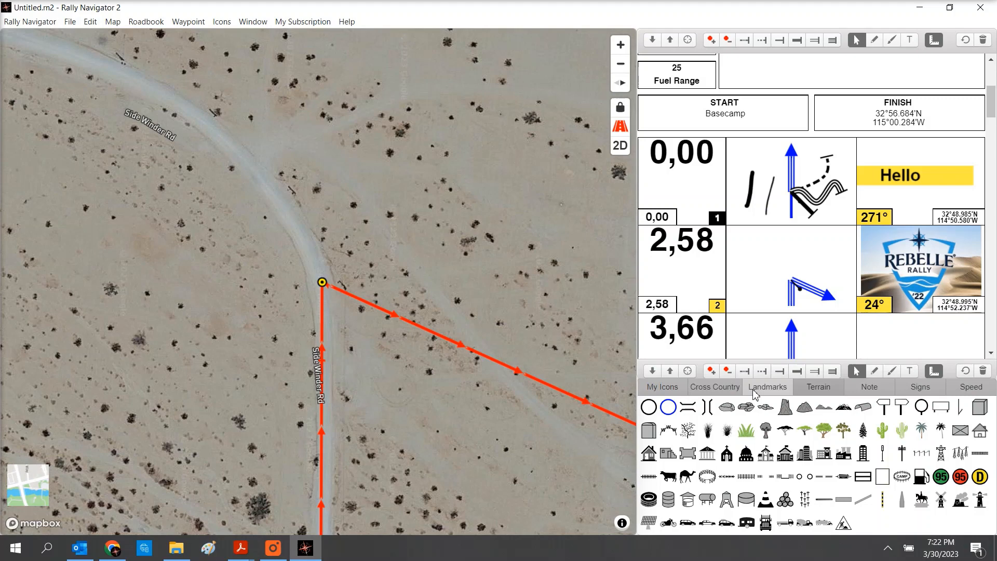
Step: Browse the Cross Country, Landmarks, Note, Signs and Speed icon palette sets
{"action": "left_click", "coordinate": [920, 386]}
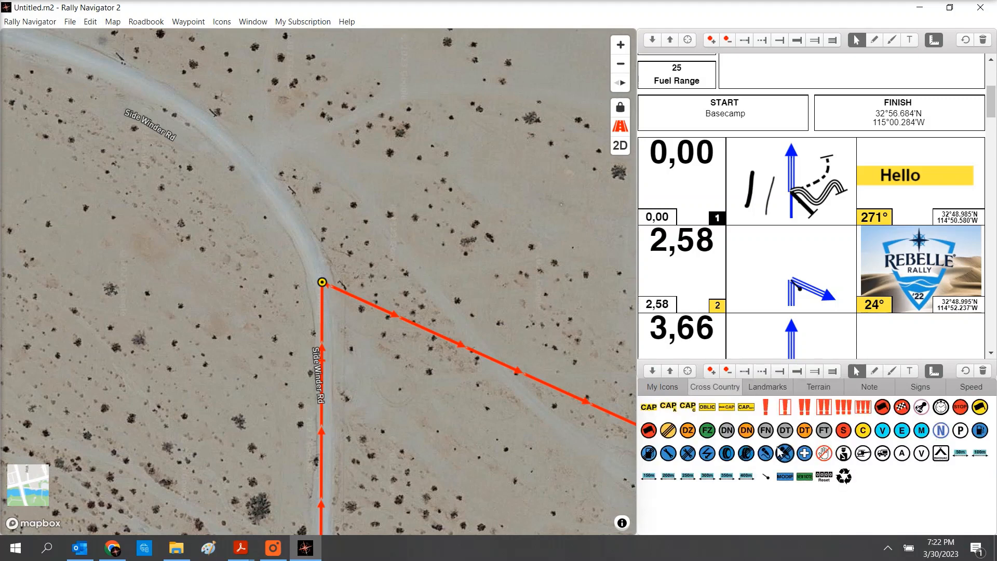
{"action": "mouse_move", "coordinate": [782, 454]}
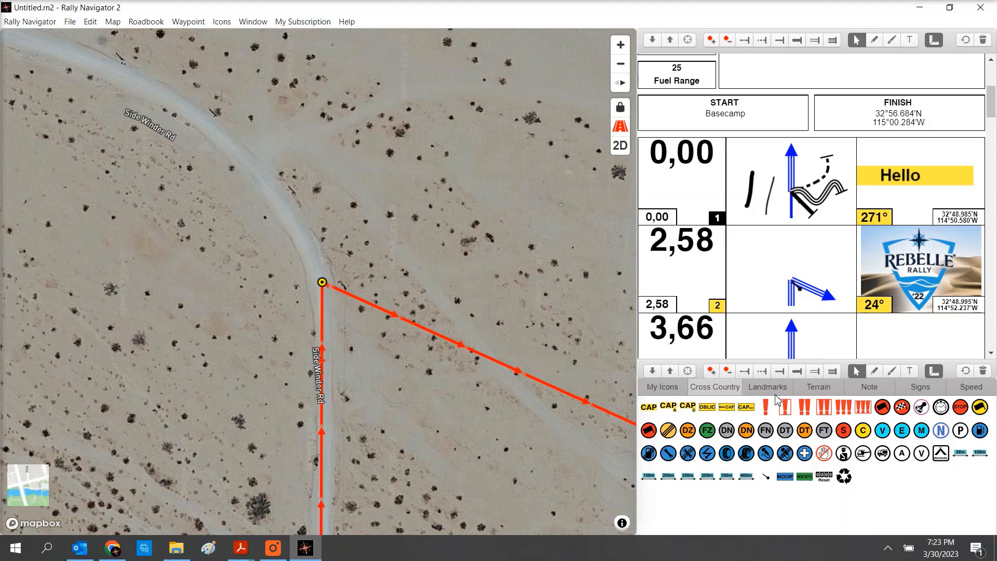
{"action": "left_click", "coordinate": [818, 386]}
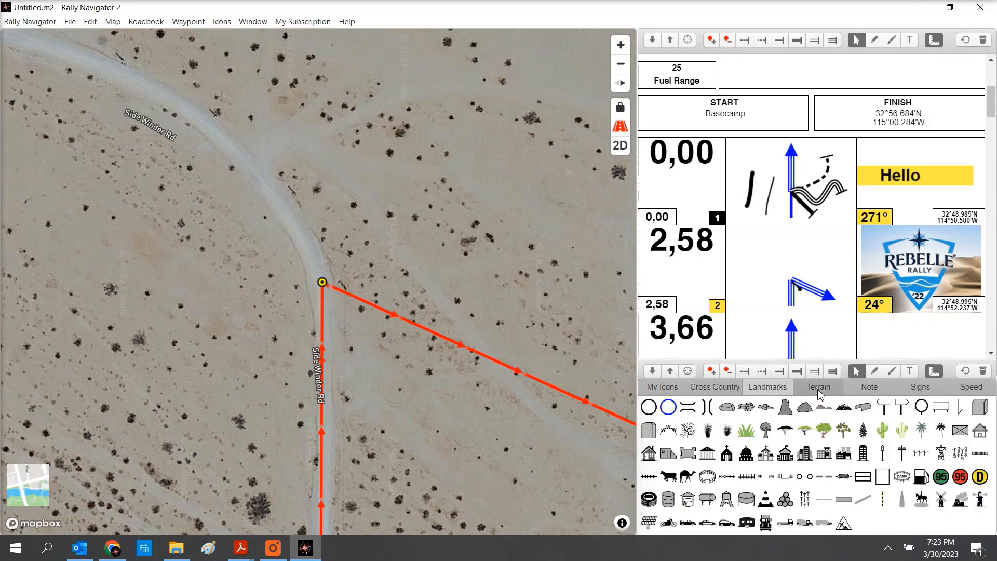
{"action": "left_click", "coordinate": [869, 386]}
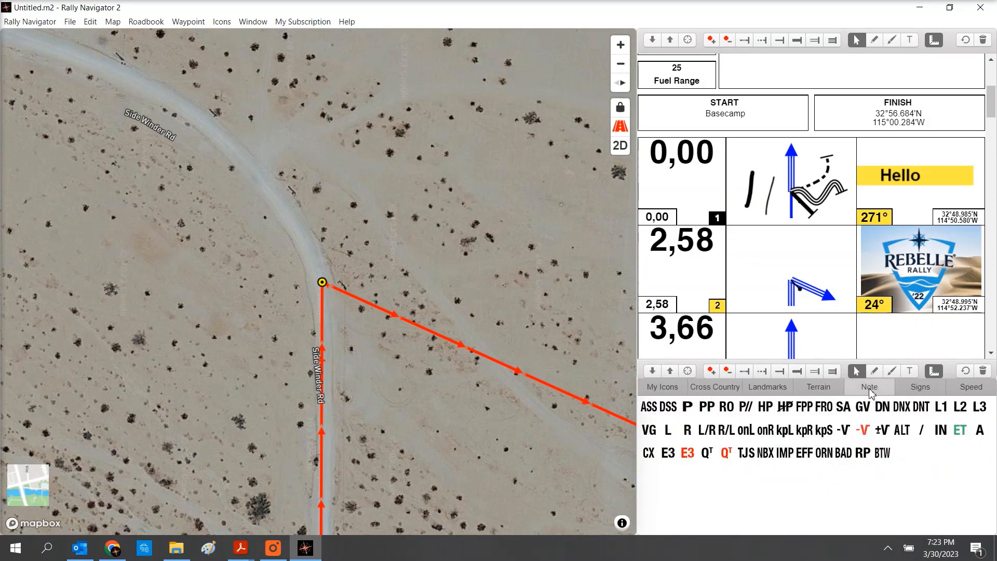
{"action": "left_click", "coordinate": [971, 386]}
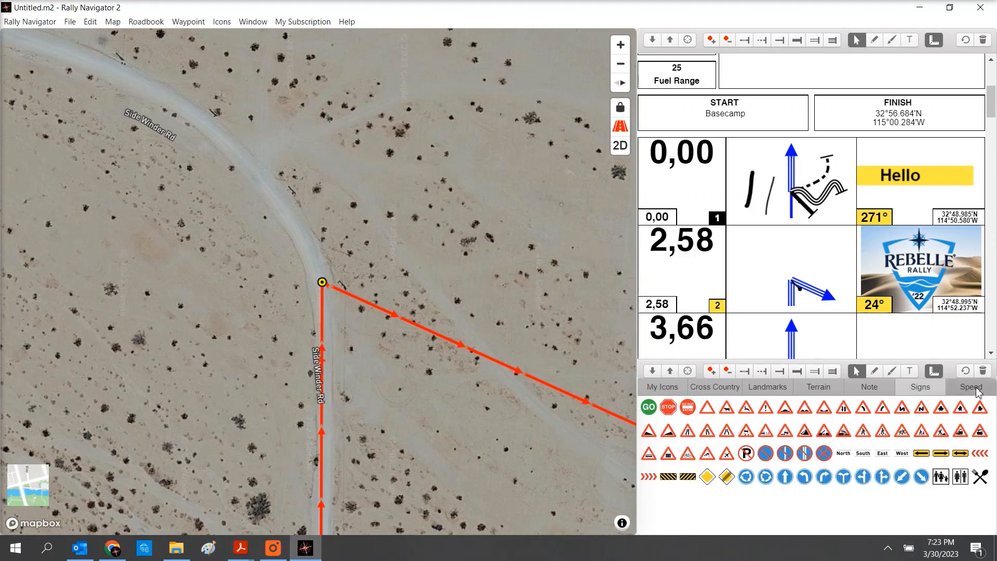
{"action": "left_click", "coordinate": [970, 387]}
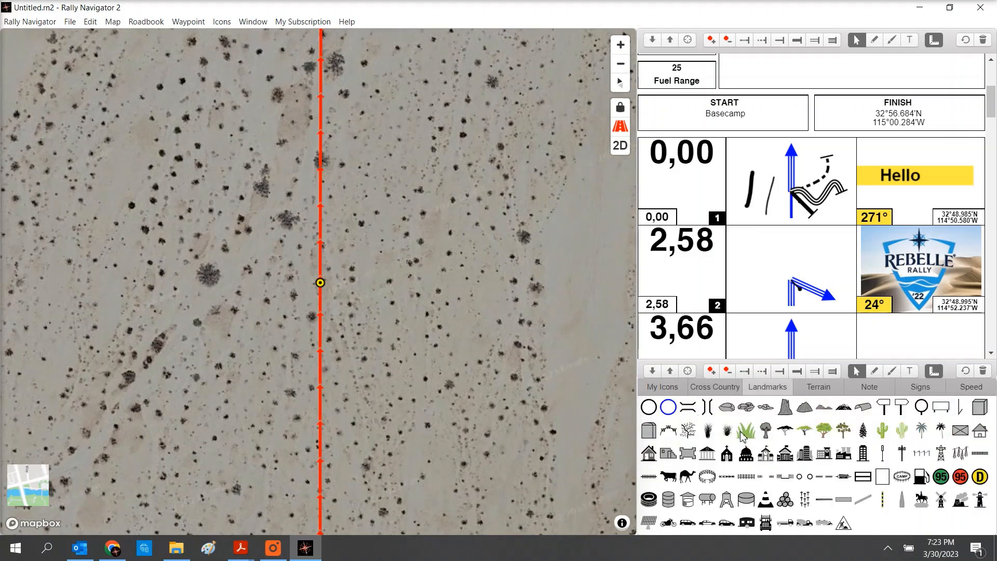
Step: Scroll the roadbook to waypoints 7–10 on Wash Rd by the railway
{"action": "left_click", "coordinate": [727, 432]}
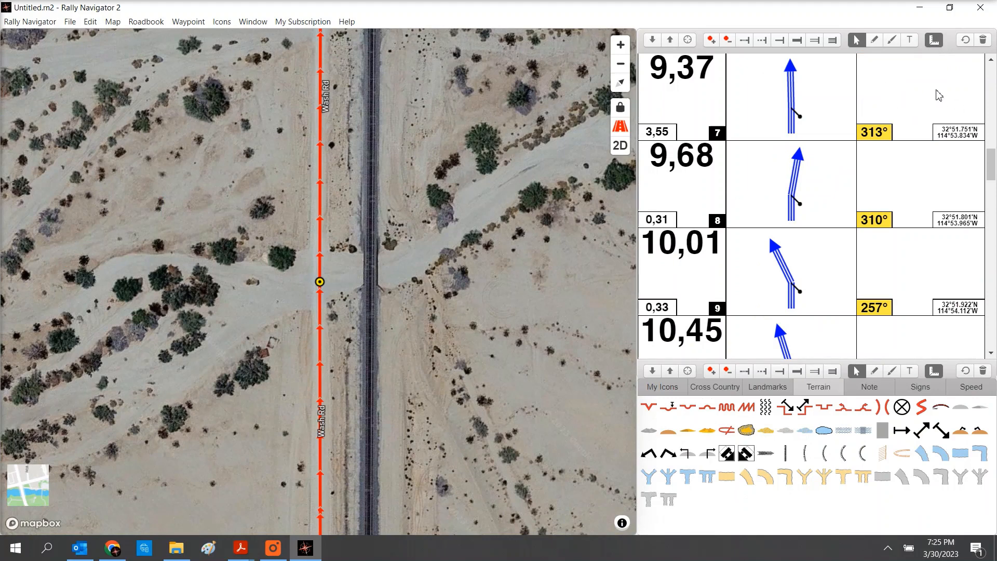
{"action": "mouse_move", "coordinate": [909, 107]}
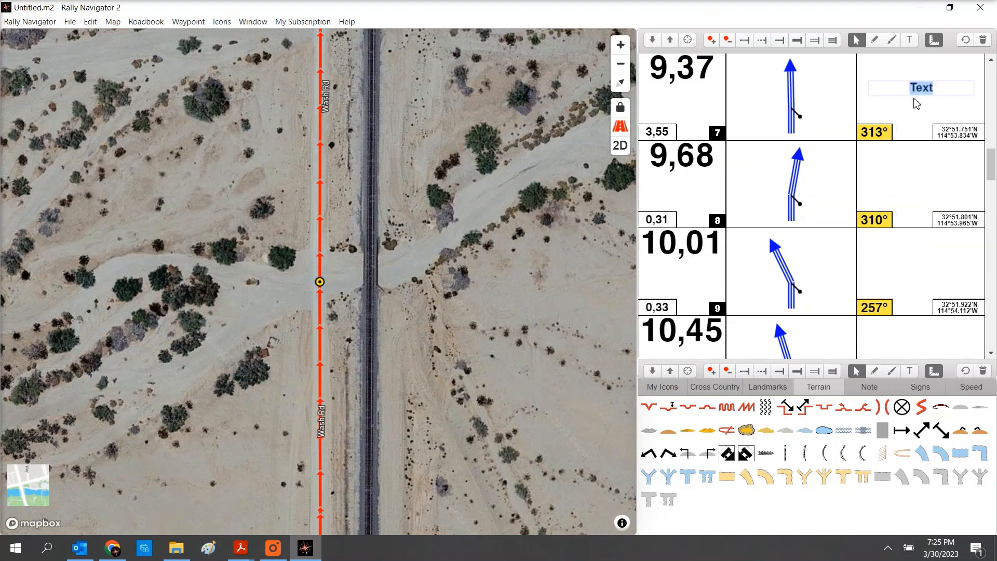
Step: Type 'Hello' into waypoint 7's note and add two terrain symbols
{"action": "type", "text": "Hello"}
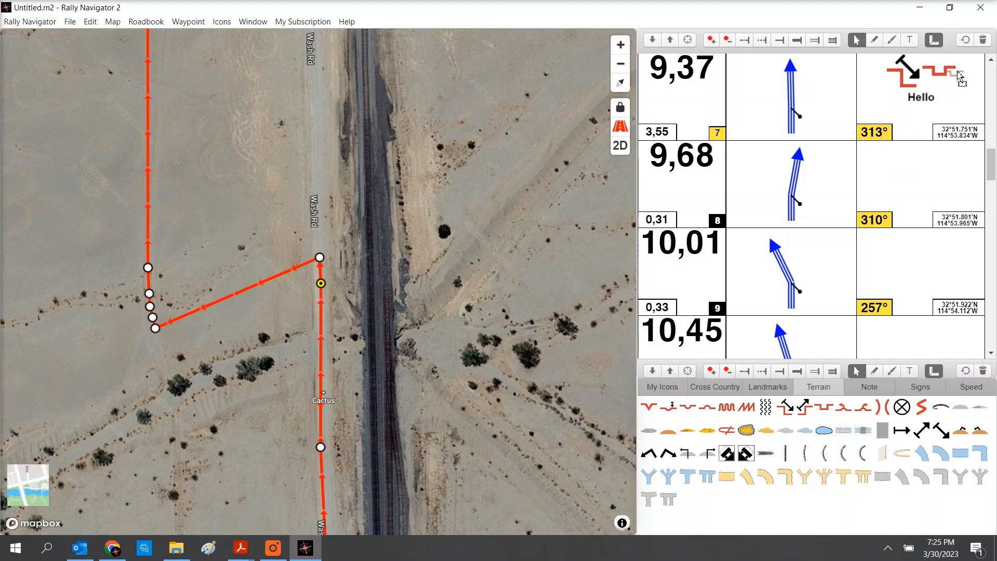
{"action": "left_click", "coordinate": [922, 77]}
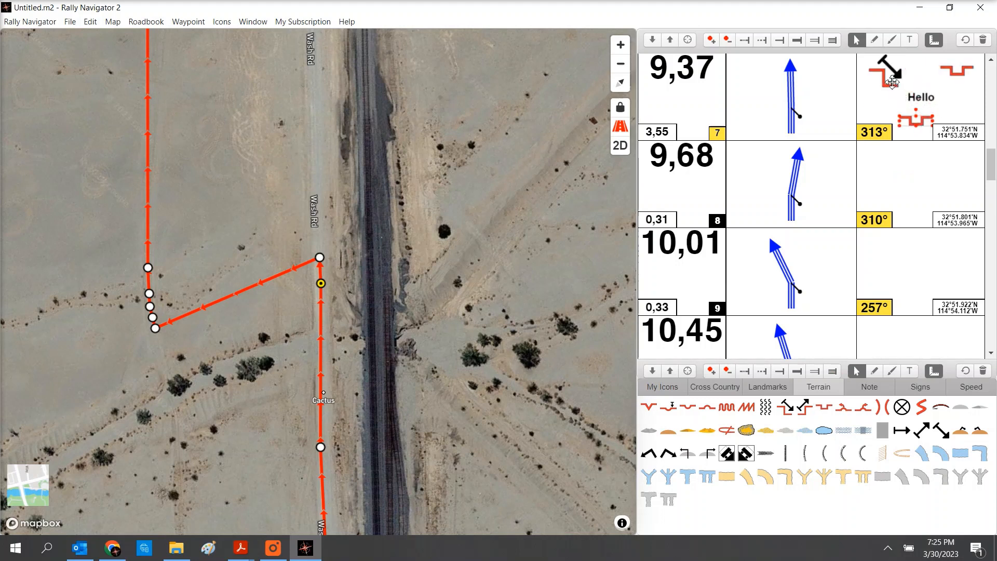
{"action": "left_click", "coordinate": [883, 75]}
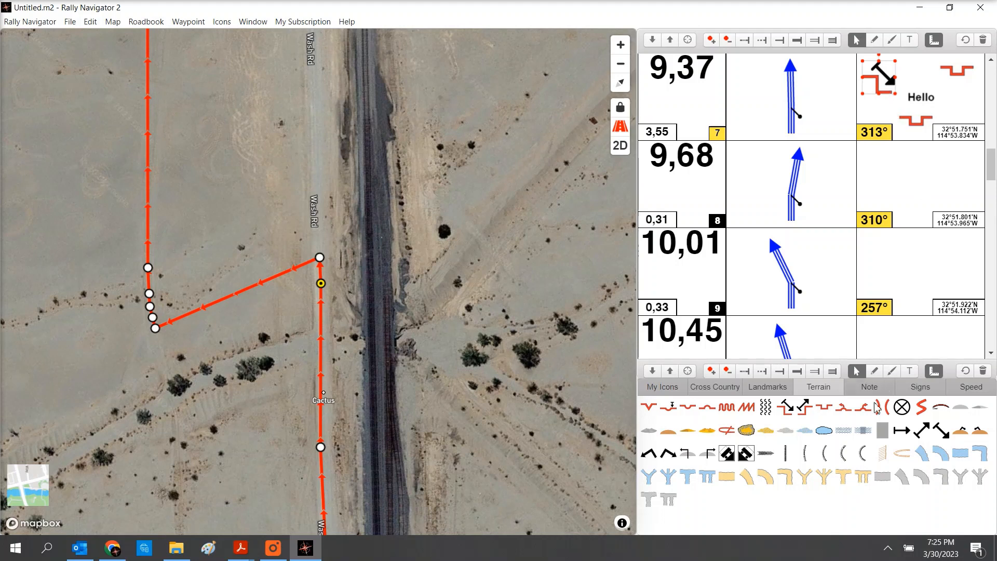
{"action": "mouse_move", "coordinate": [903, 345]}
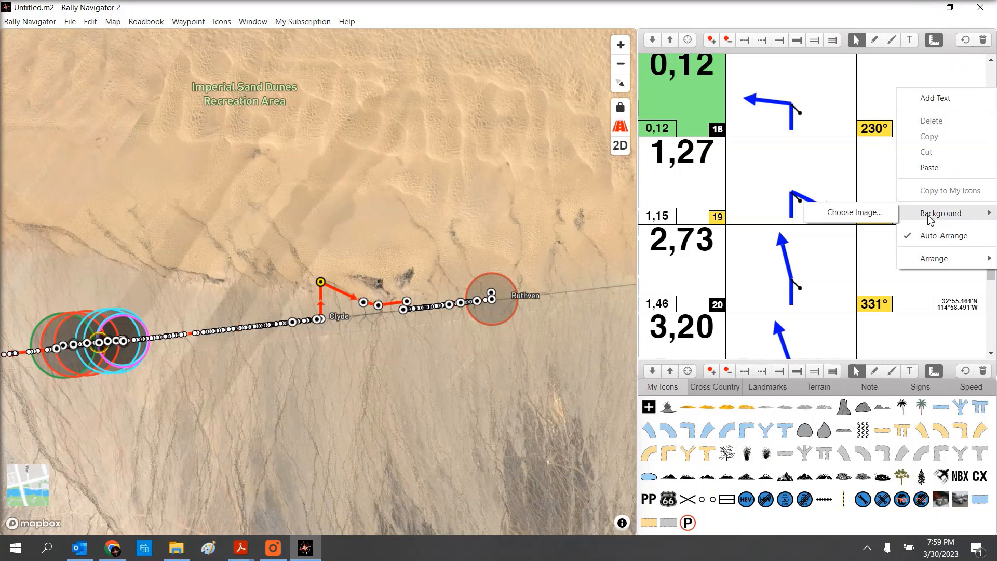
Step: Set the Rebelle Rally image as waypoint 18's note background
{"action": "left_click", "coordinate": [850, 212]}
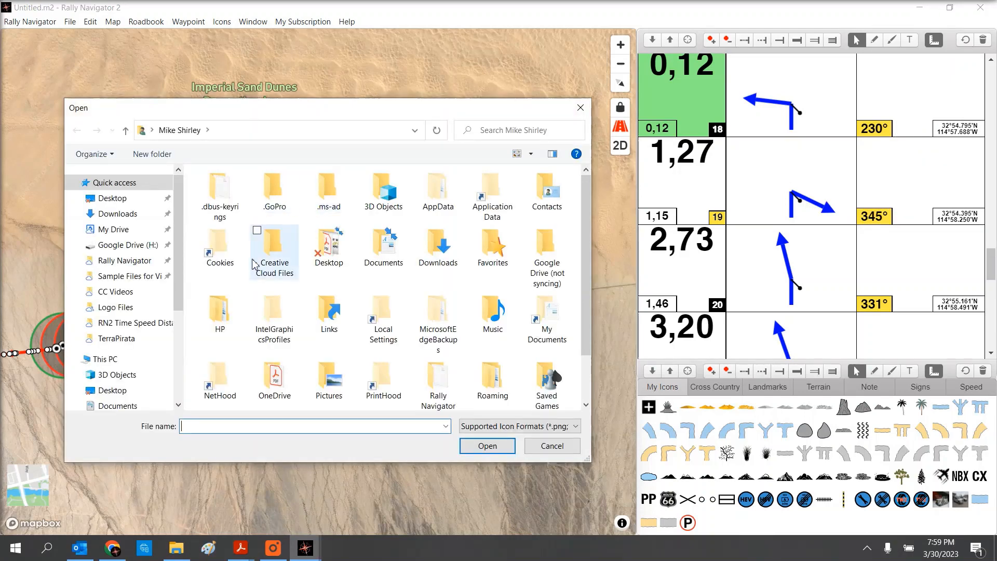
{"action": "left_click", "coordinate": [133, 276]}
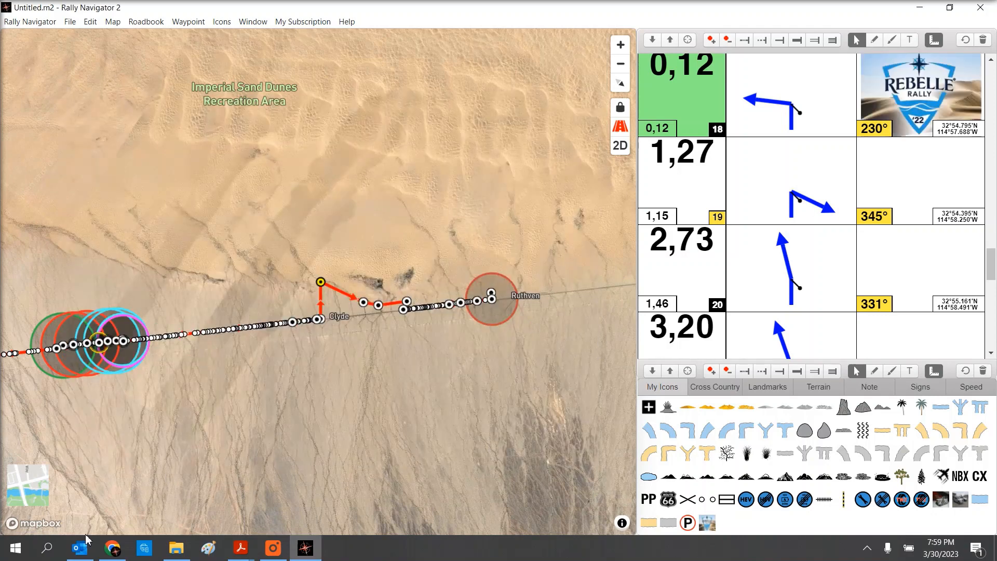
{"action": "left_click", "coordinate": [111, 547]}
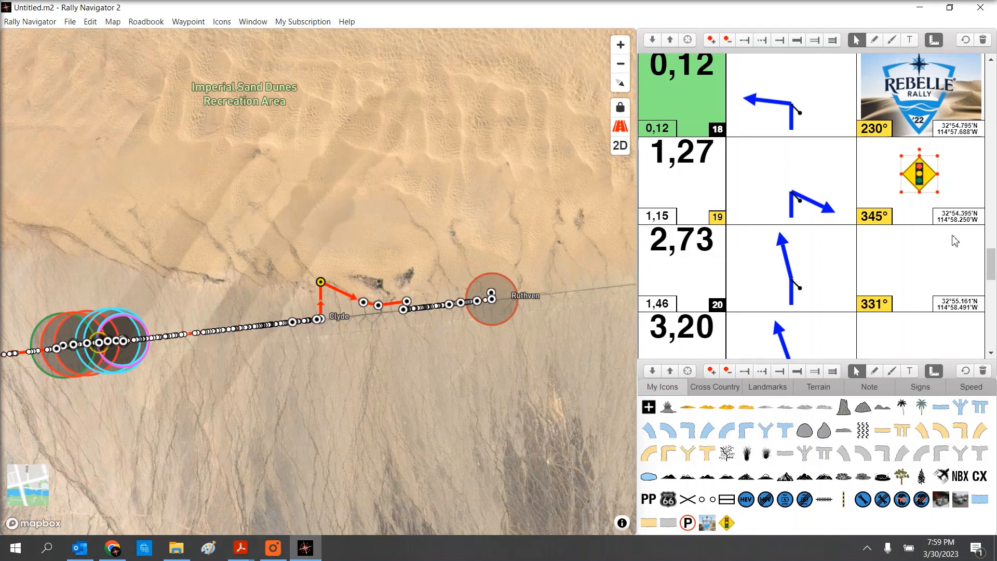
Step: Open RN2 Cross Country Rally Sample.rn2 via the header-image file browser
{"action": "left_click", "coordinate": [145, 21]}
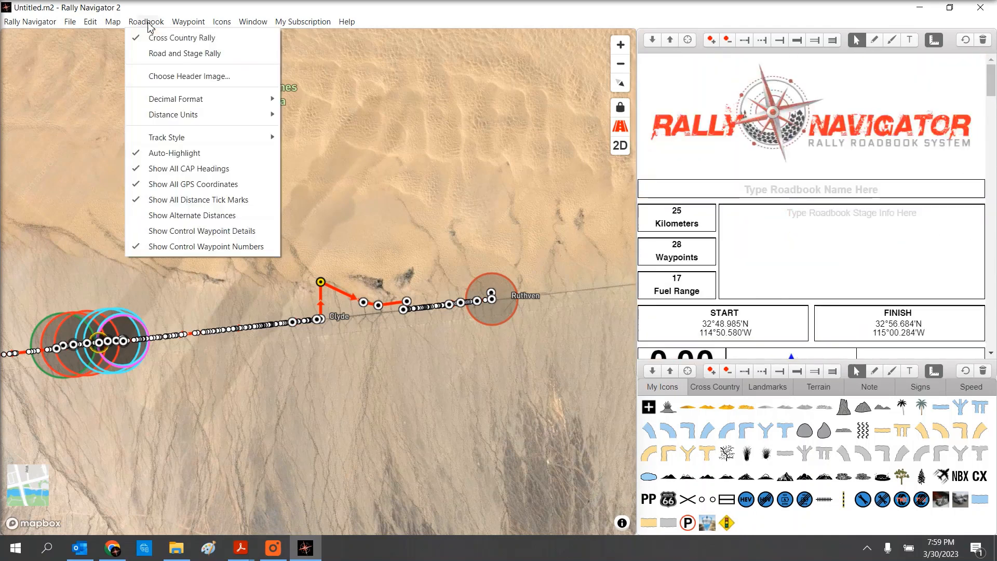
{"action": "left_click", "coordinate": [188, 76]}
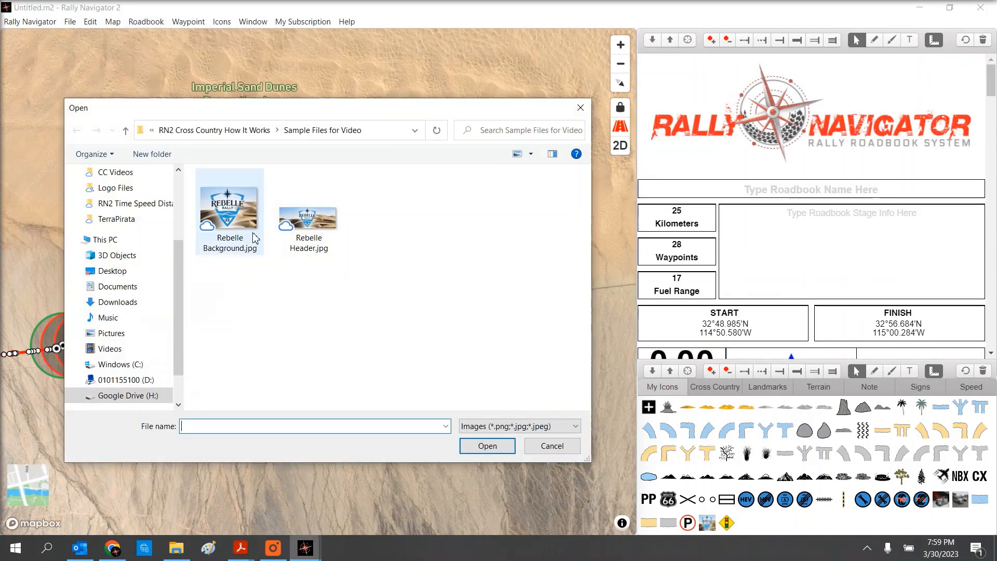
{"action": "left_click", "coordinate": [550, 446]}
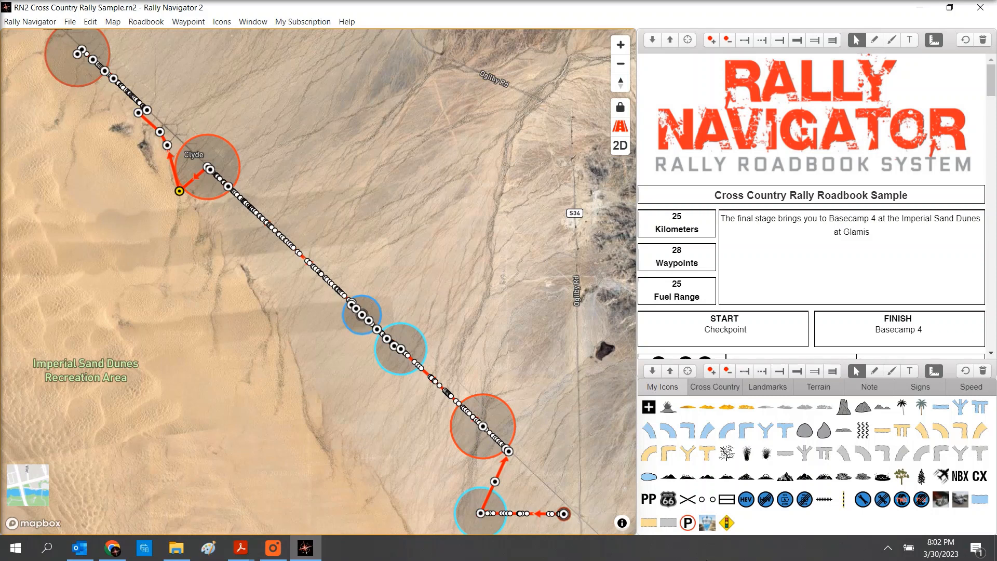
{"action": "left_click", "coordinate": [29, 20]}
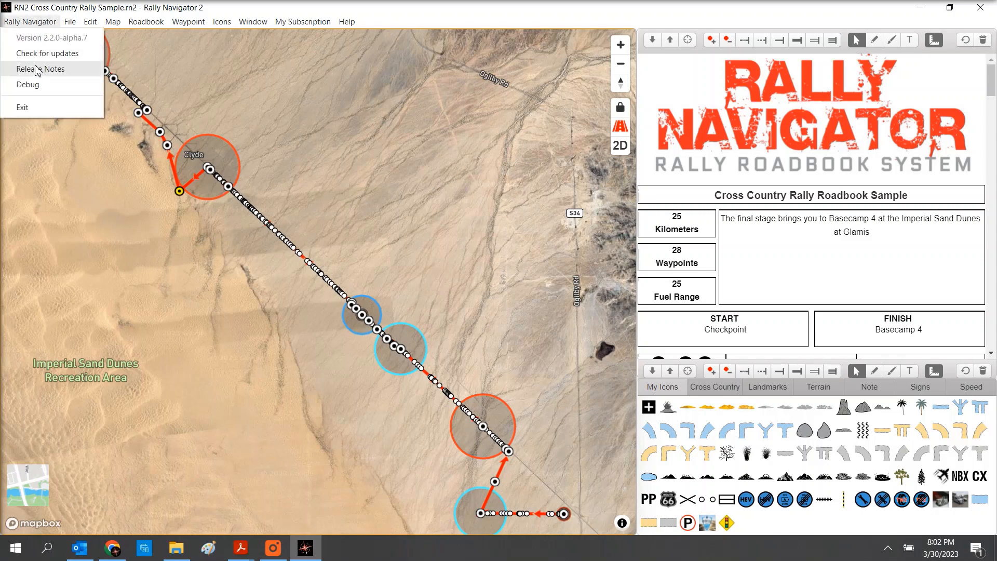
Step: Open the File menu while viewing the sample roadbook
{"action": "left_click", "coordinate": [70, 21]}
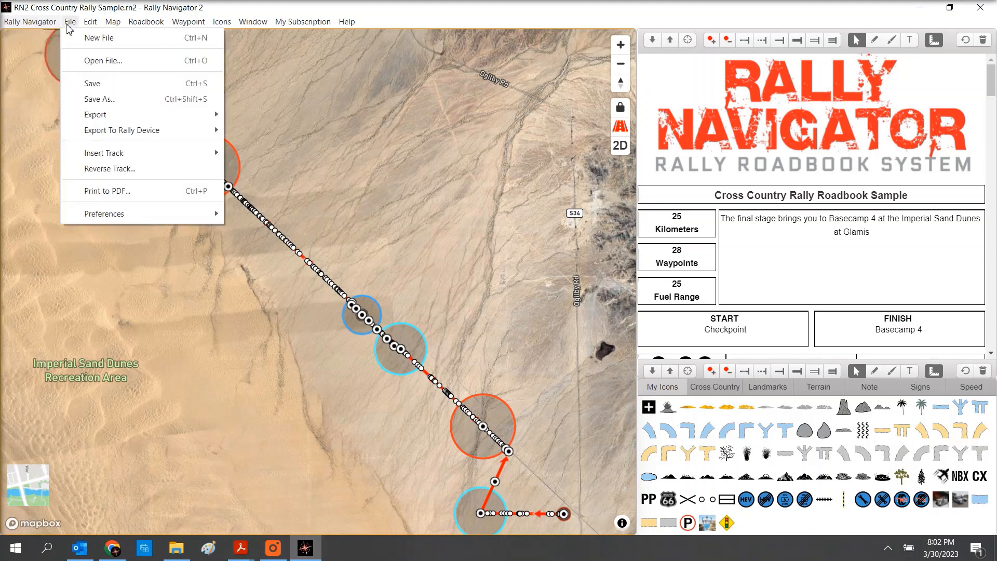
{"action": "mouse_move", "coordinate": [99, 38]}
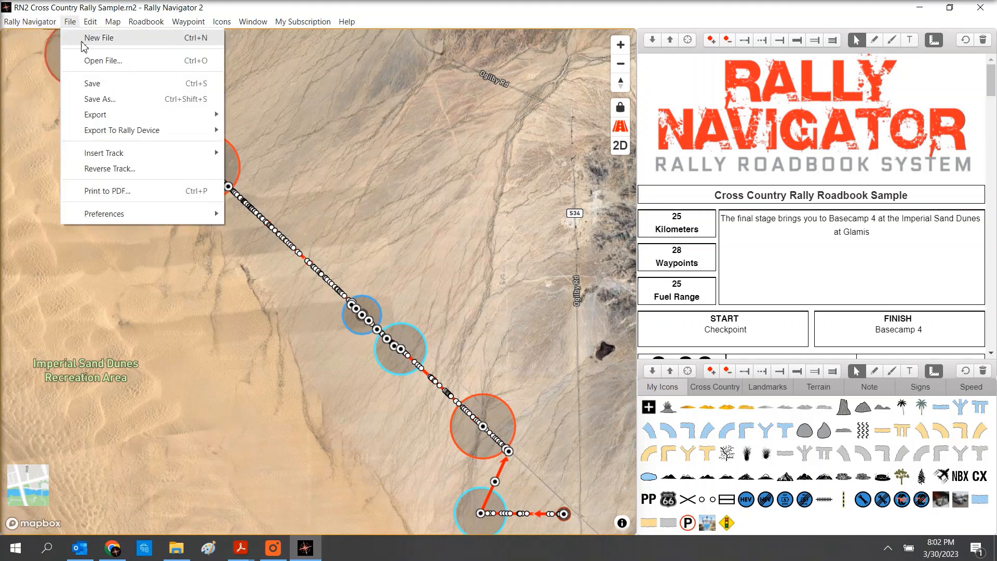
{"action": "mouse_move", "coordinate": [100, 103]}
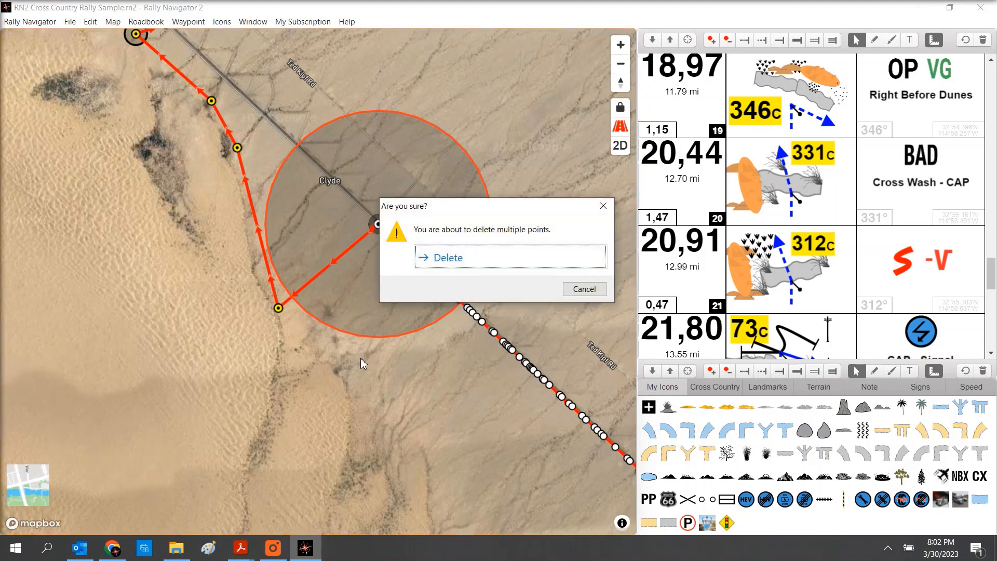
Step: Delete the points past Clyde and save as RN2 Cross Country Rally Sample Trimmed.rn2
{"action": "left_click", "coordinate": [447, 257]}
{"action": "type", "text": "RN2 Cross Country Rally Sample Trimmed.rn2"}
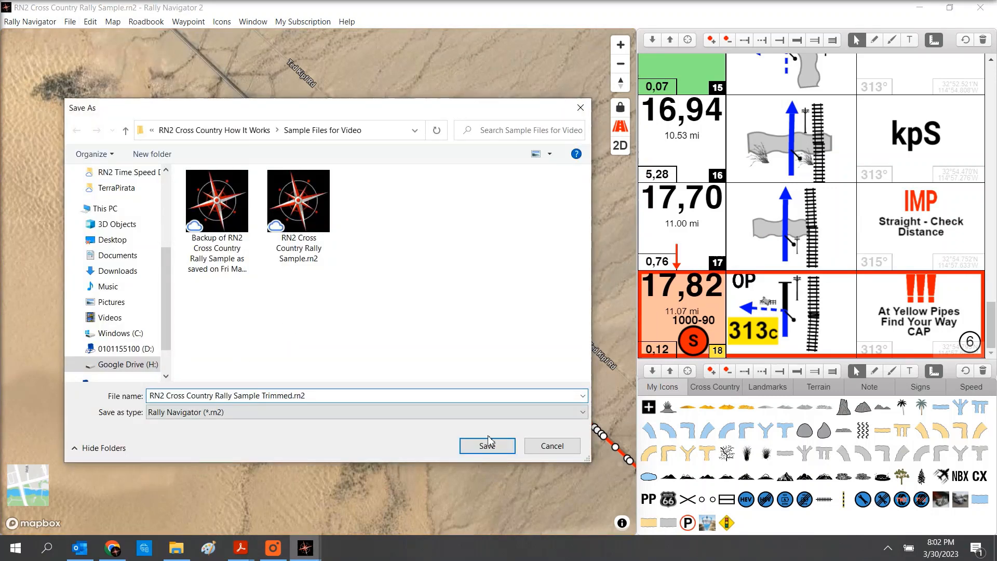
{"action": "left_click", "coordinate": [486, 445]}
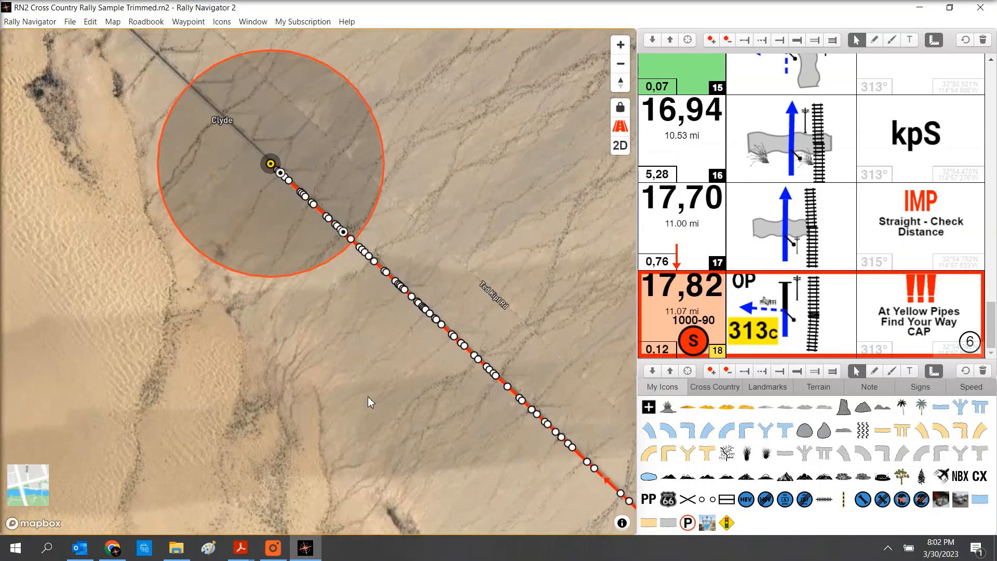
{"action": "left_click", "coordinate": [70, 20]}
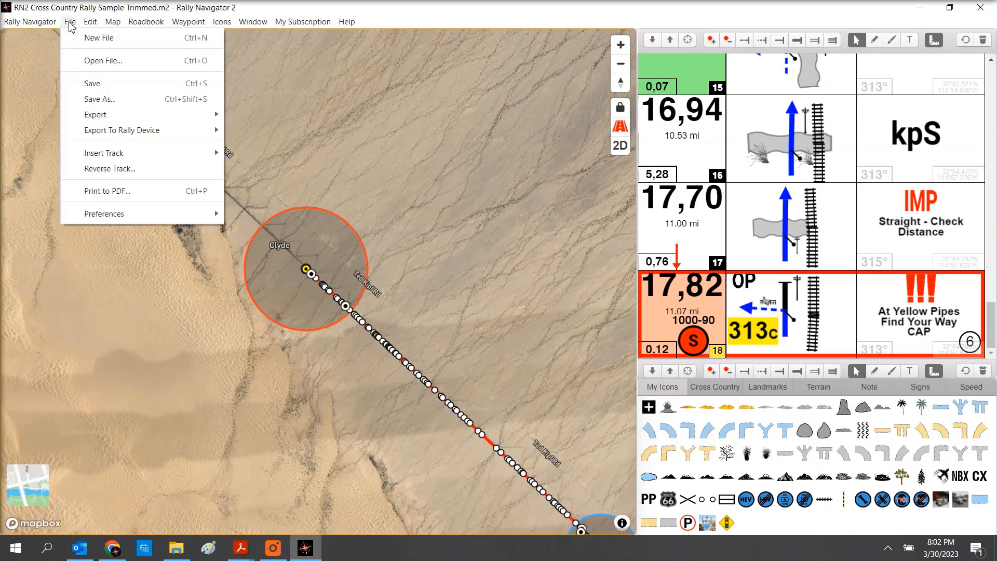
{"action": "mouse_move", "coordinate": [104, 153]}
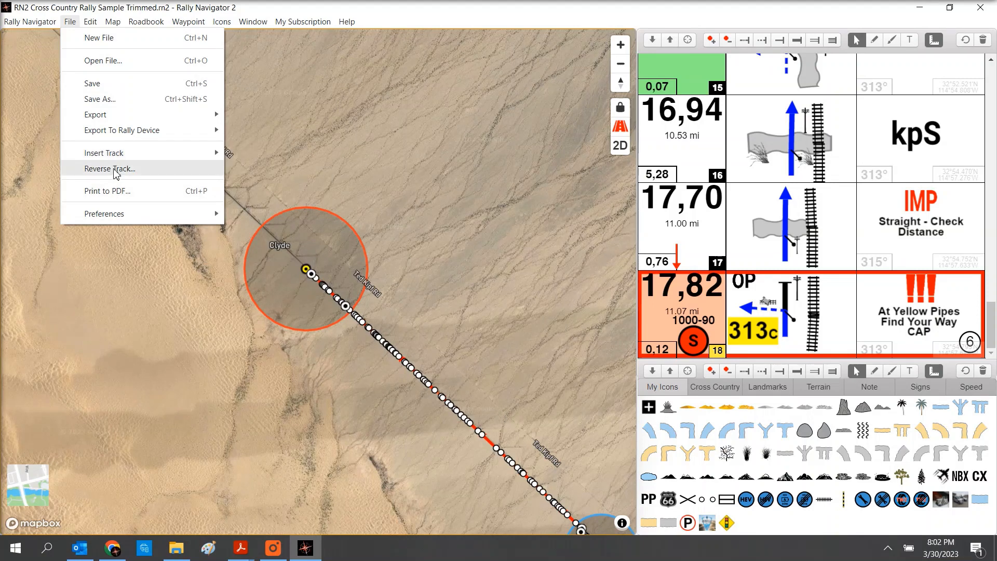
{"action": "left_click", "coordinate": [110, 168]}
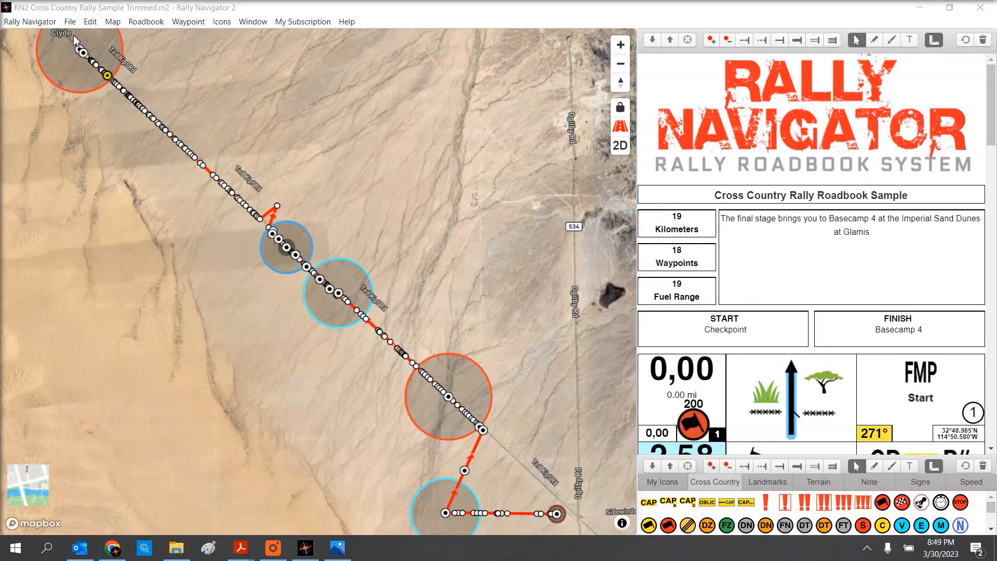
Step: Open the File menu to view OpenRally/GPX, KML and TSD Sheets export formats
{"action": "left_click", "coordinate": [70, 21]}
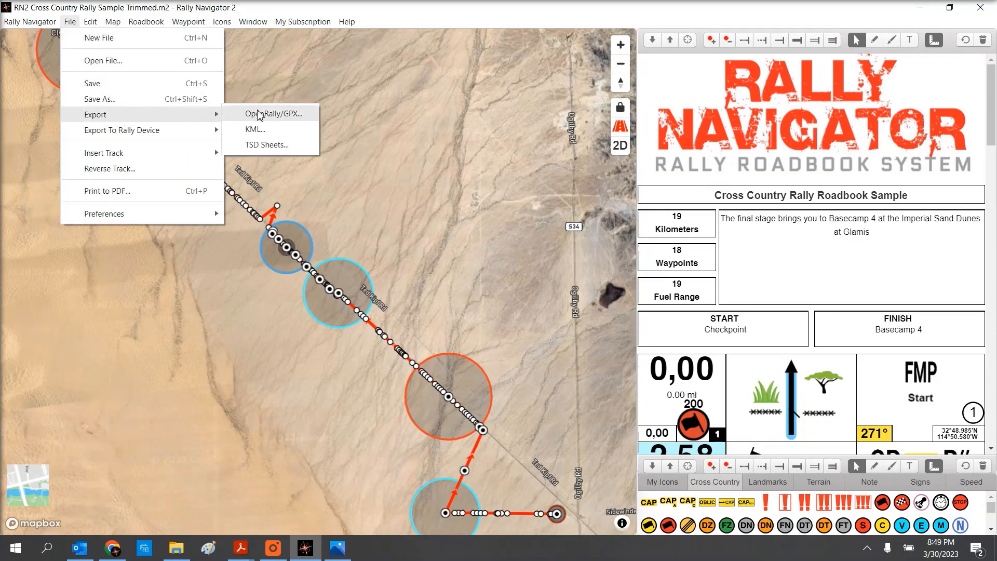
{"action": "mouse_move", "coordinate": [278, 118]}
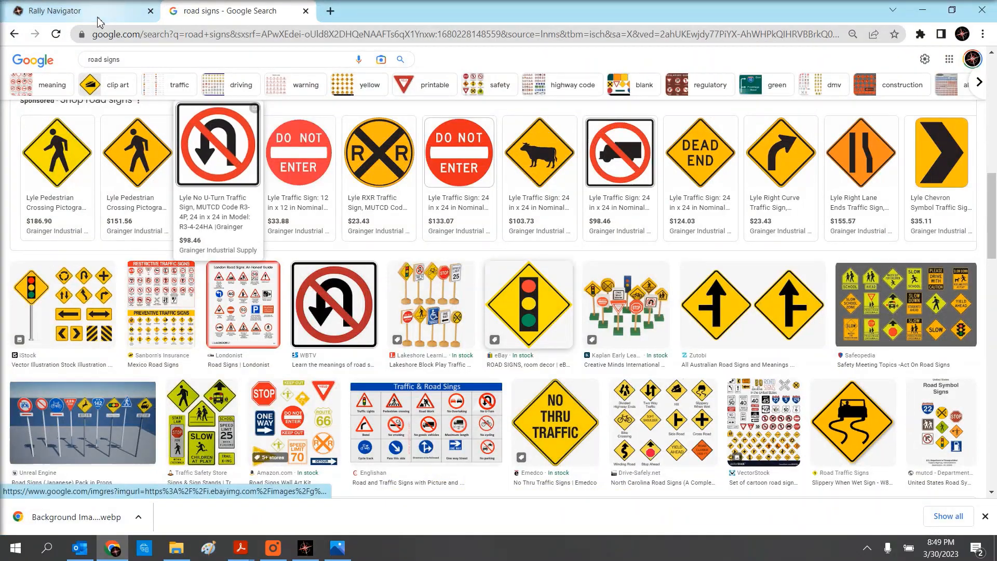
Step: Browse Rally Navigator's OpenRally GPX support page in Chrome
{"action": "left_click", "coordinate": [57, 11]}
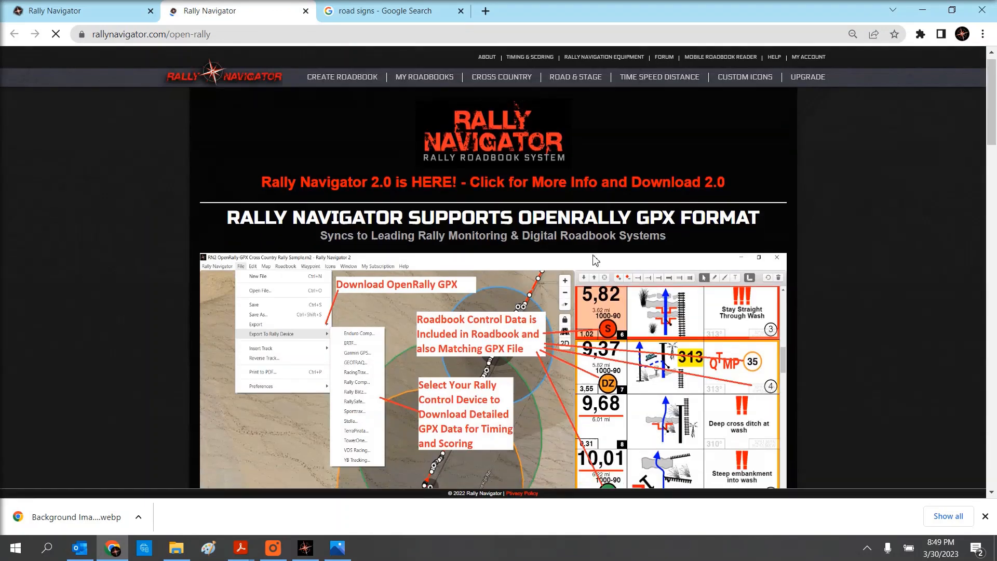
{"action": "scroll", "scroll_direction": "down", "scroll_amount": 3}
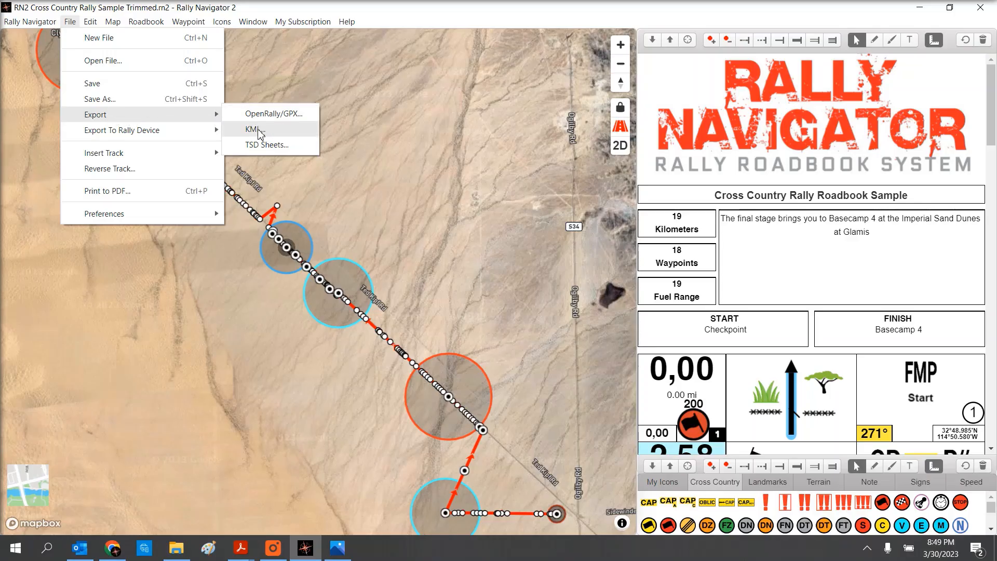
{"action": "mouse_move", "coordinate": [270, 145]}
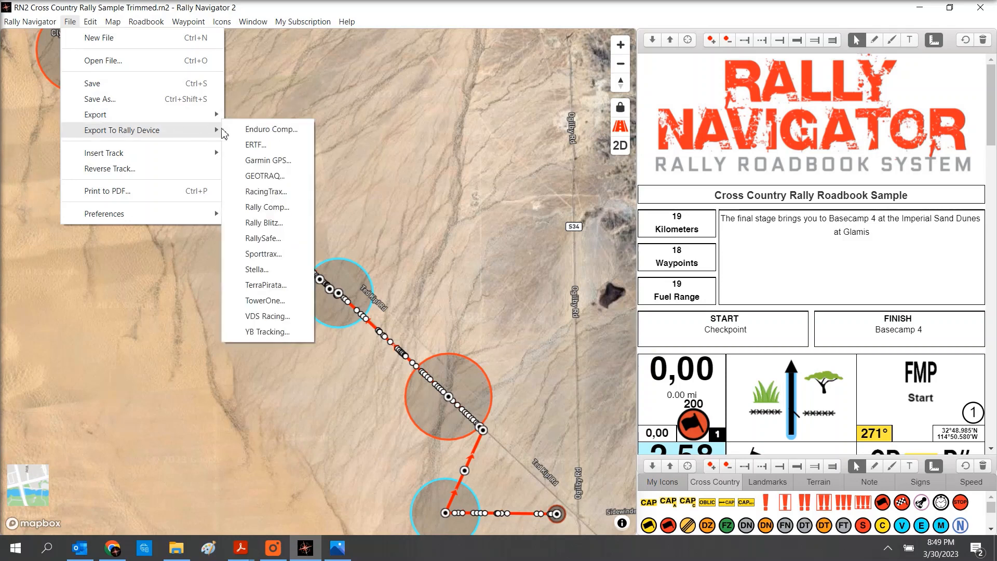
{"action": "mouse_move", "coordinate": [263, 238]}
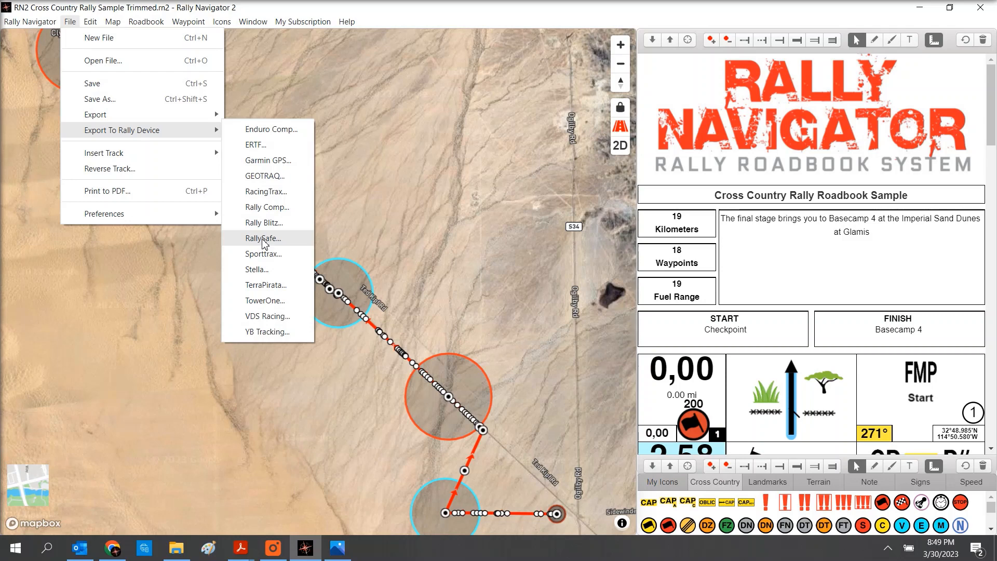
{"action": "mouse_move", "coordinate": [264, 331]}
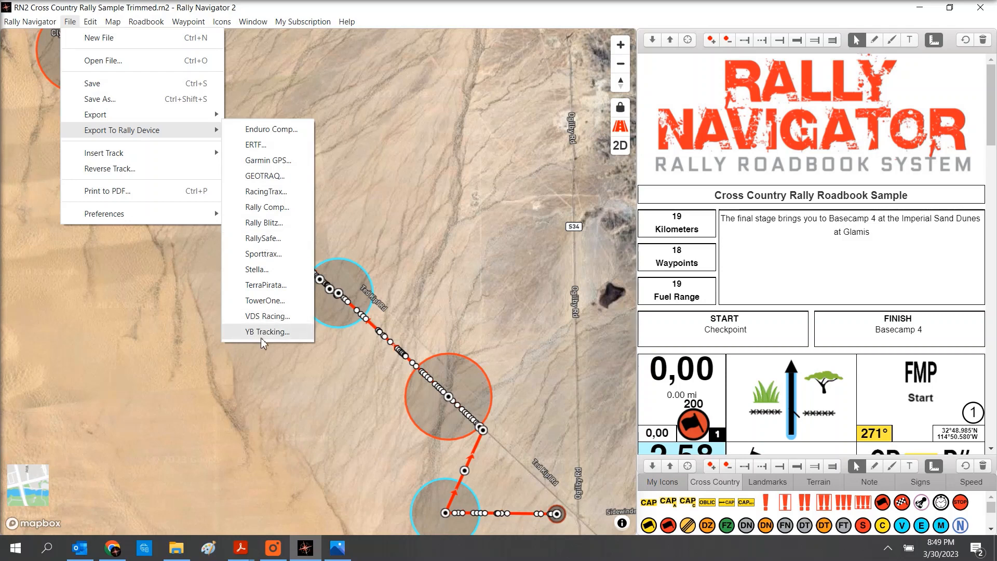
{"action": "mouse_move", "coordinate": [269, 129]}
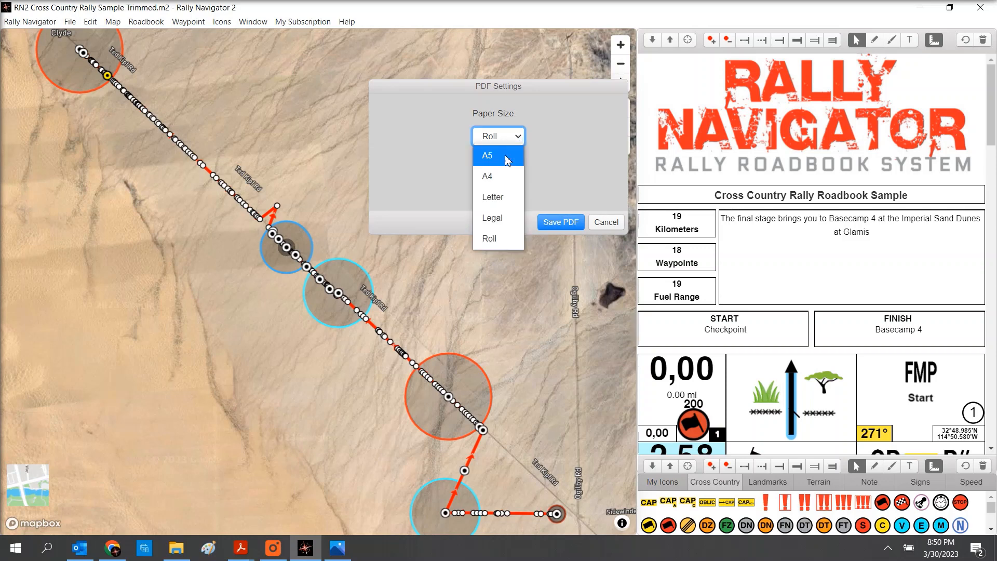
{"action": "mouse_move", "coordinate": [499, 217]}
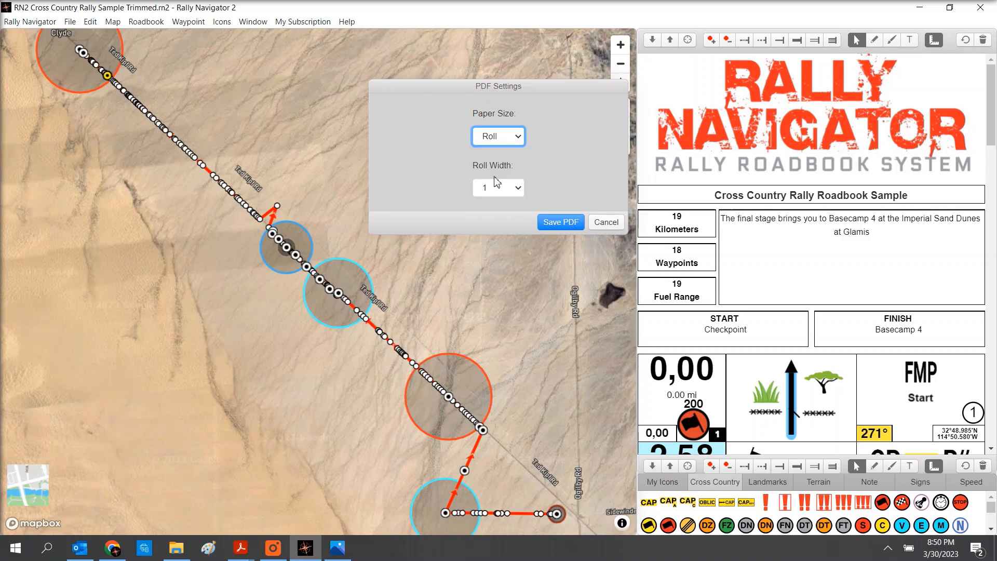
Step: Choose Roll paper size with roll width 1 for the roadbook PDF
{"action": "left_click", "coordinate": [520, 187]}
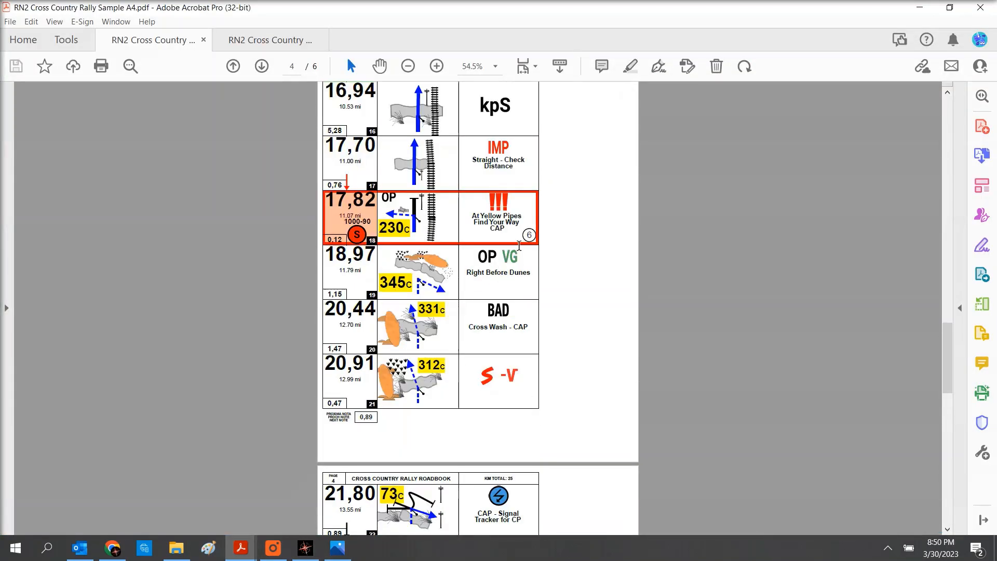
Step: Review the RN2 Cross Country Rally Sample A4.pdf pages in Acrobat Pro
{"action": "left_click", "coordinate": [270, 40]}
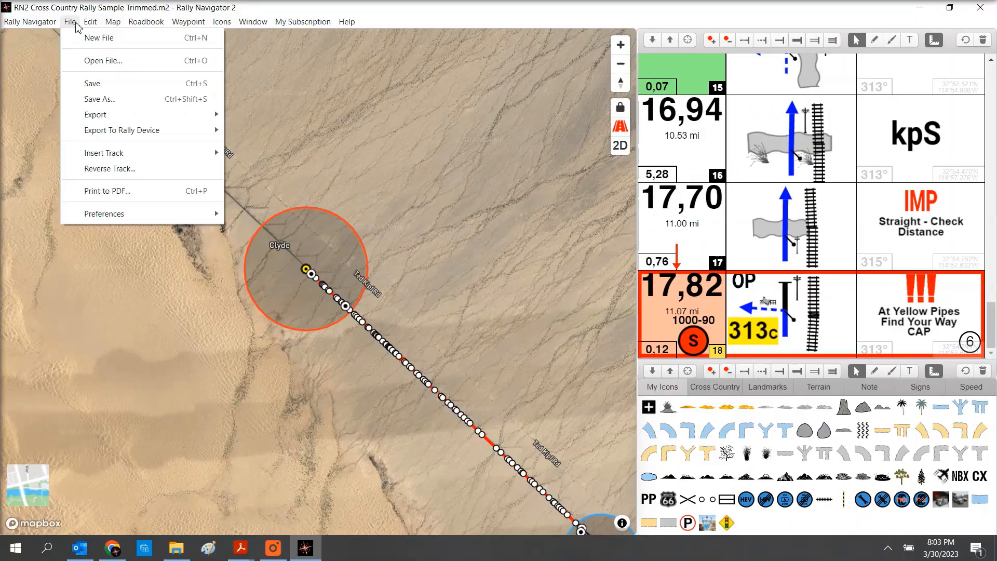
Step: Switch the map from satellite imagery to the Streets map style
{"action": "left_click", "coordinate": [112, 21]}
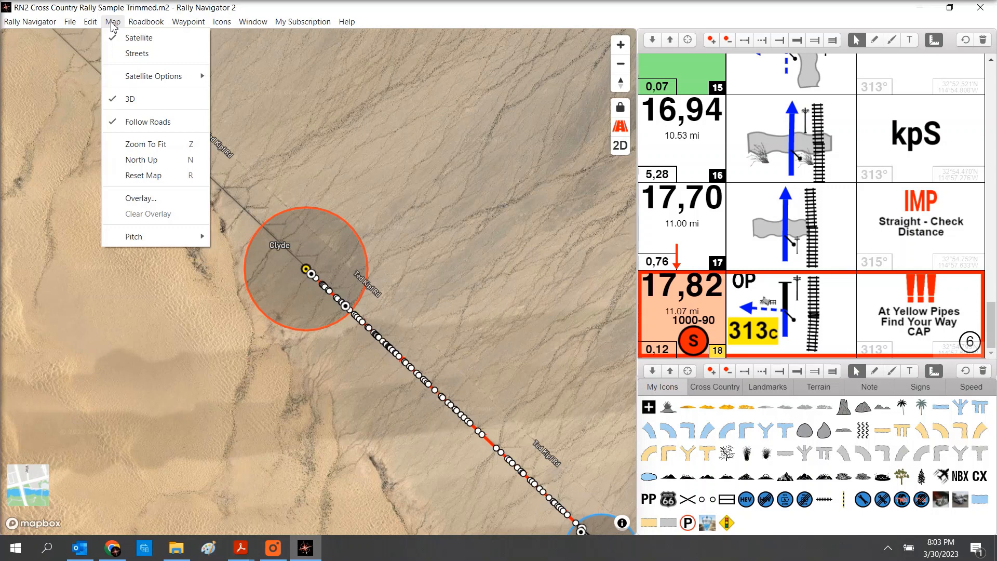
{"action": "mouse_move", "coordinate": [137, 54]}
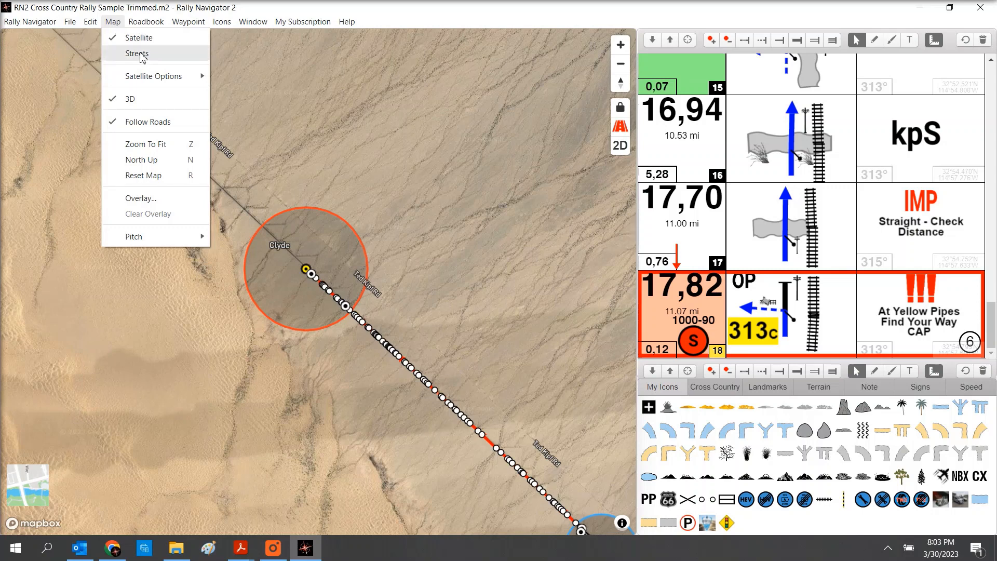
{"action": "left_click", "coordinate": [136, 53]}
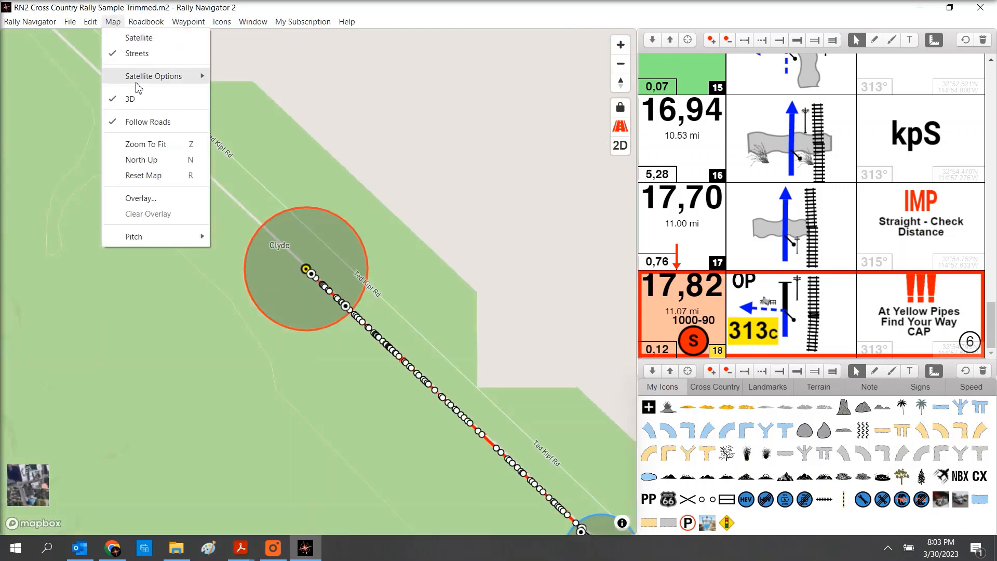
{"action": "mouse_move", "coordinate": [153, 77]}
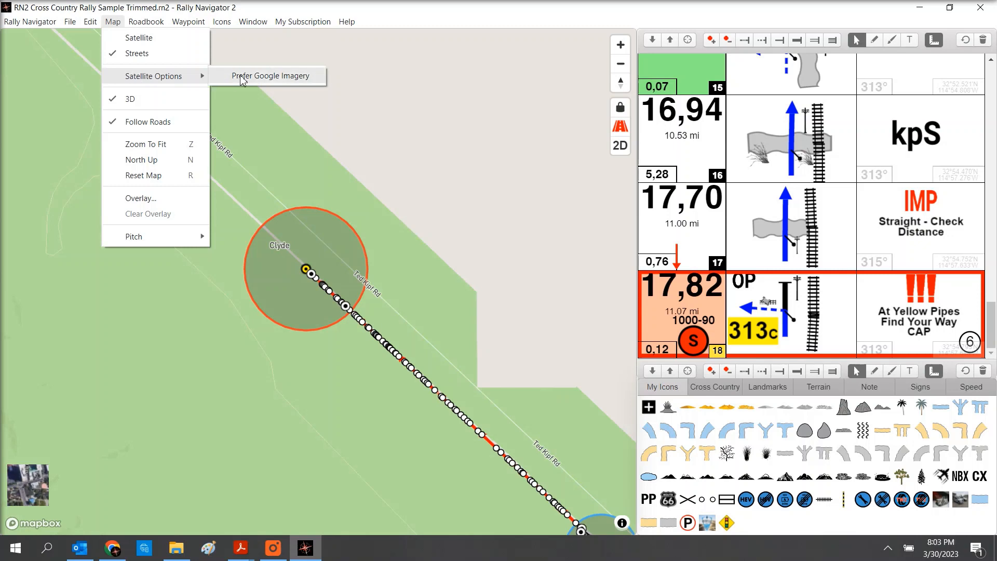
{"action": "mouse_move", "coordinate": [145, 103]}
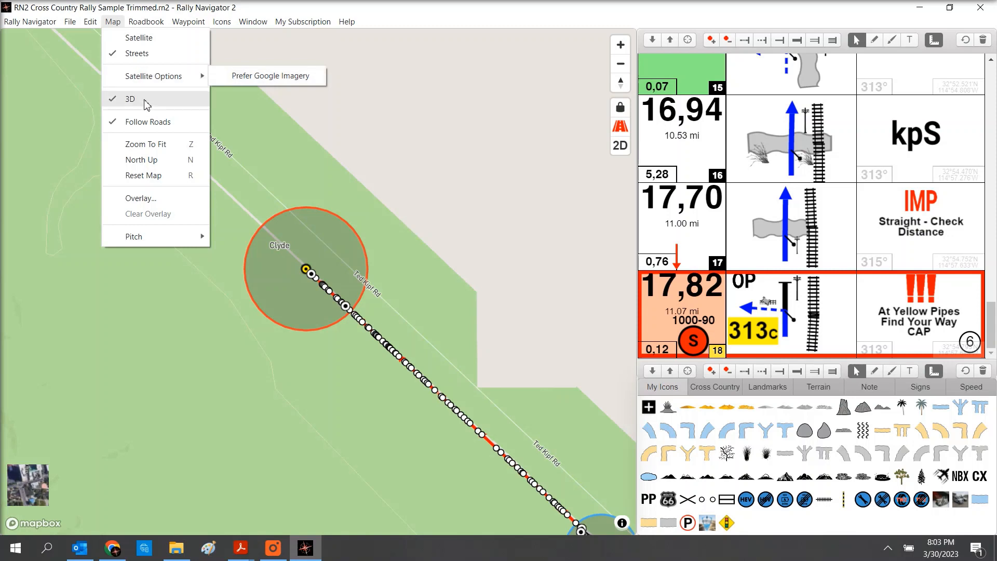
{"action": "mouse_move", "coordinate": [151, 122]}
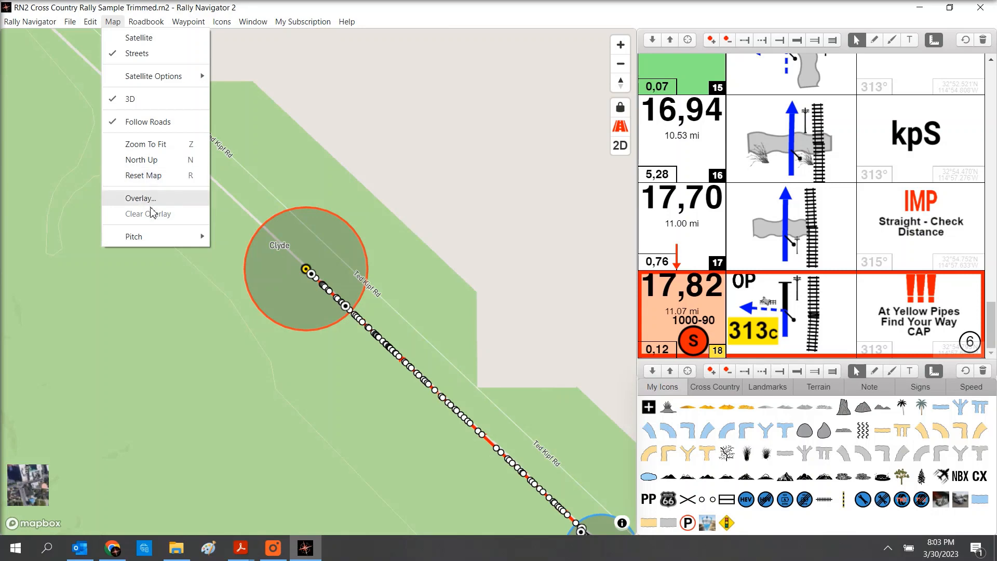
Step: Load a reference track overlay onto the map, then remove it with Clear Overlay
{"action": "left_click", "coordinate": [141, 198]}
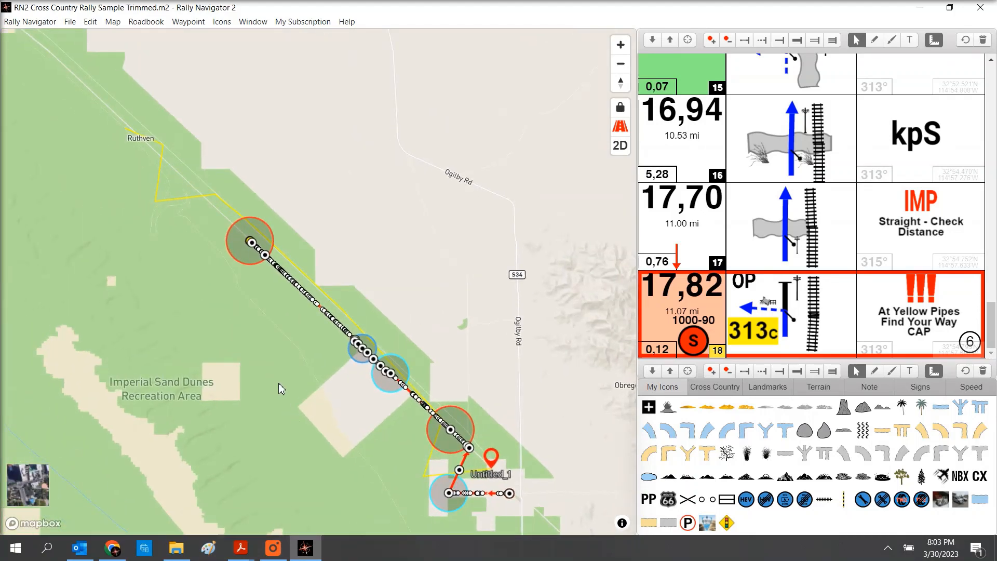
{"action": "mouse_move", "coordinate": [337, 408]}
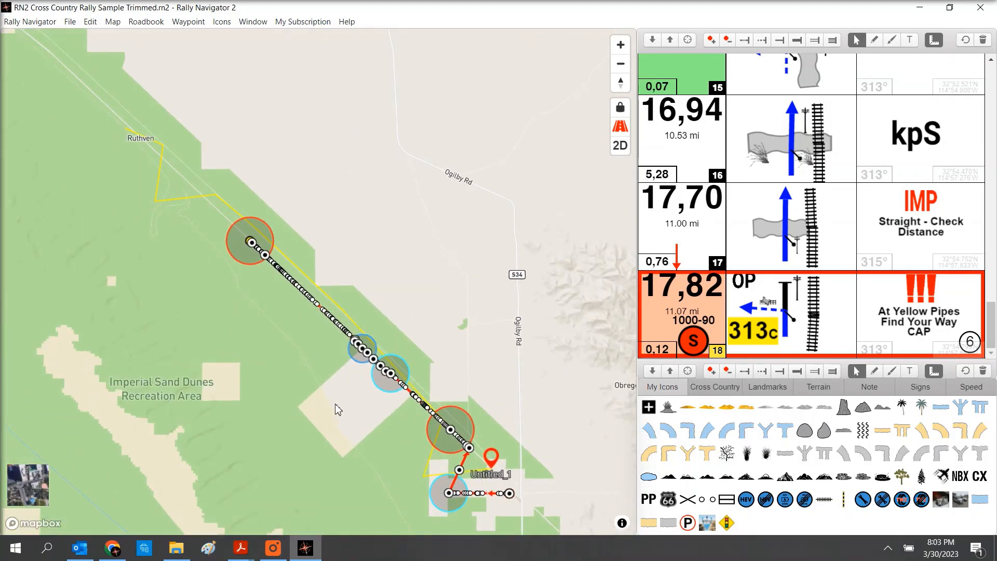
{"action": "mouse_move", "coordinate": [303, 397]}
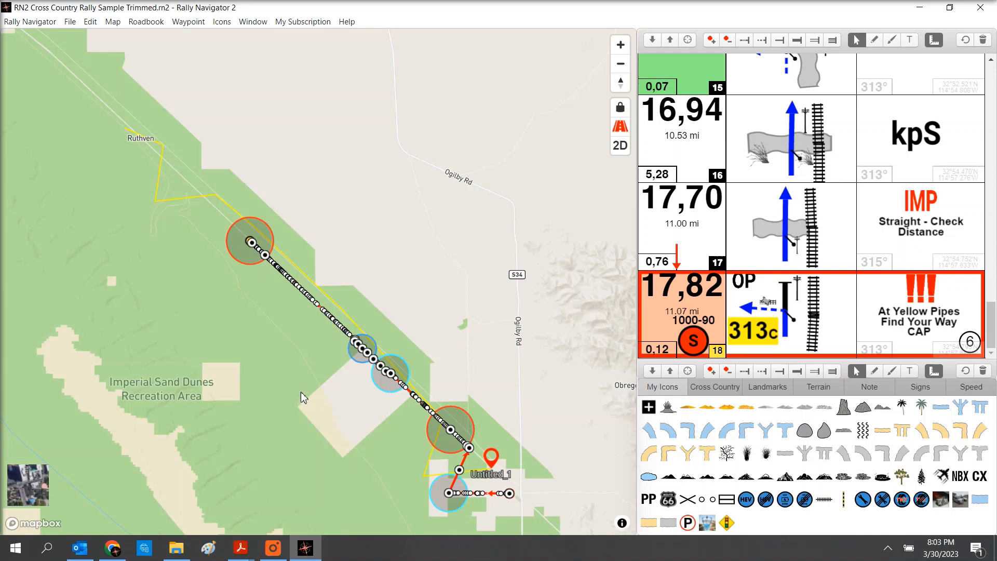
{"action": "mouse_move", "coordinate": [371, 345]}
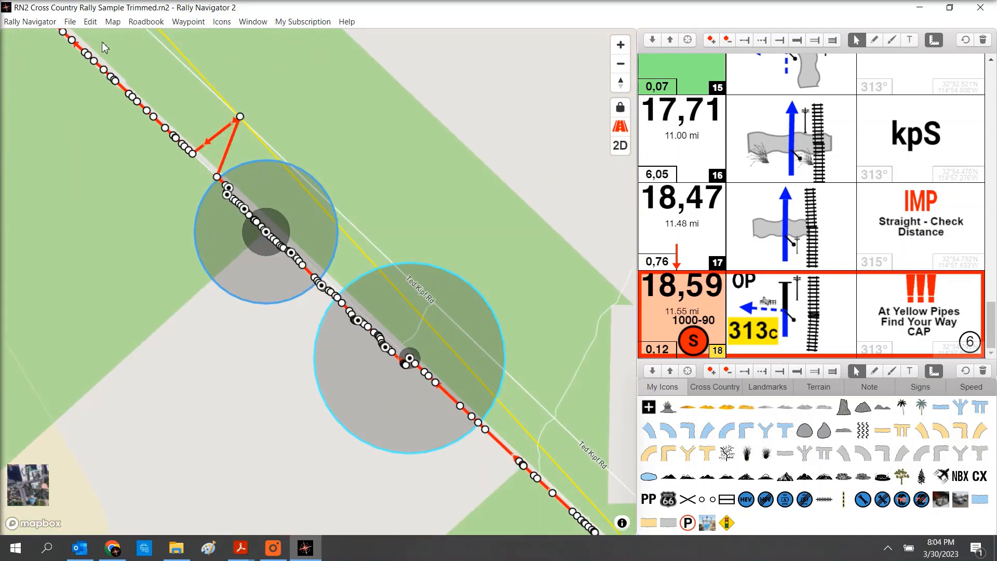
{"action": "left_click", "coordinate": [113, 21]}
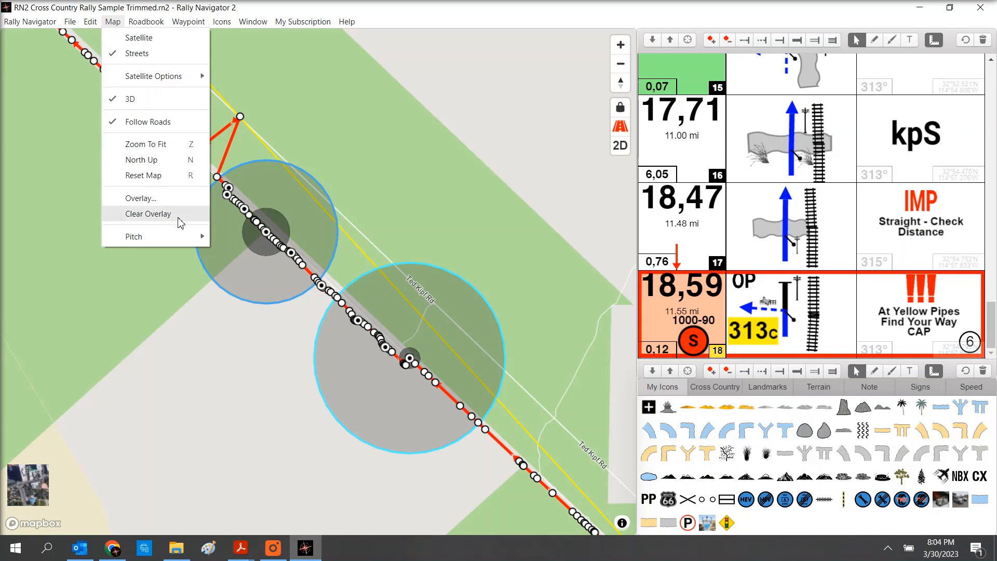
{"action": "left_click", "coordinate": [149, 213]}
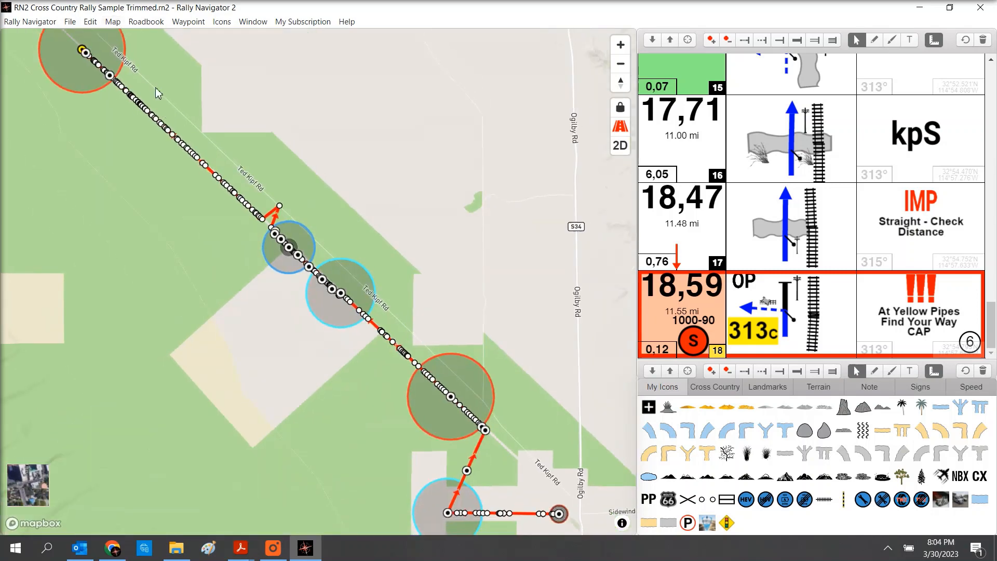
{"action": "left_click", "coordinate": [145, 21]}
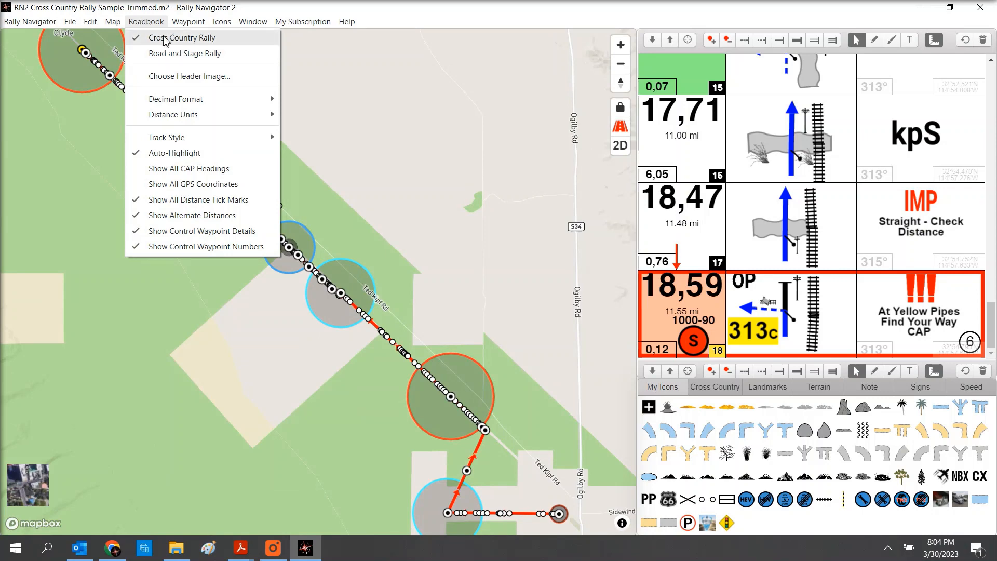
Step: Switch the roadbook to road and stage rally format with black tulip track arrows
{"action": "left_click", "coordinate": [184, 53]}
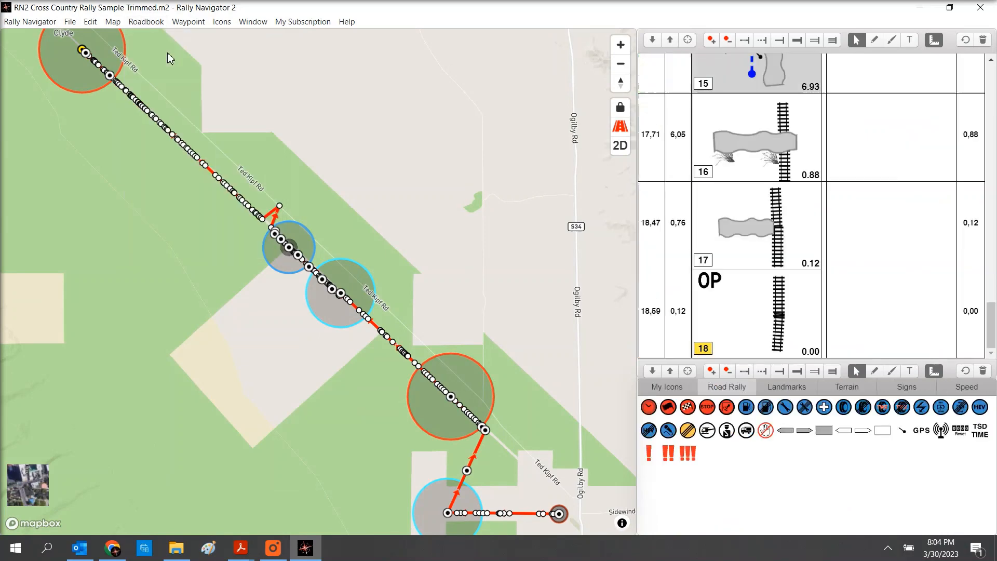
{"action": "left_click", "coordinate": [145, 20]}
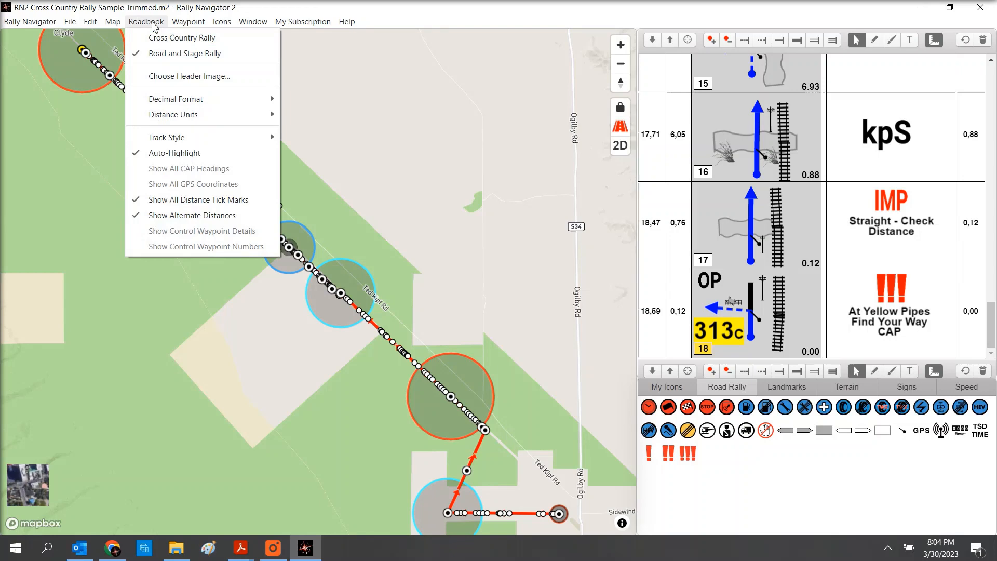
{"action": "mouse_move", "coordinate": [188, 76]}
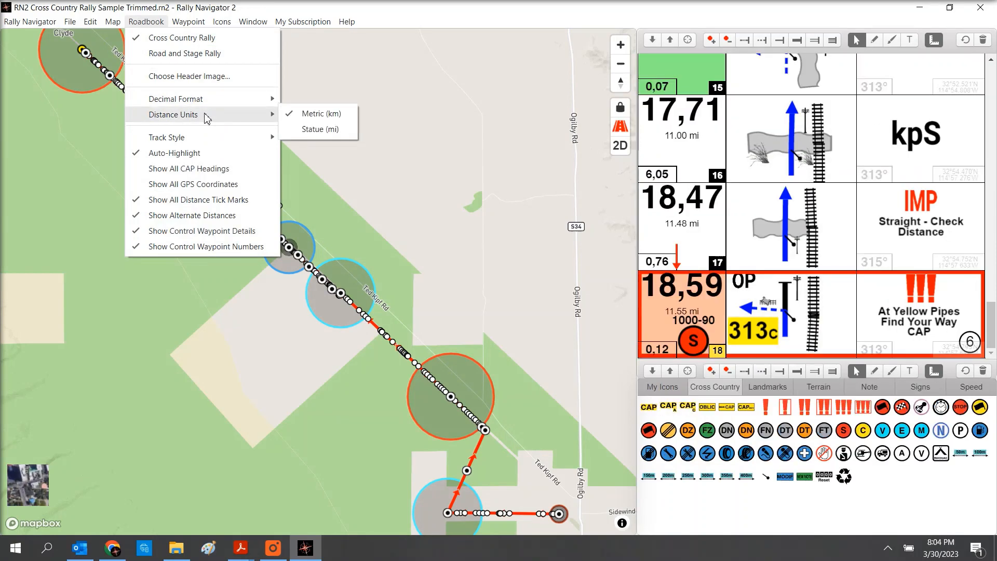
{"action": "mouse_move", "coordinate": [167, 137]}
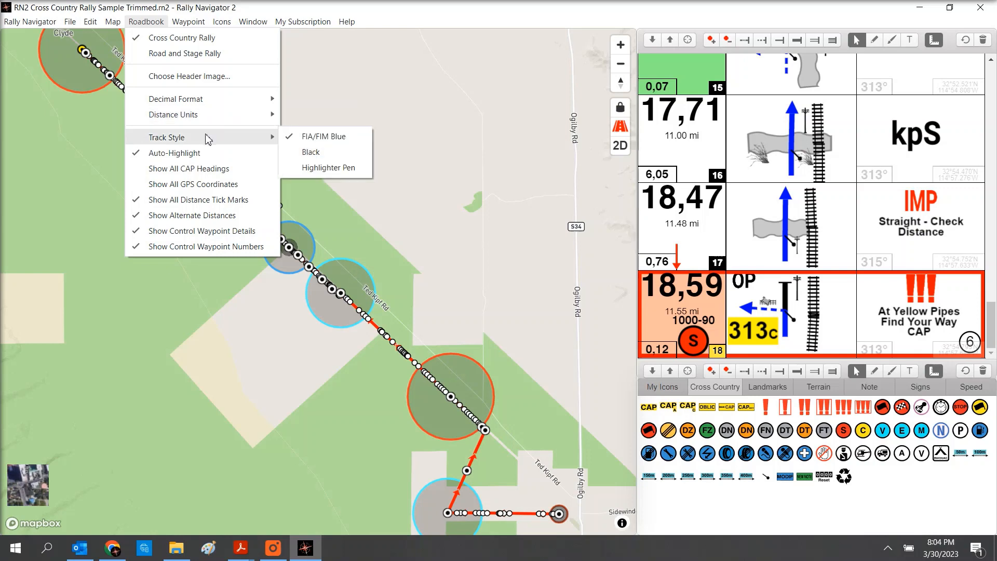
{"action": "mouse_move", "coordinate": [339, 136]}
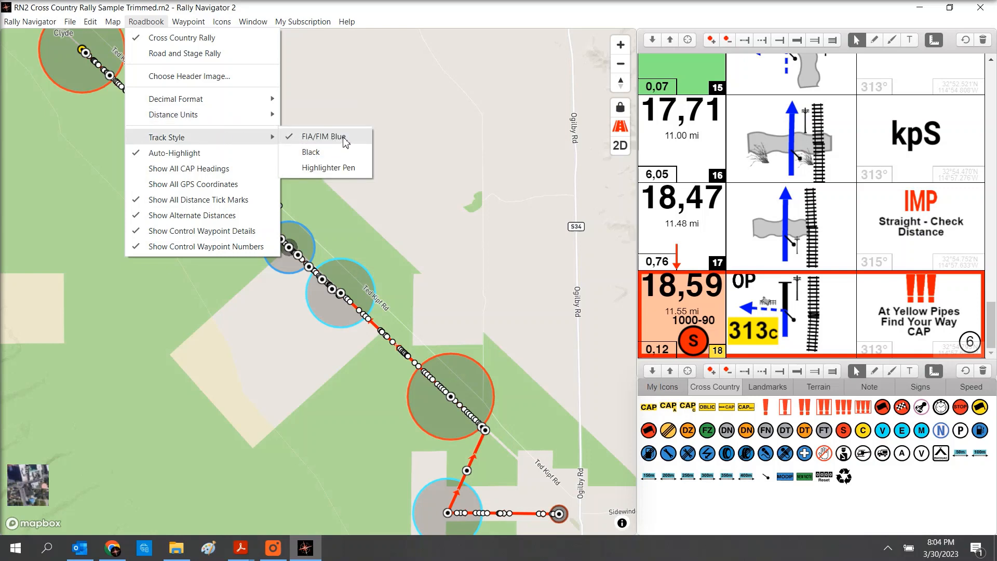
{"action": "left_click", "coordinate": [312, 151]}
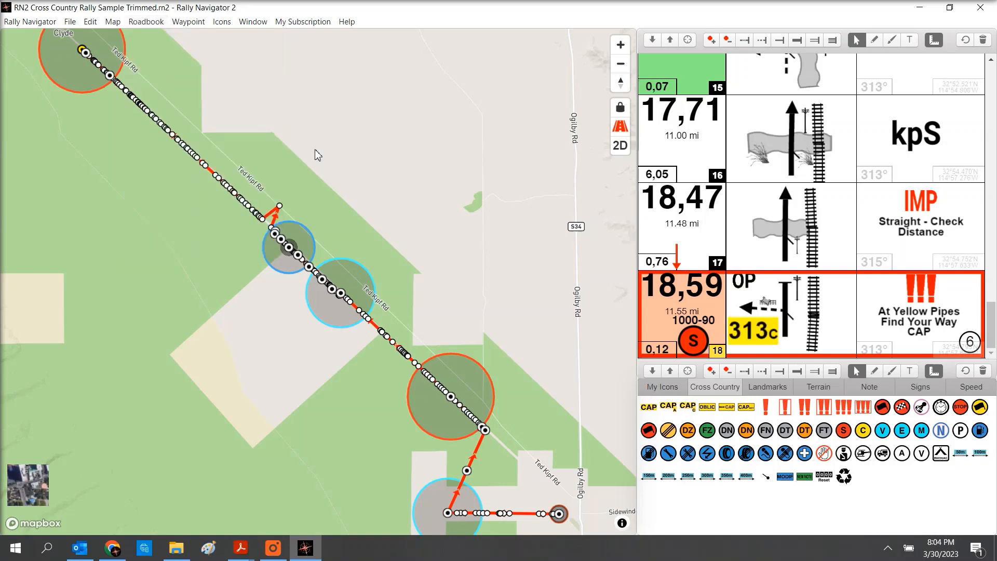
{"action": "left_click", "coordinate": [145, 21]}
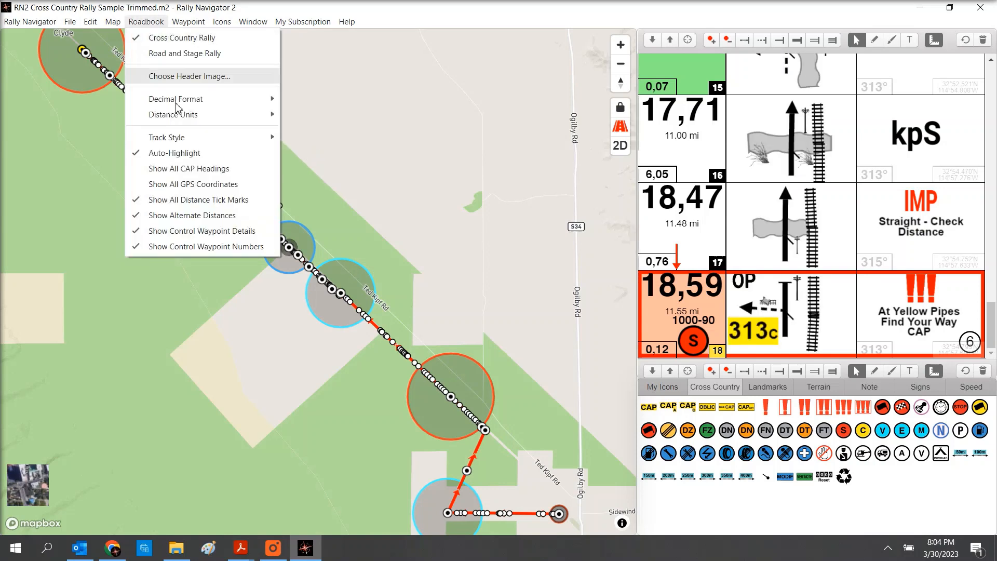
{"action": "left_click", "coordinate": [321, 178]}
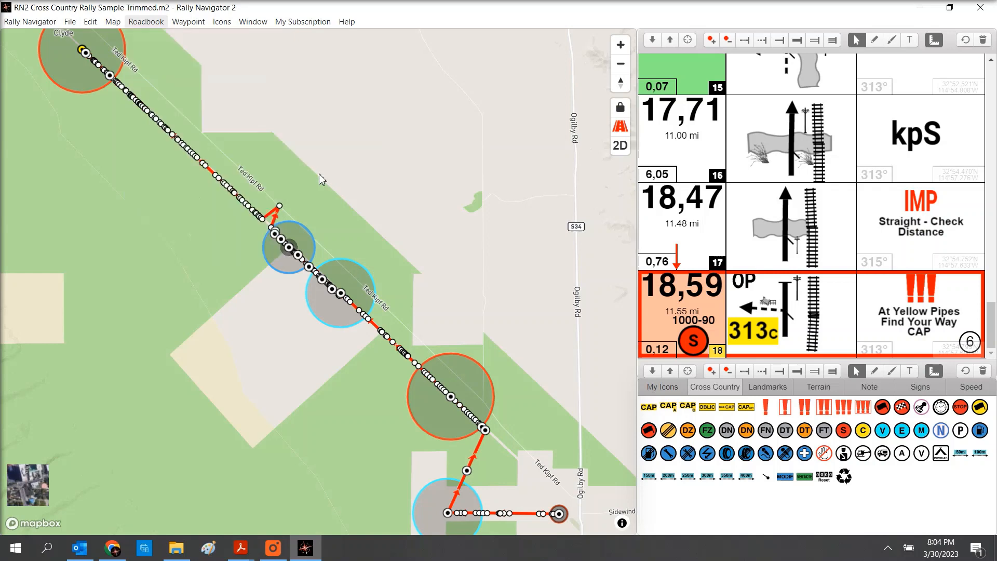
{"action": "left_click", "coordinate": [145, 21]}
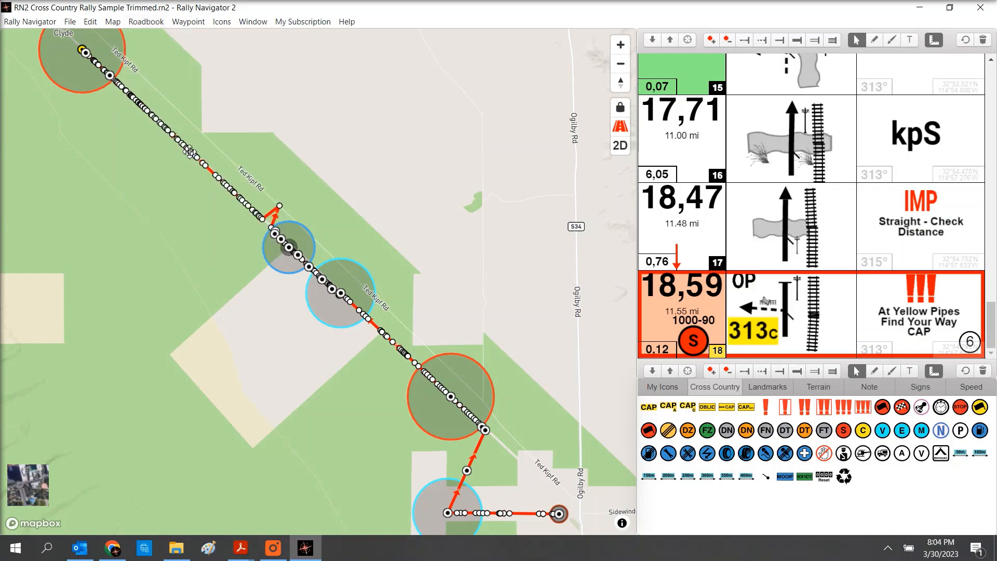
{"action": "mouse_move", "coordinate": [138, 25]}
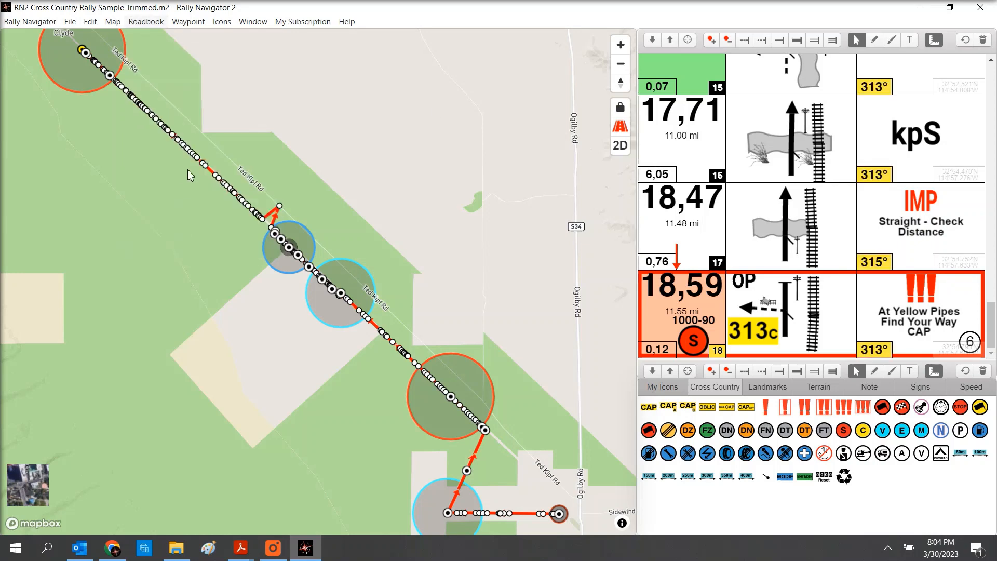
Step: Turn Show All GPS Coordinates on, then switch it back off
{"action": "left_click", "coordinate": [146, 21]}
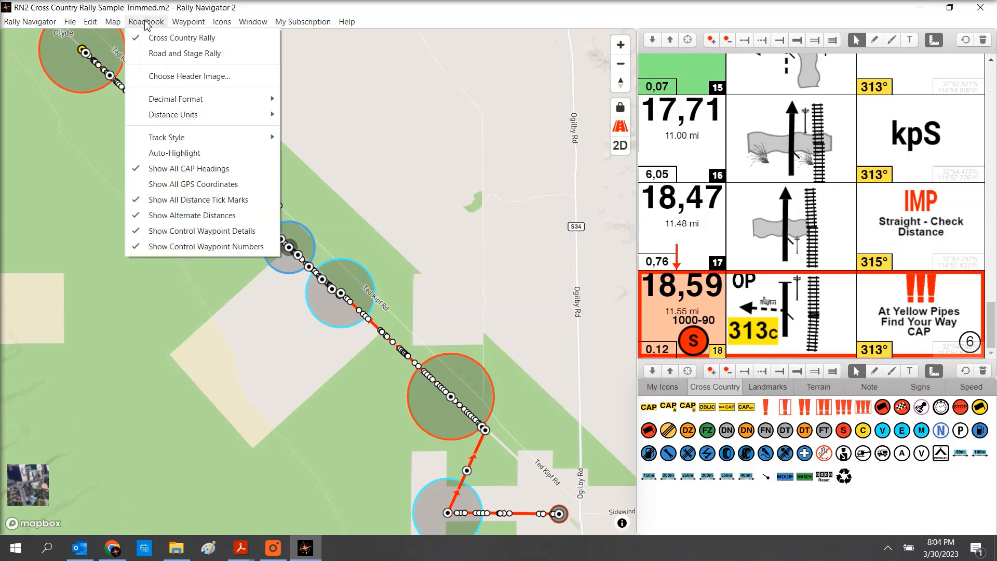
{"action": "mouse_move", "coordinate": [192, 184]}
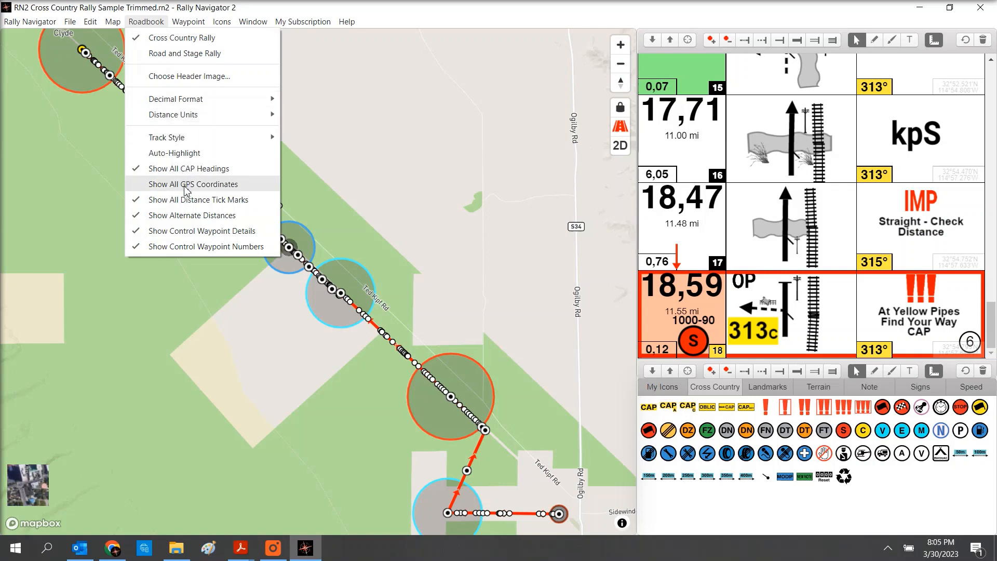
{"action": "left_click", "coordinate": [193, 184]}
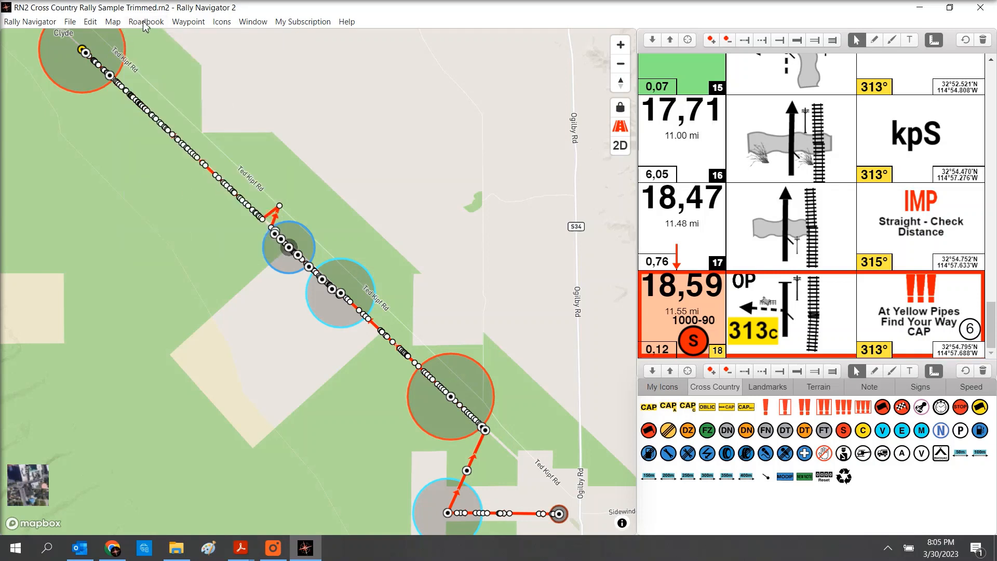
{"action": "left_click", "coordinate": [145, 21]}
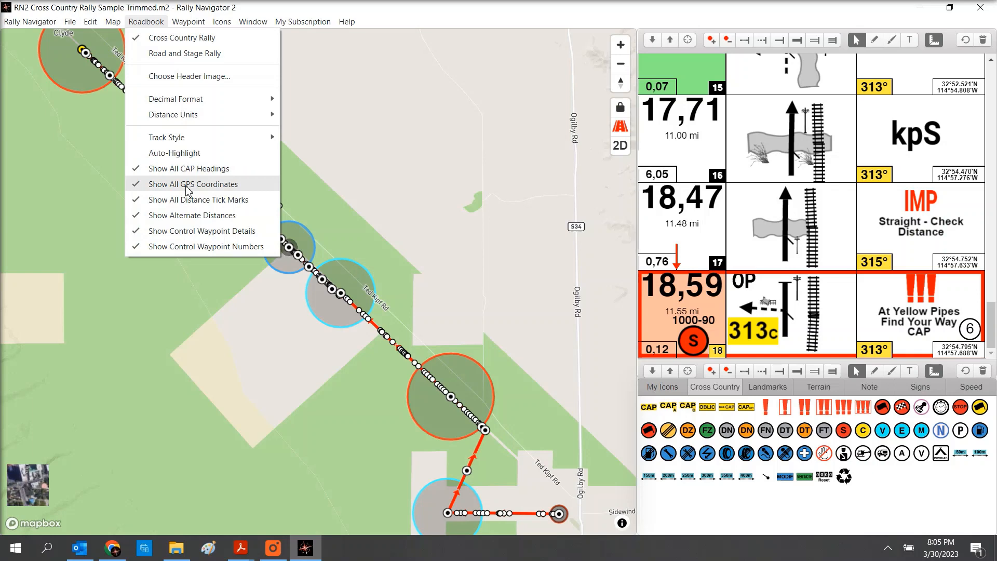
{"action": "left_click", "coordinate": [192, 184]}
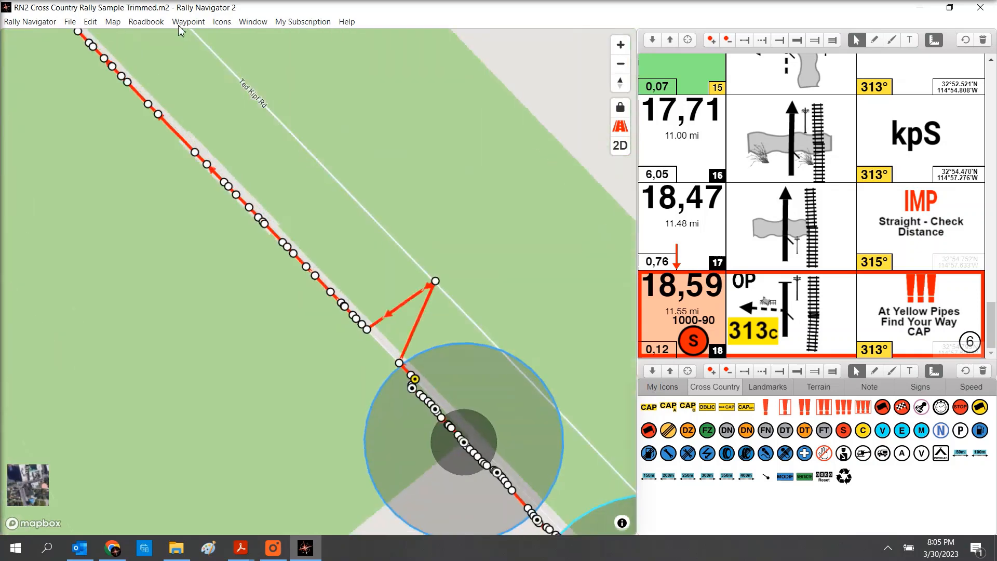
Step: Hide the distance tick marks, alternate distances and control waypoint scoring details
{"action": "left_click", "coordinate": [145, 20]}
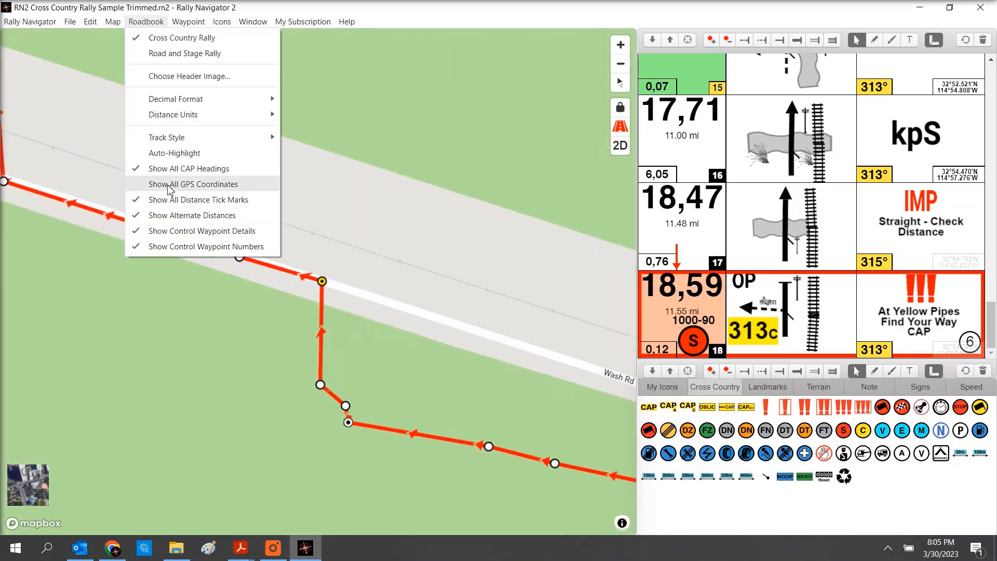
{"action": "left_click", "coordinate": [193, 184]}
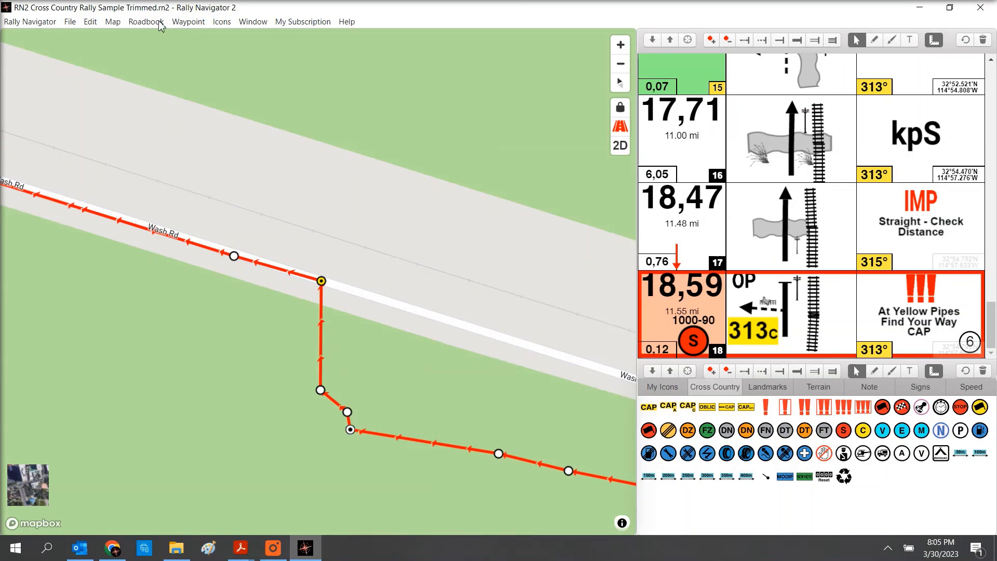
{"action": "left_click", "coordinate": [145, 20]}
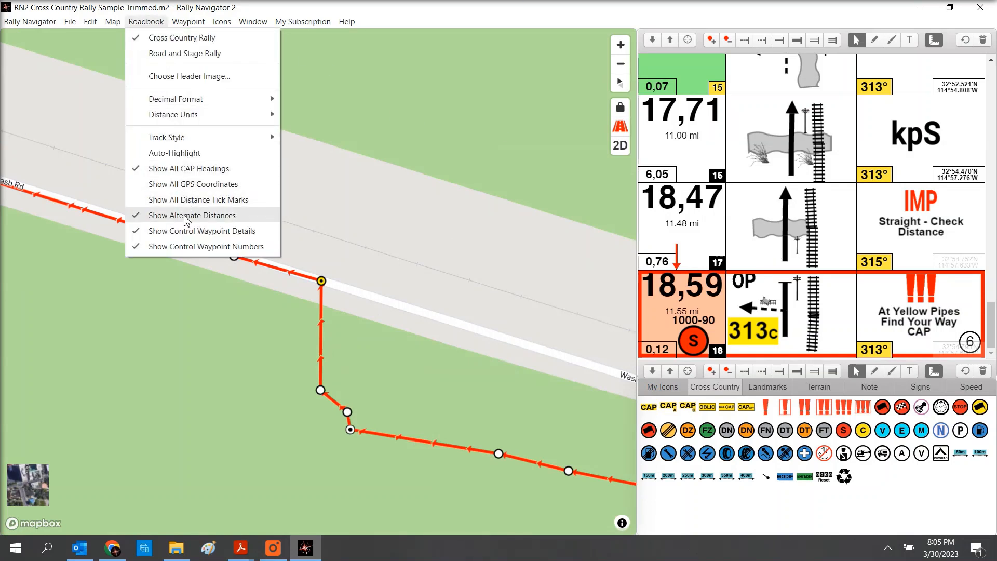
{"action": "left_click", "coordinate": [193, 215]}
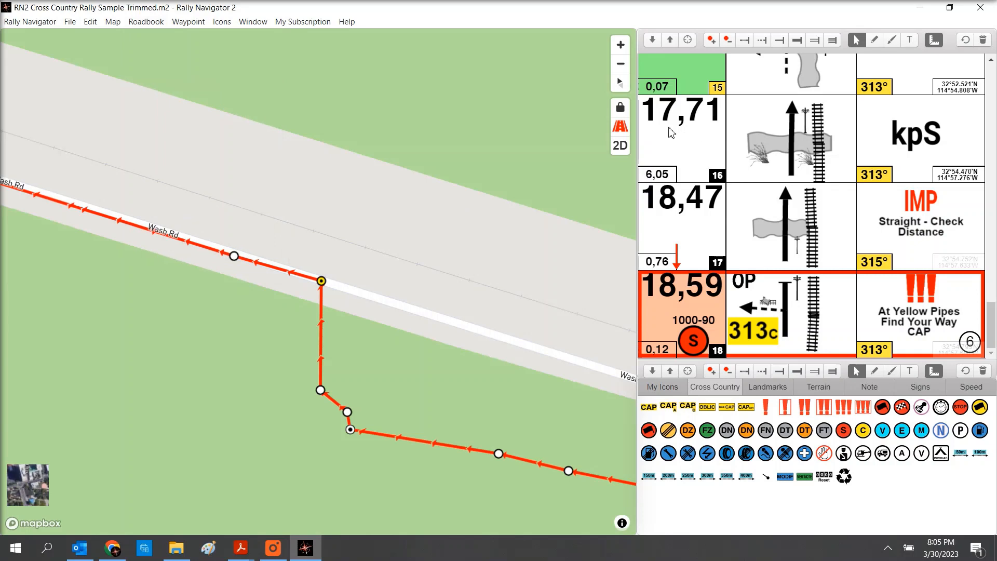
{"action": "left_click", "coordinate": [146, 21]}
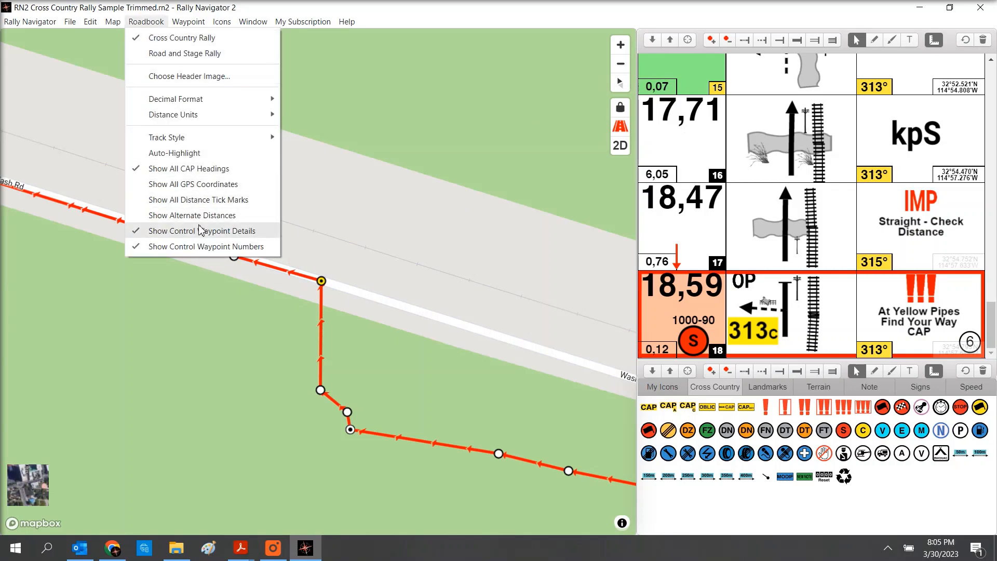
{"action": "mouse_move", "coordinate": [202, 237]}
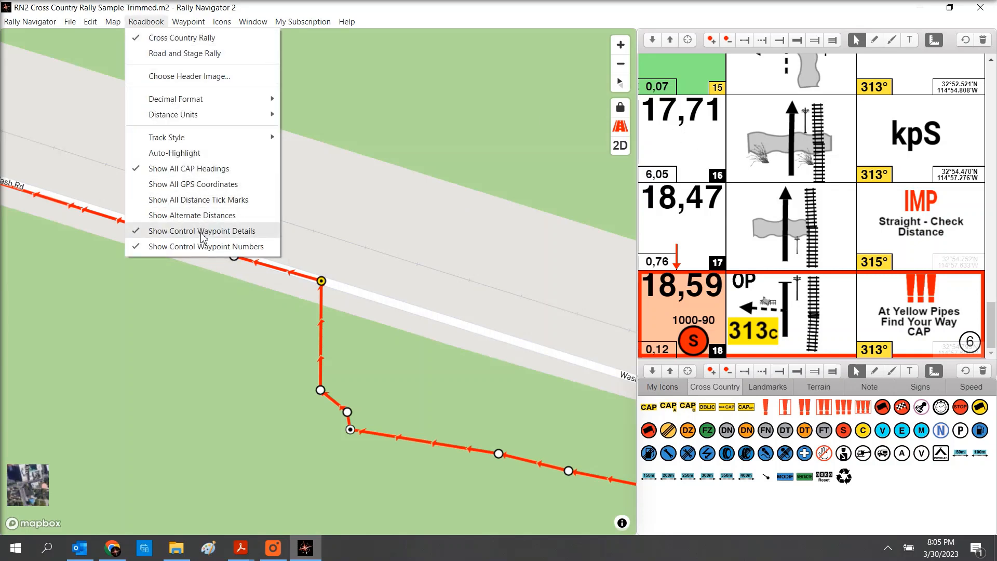
{"action": "left_click", "coordinate": [204, 231]}
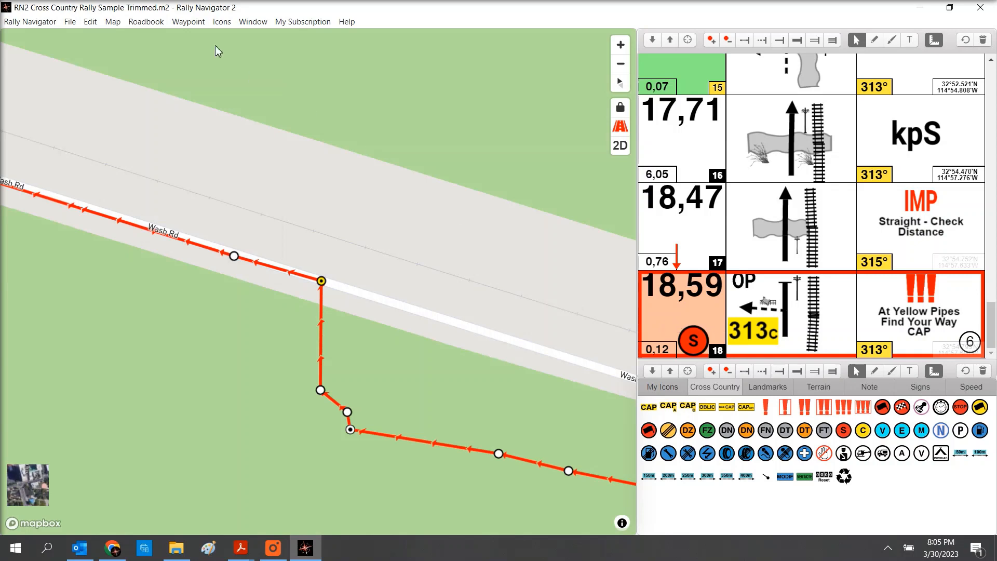
{"action": "left_click", "coordinate": [145, 21]}
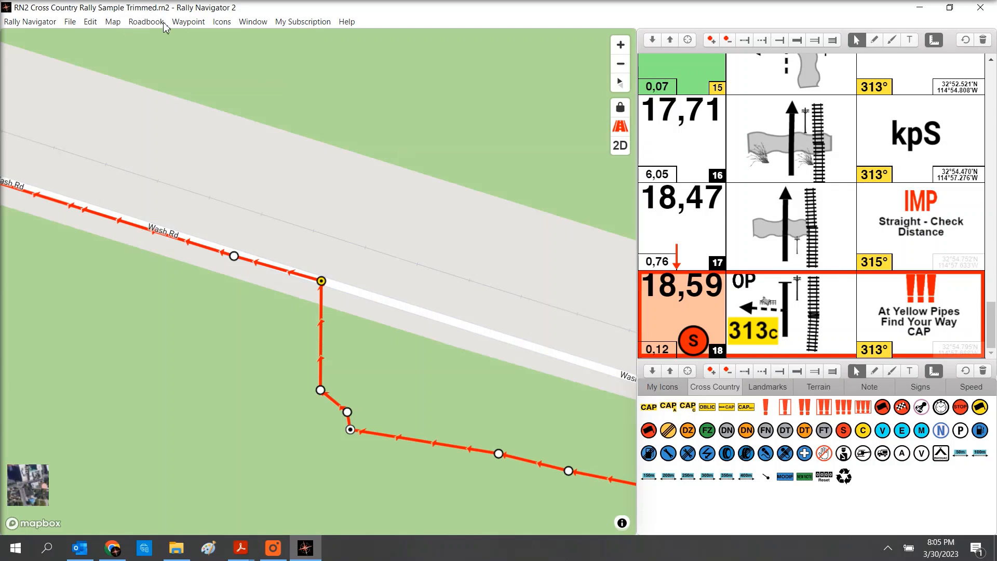
{"action": "left_click", "coordinate": [188, 20]}
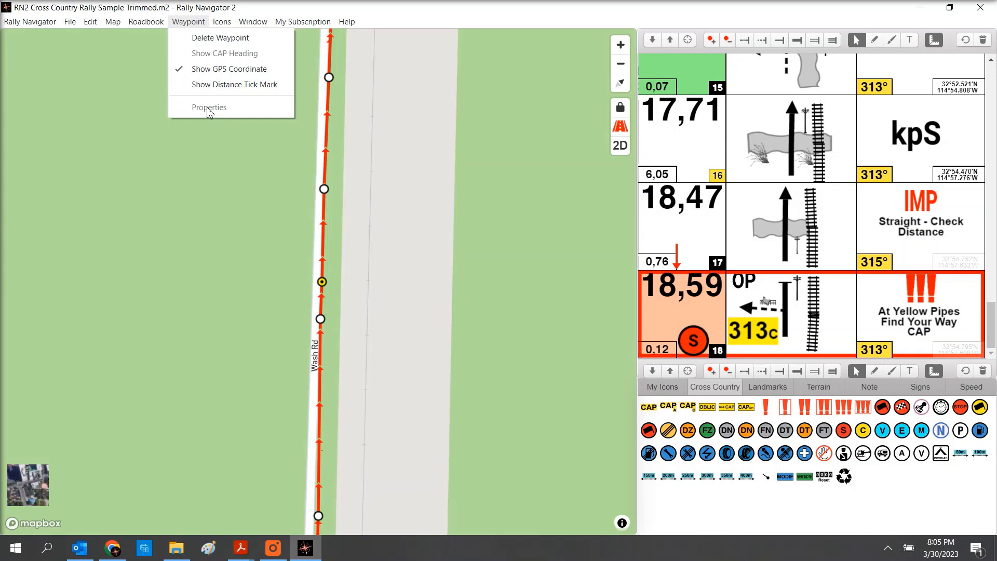
Step: Browse the Icons and Window menus and keep the icon pane docked below the roadbook
{"action": "left_click", "coordinate": [222, 21]}
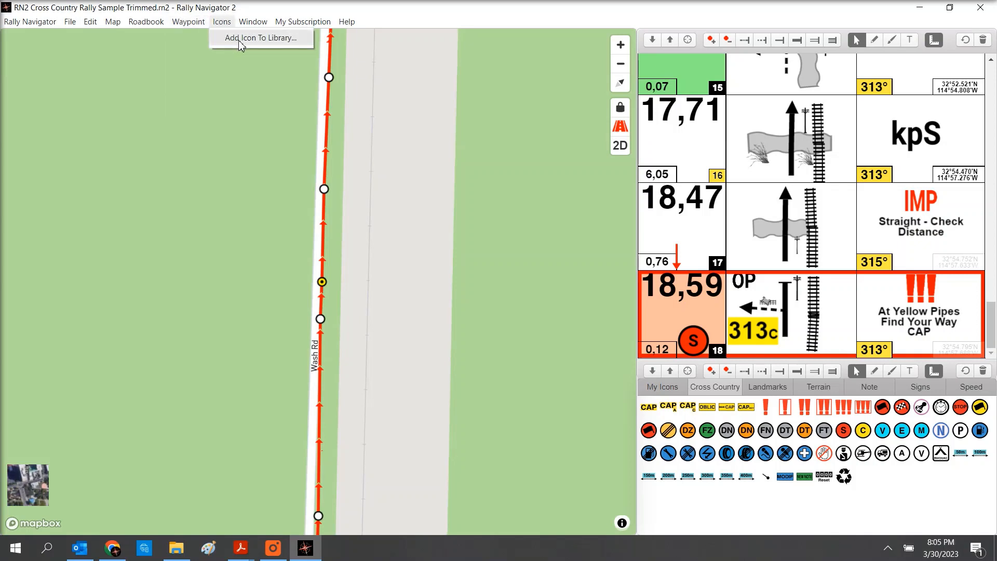
{"action": "left_click", "coordinate": [253, 20]}
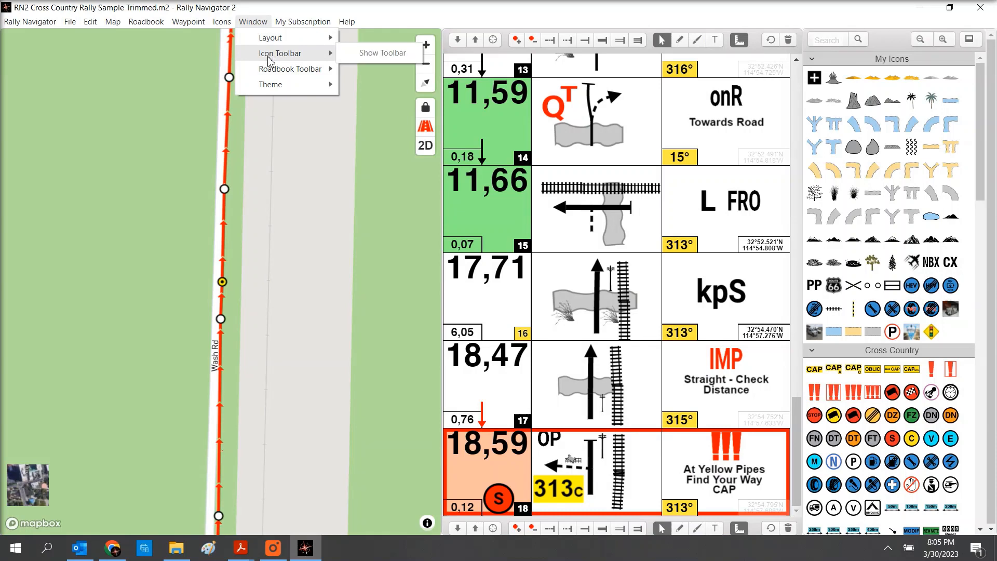
{"action": "mouse_move", "coordinate": [379, 58]}
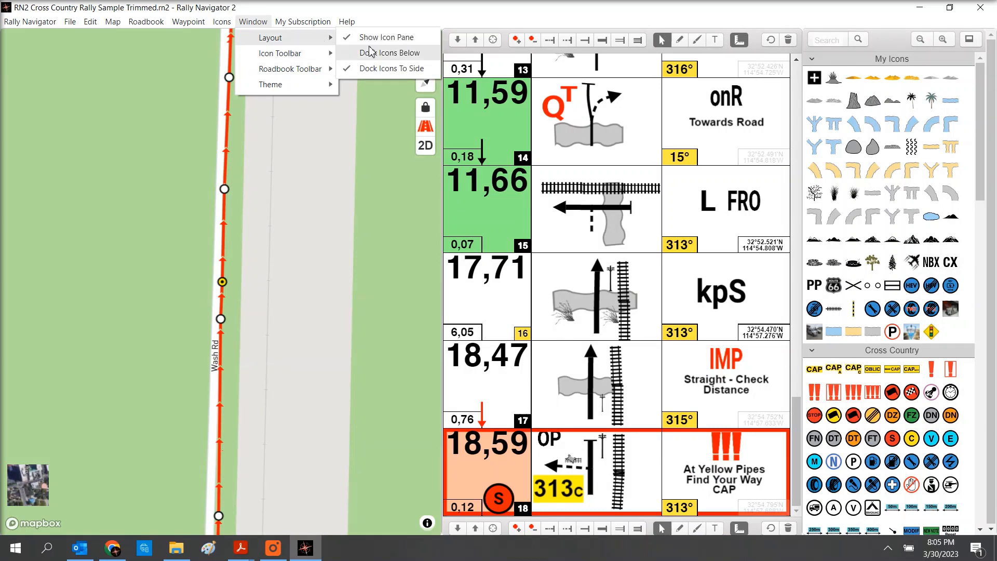
{"action": "left_click", "coordinate": [379, 68]}
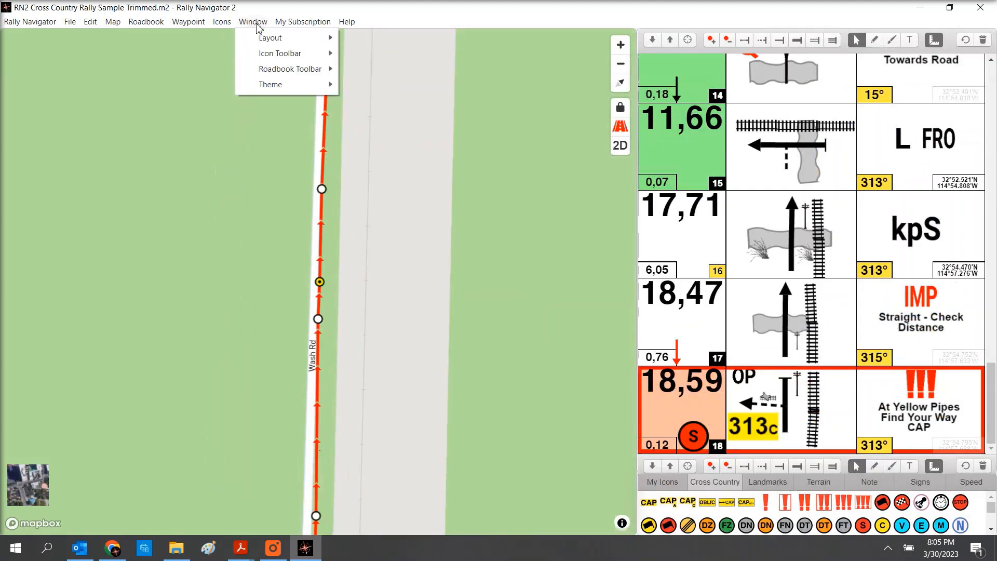
{"action": "left_click", "coordinate": [270, 84]}
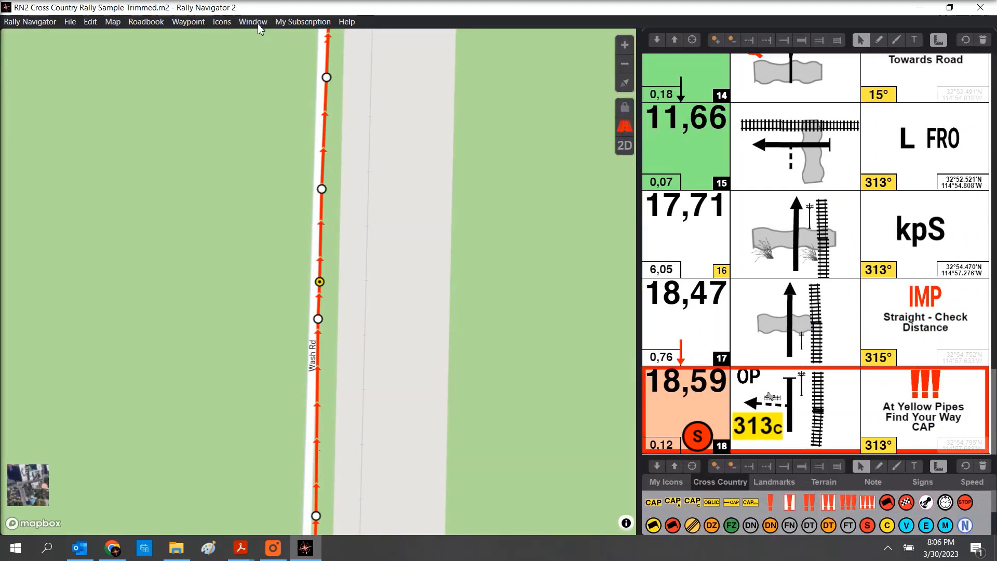
{"action": "left_click", "coordinate": [303, 21]}
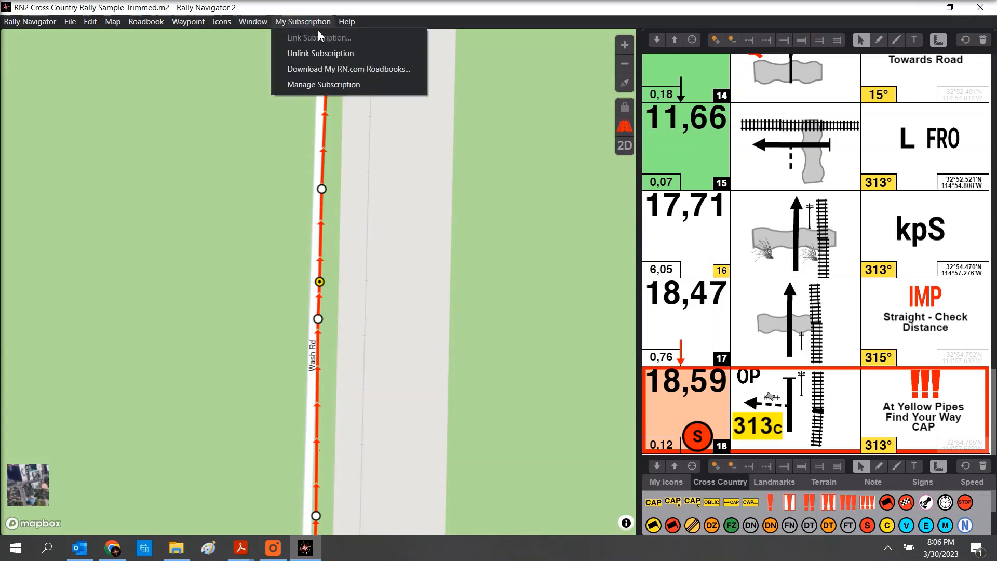
{"action": "mouse_move", "coordinate": [320, 53]}
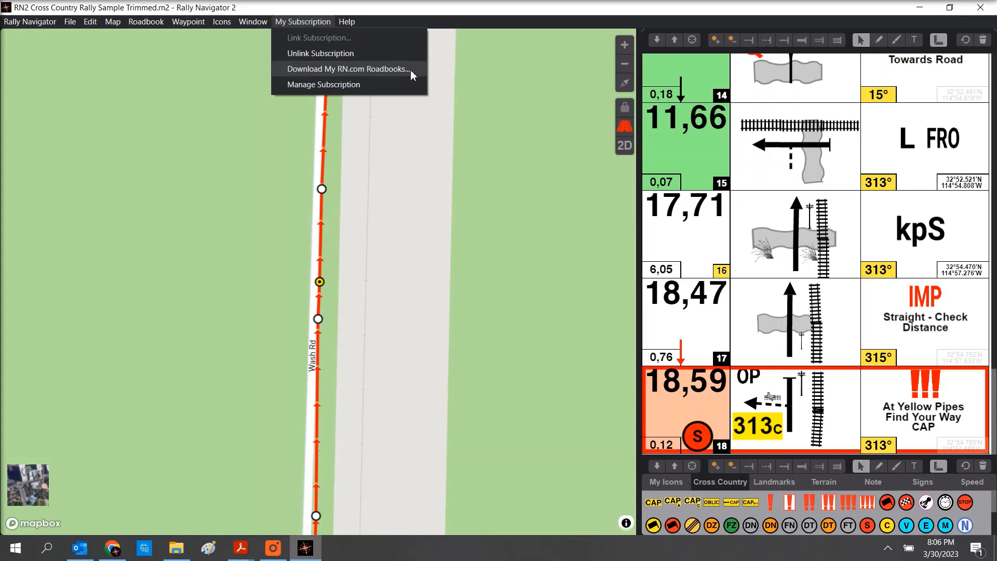
Step: View the Keyboard and Mouse Shortcuts reference, then open the Community Forum website
{"action": "left_click", "coordinate": [346, 21]}
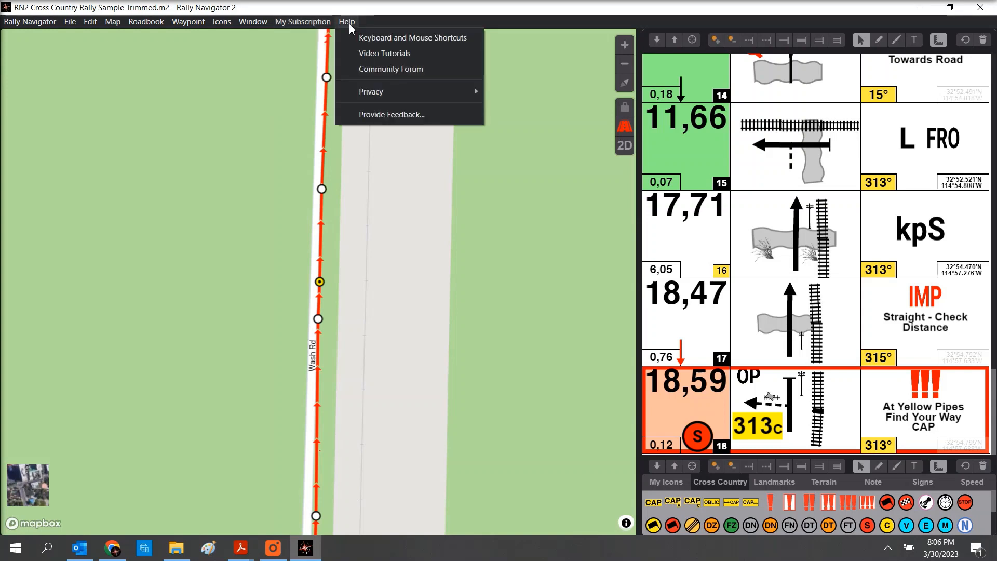
{"action": "left_click", "coordinate": [412, 37]}
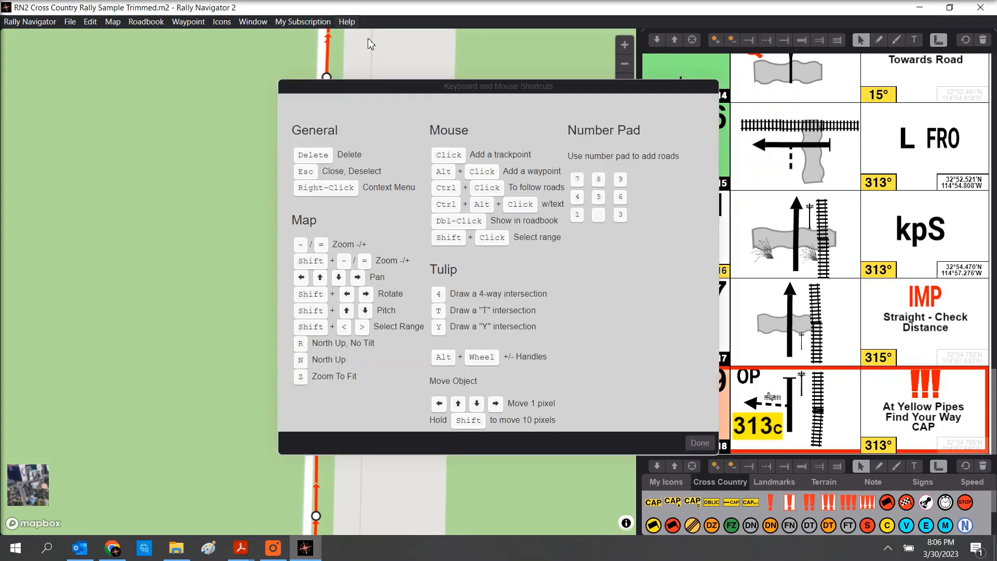
{"action": "left_click", "coordinate": [698, 443]}
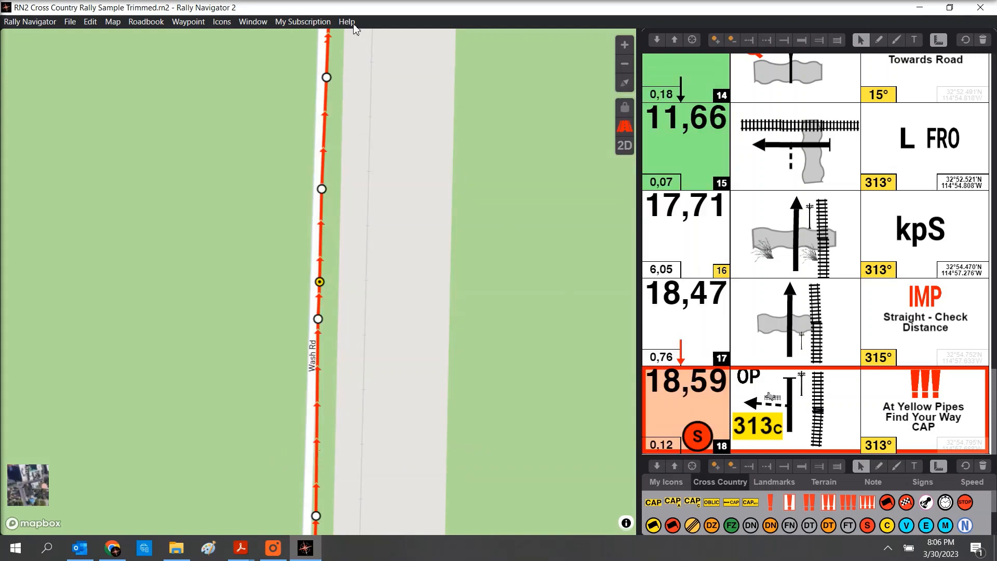
{"action": "left_click", "coordinate": [346, 21]}
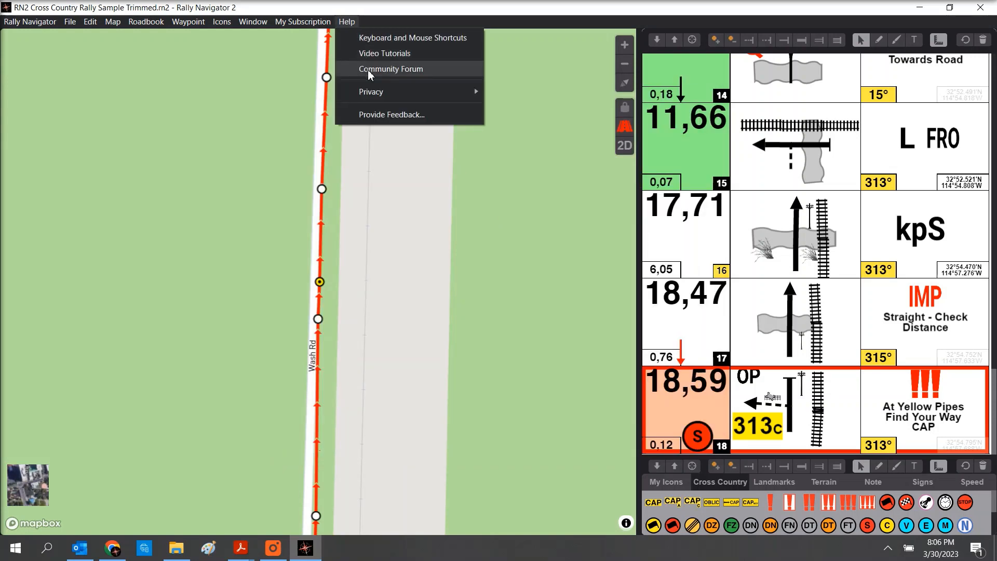
{"action": "left_click", "coordinate": [381, 118]}
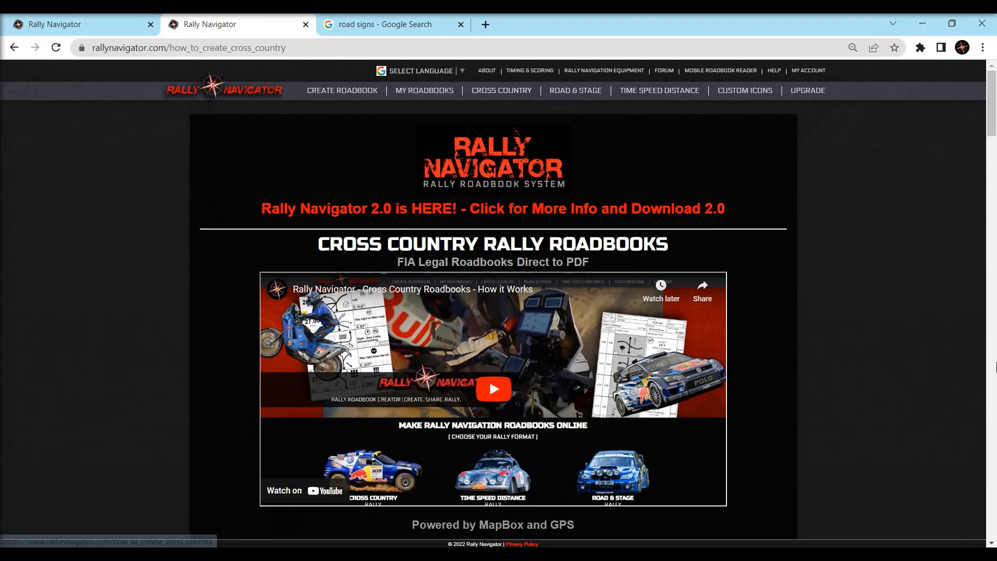
{"action": "mouse_move", "coordinate": [502, 90]}
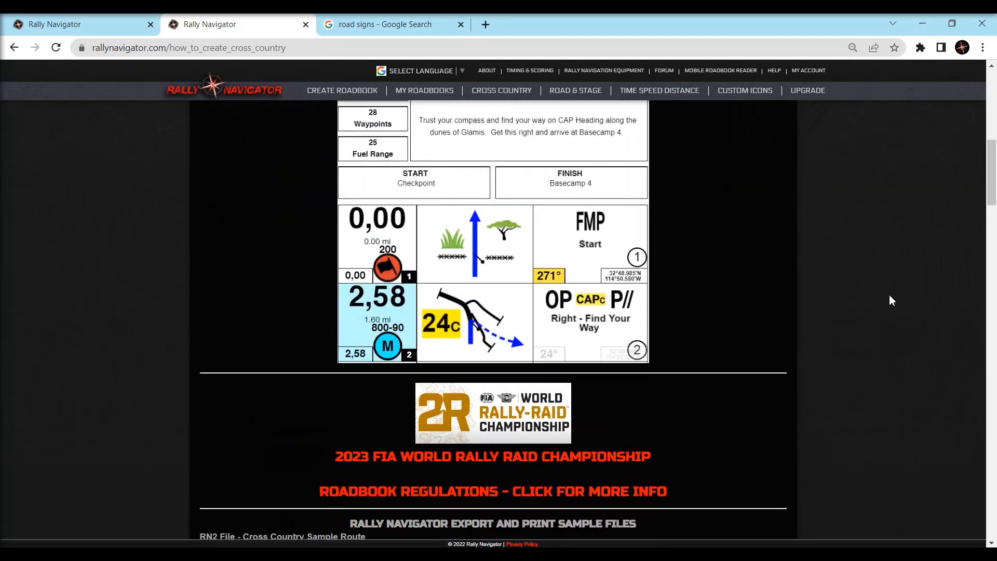
Step: Scroll past the cross-country sample file links and return to the Rally Navigator home page
{"action": "scroll", "scroll_direction": "down", "scroll_amount": 3}
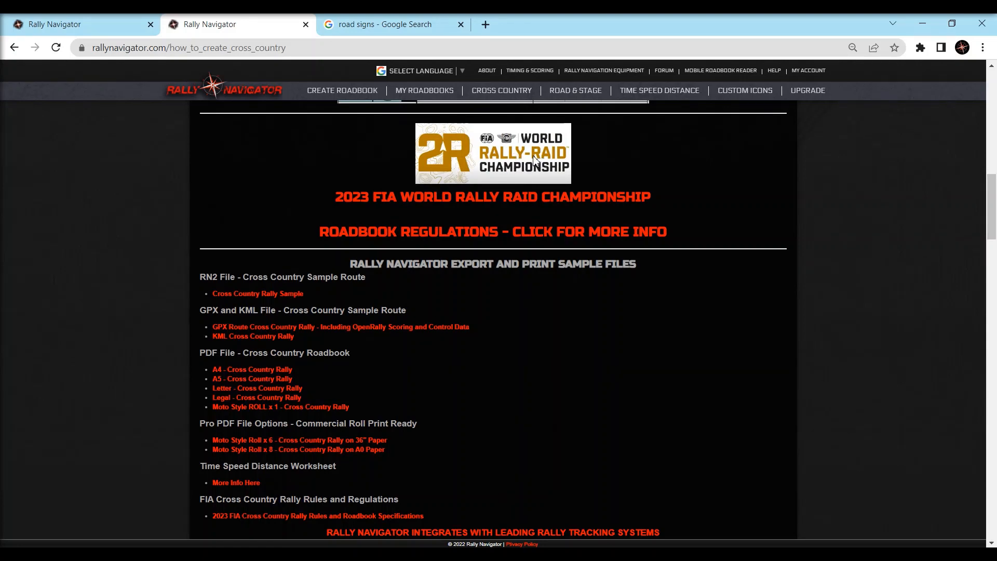
{"action": "mouse_move", "coordinate": [267, 296]}
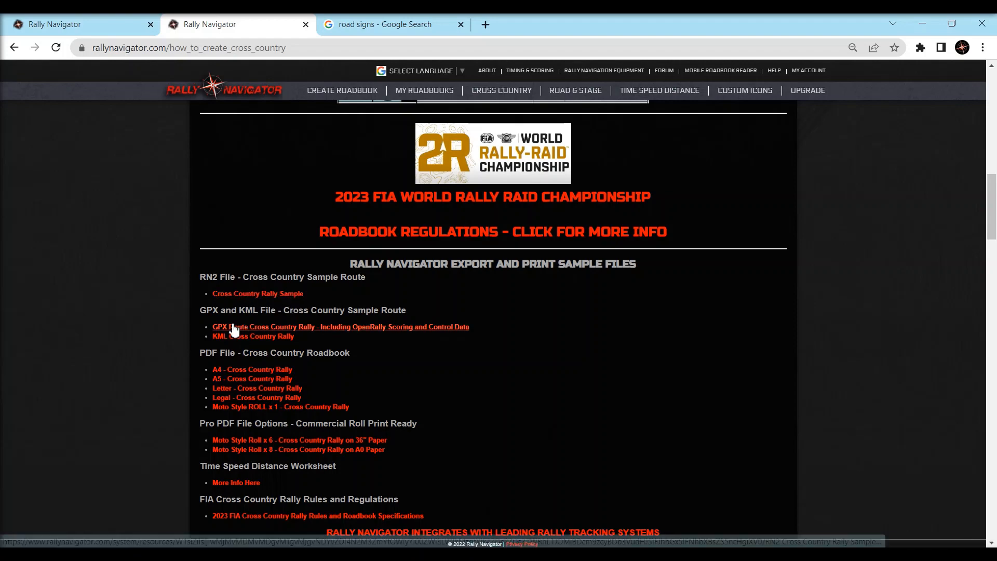
{"action": "scroll", "scroll_direction": "down", "scroll_amount": 3}
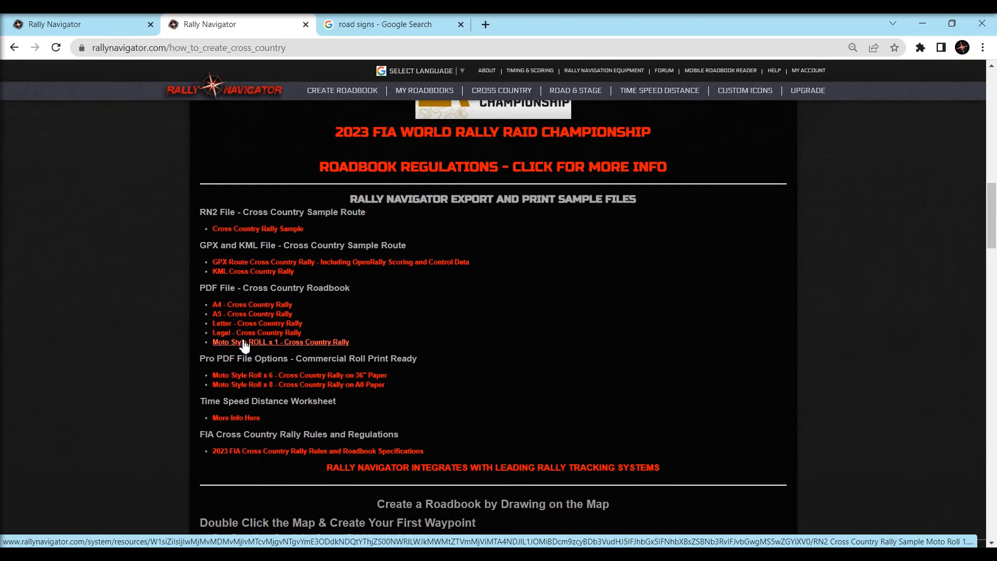
{"action": "scroll", "scroll_direction": "down", "scroll_amount": 3}
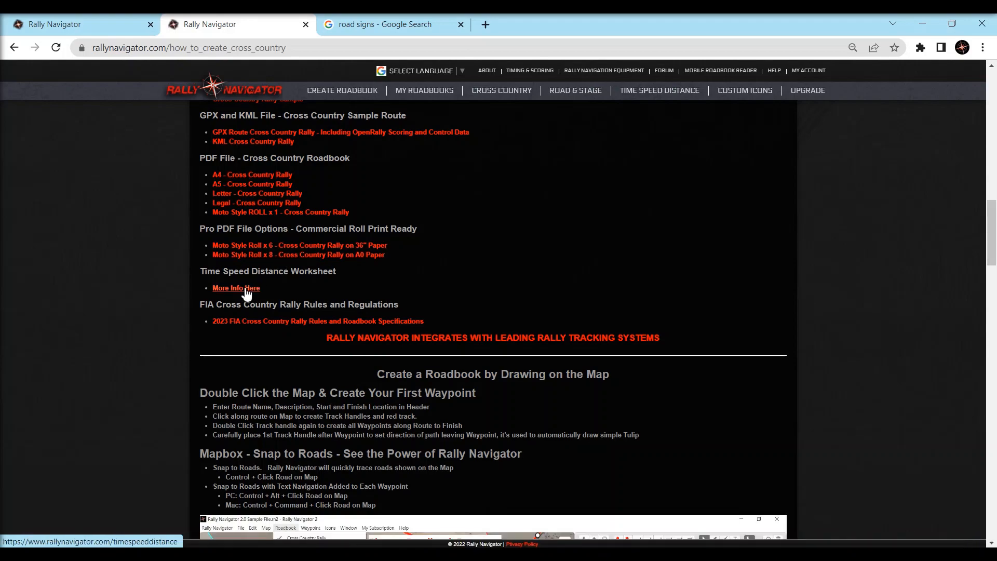
{"action": "mouse_move", "coordinate": [799, 298]}
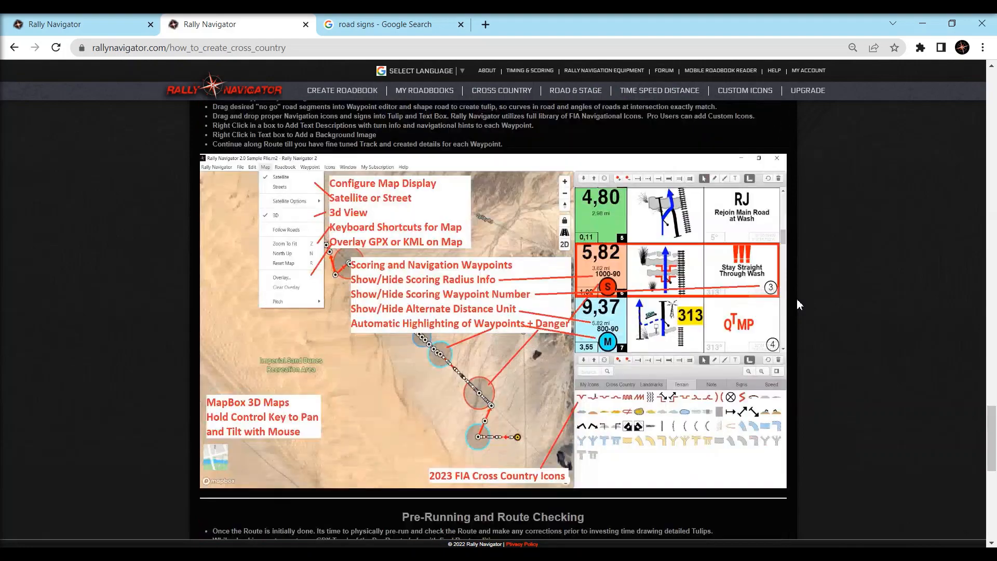
{"action": "scroll", "scroll_direction": "down", "scroll_amount": 3}
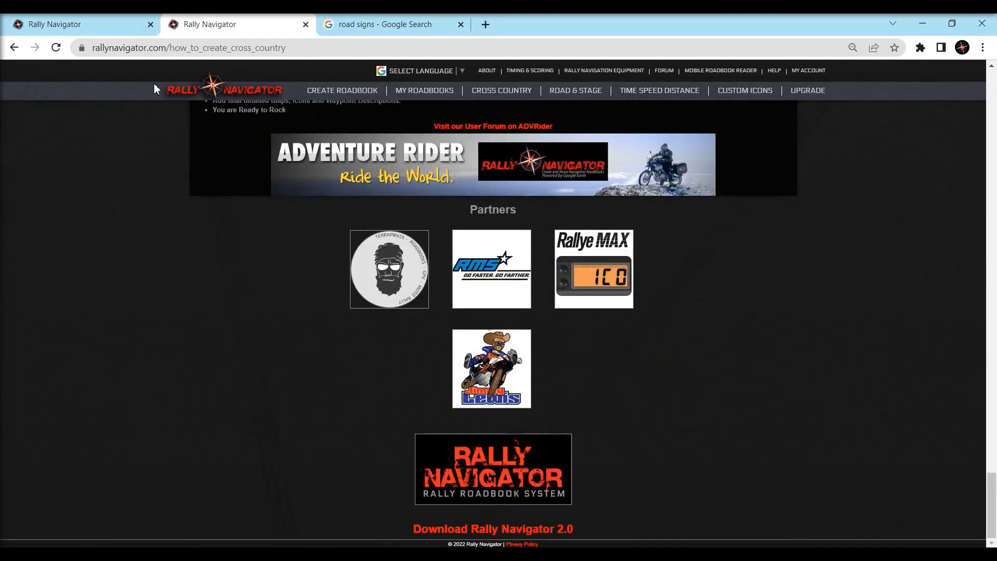
{"action": "left_click", "coordinate": [224, 90]}
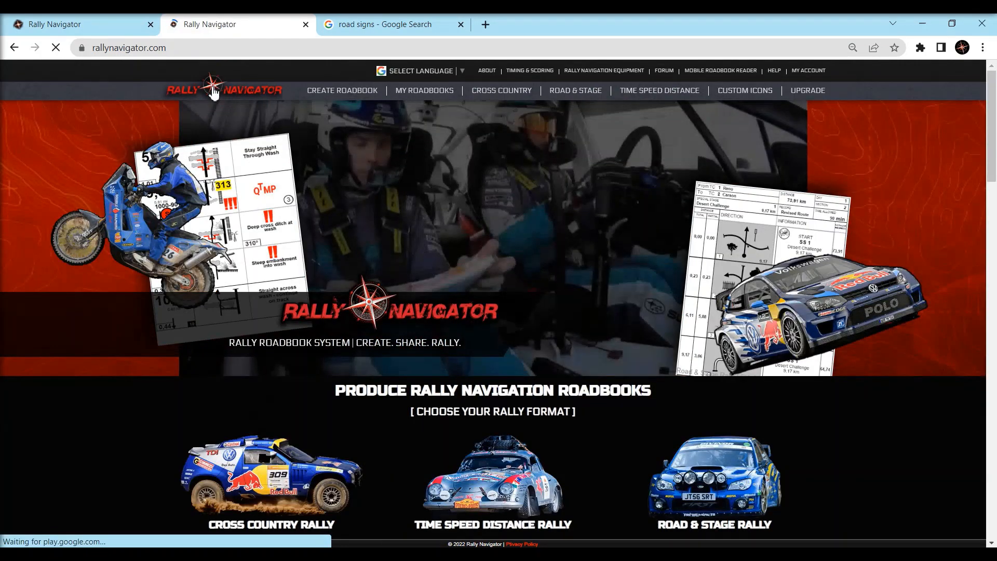